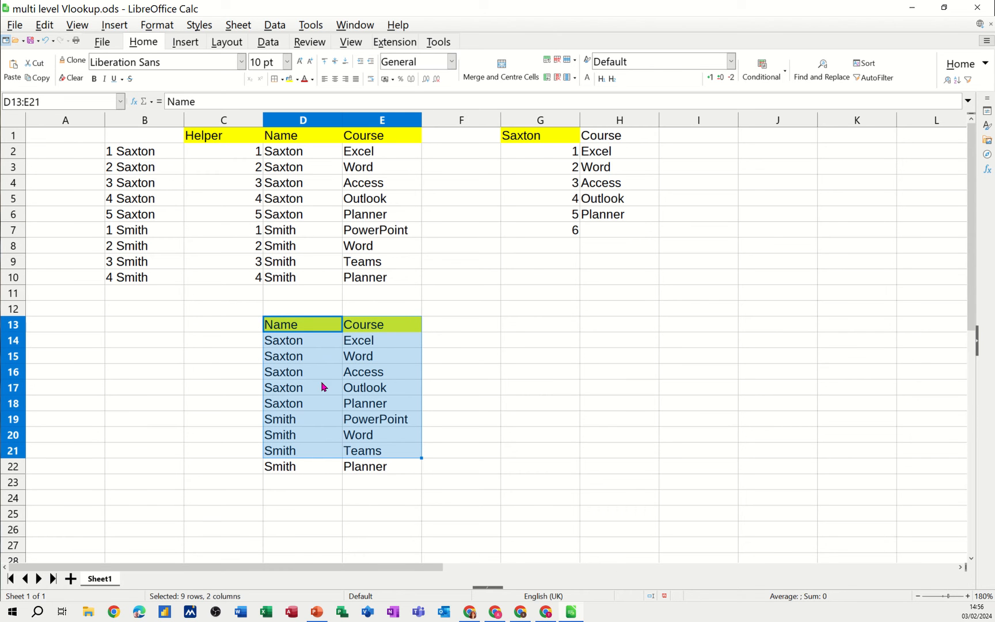
Replace Saxton with Smith in G1 so PowerPoint, Word, Teams and Planner appear.
left_click(381, 466)
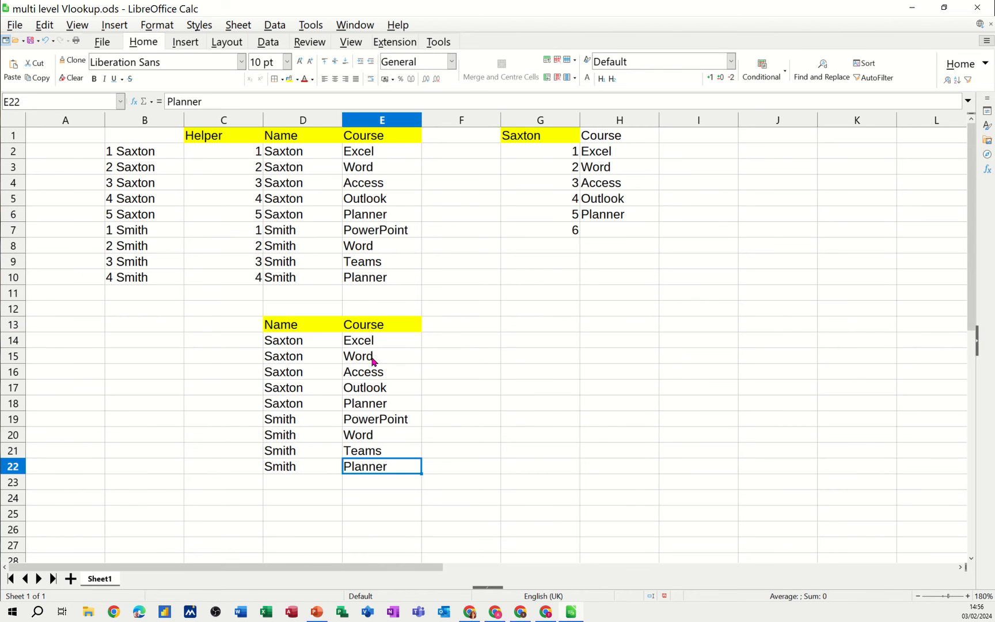
left_click(539, 136)
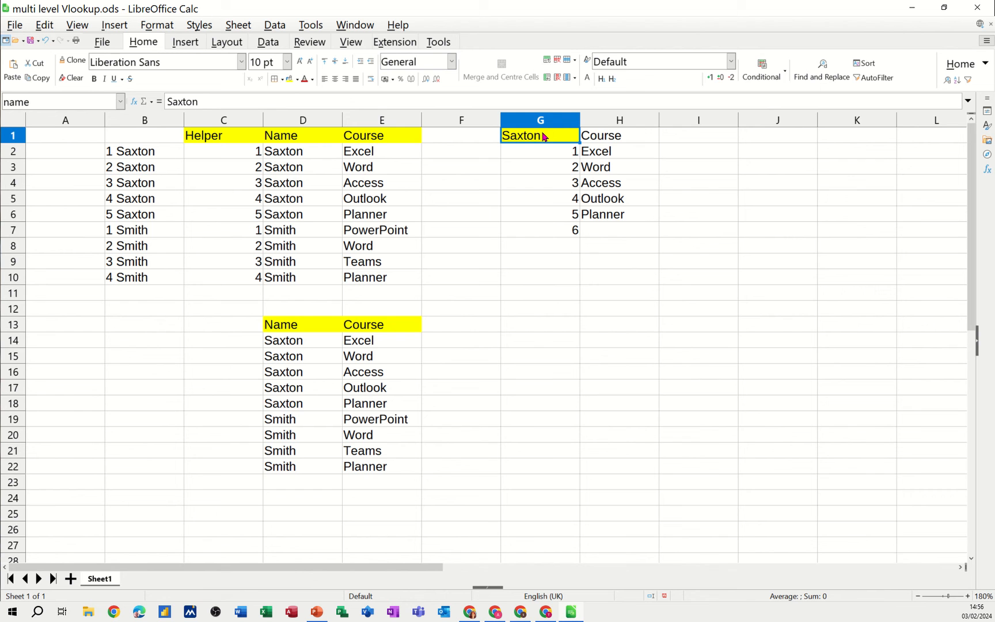
mouse_move(615, 172)
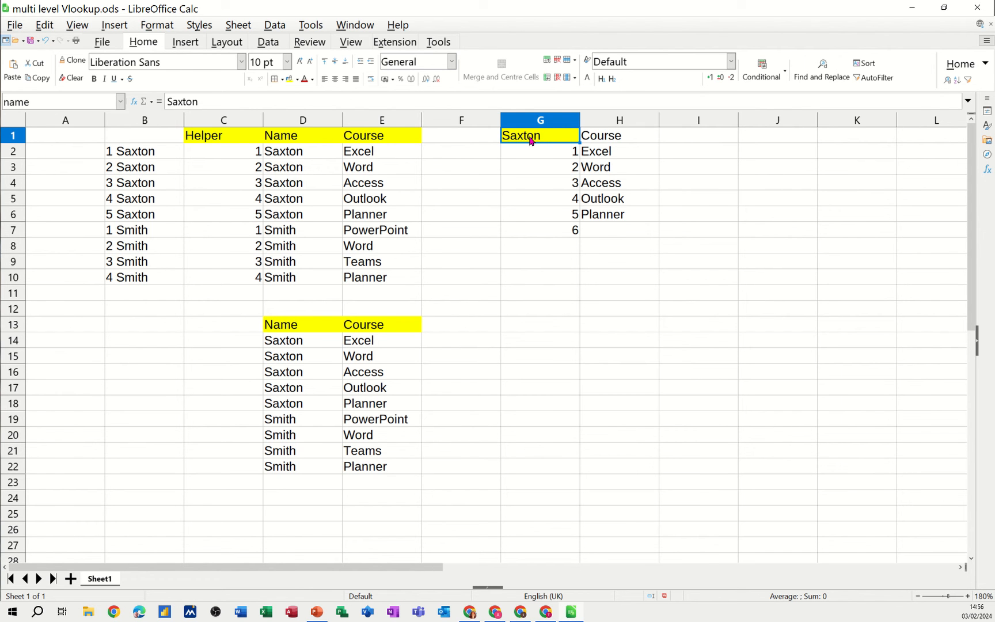
type("Smit")
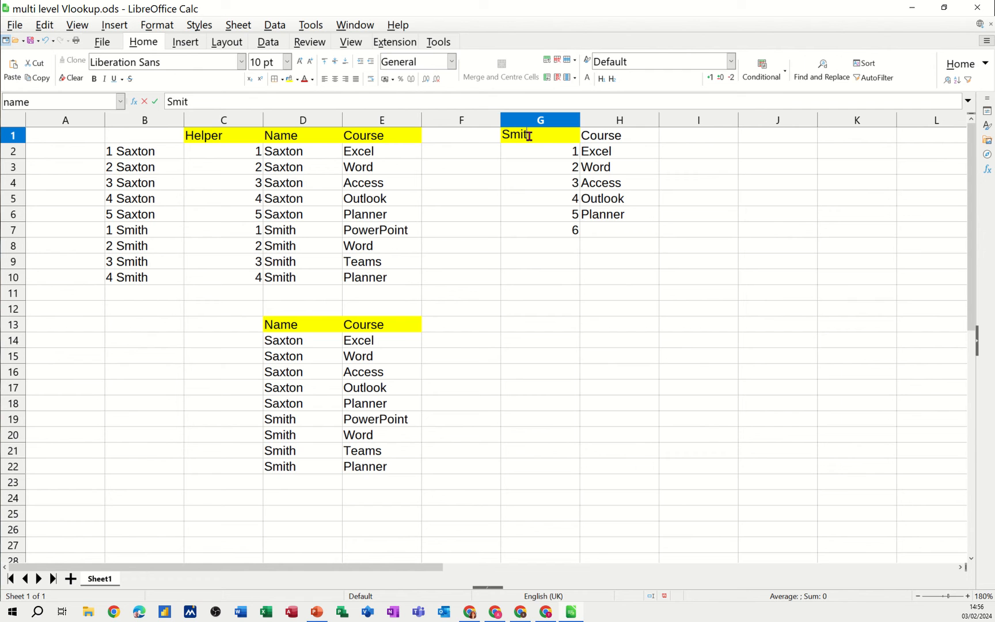
key("Return")
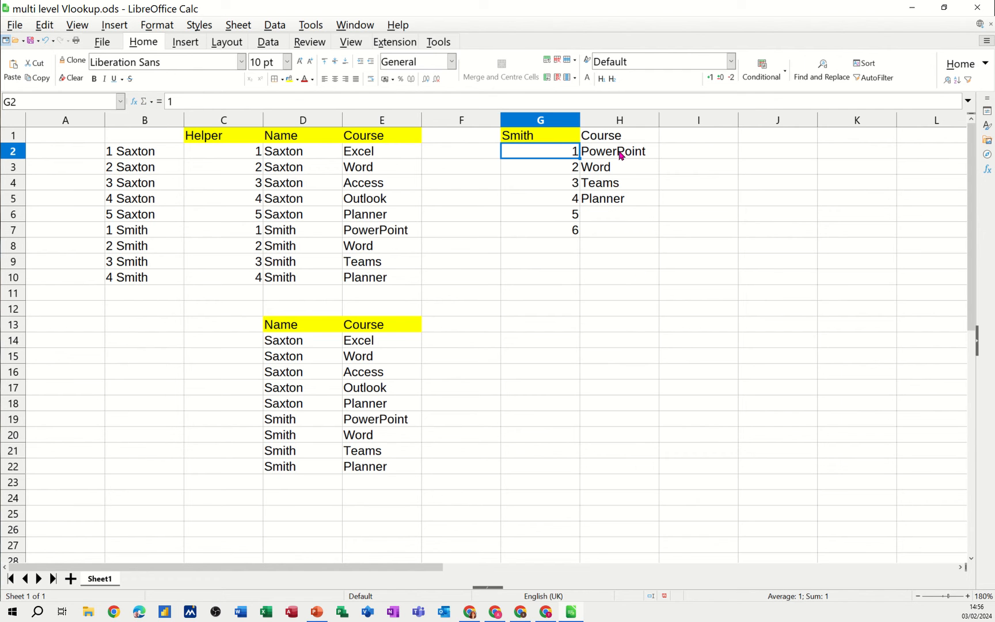
mouse_move(625, 201)
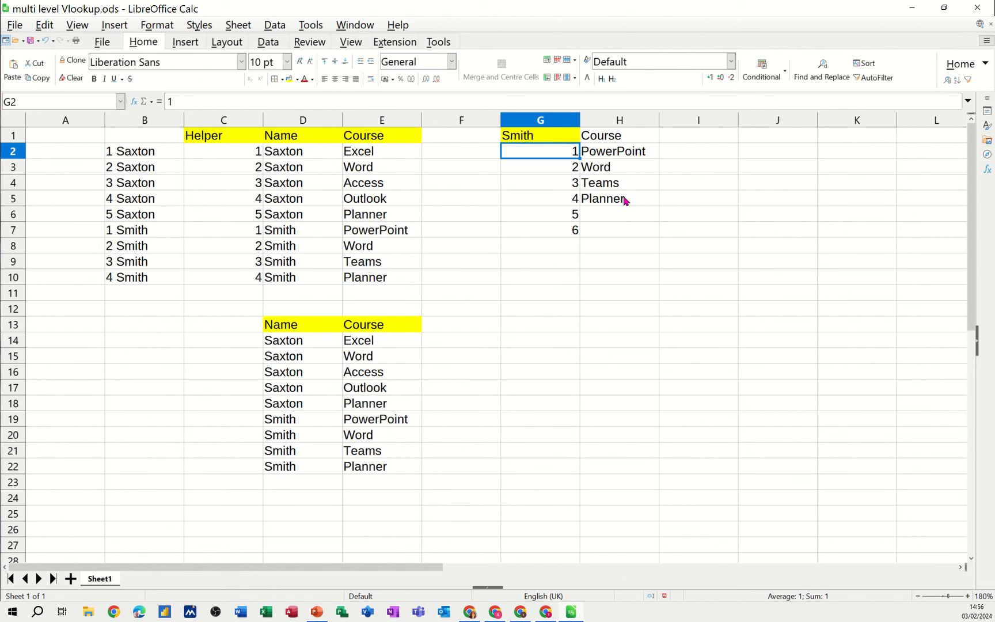
mouse_move(292, 230)
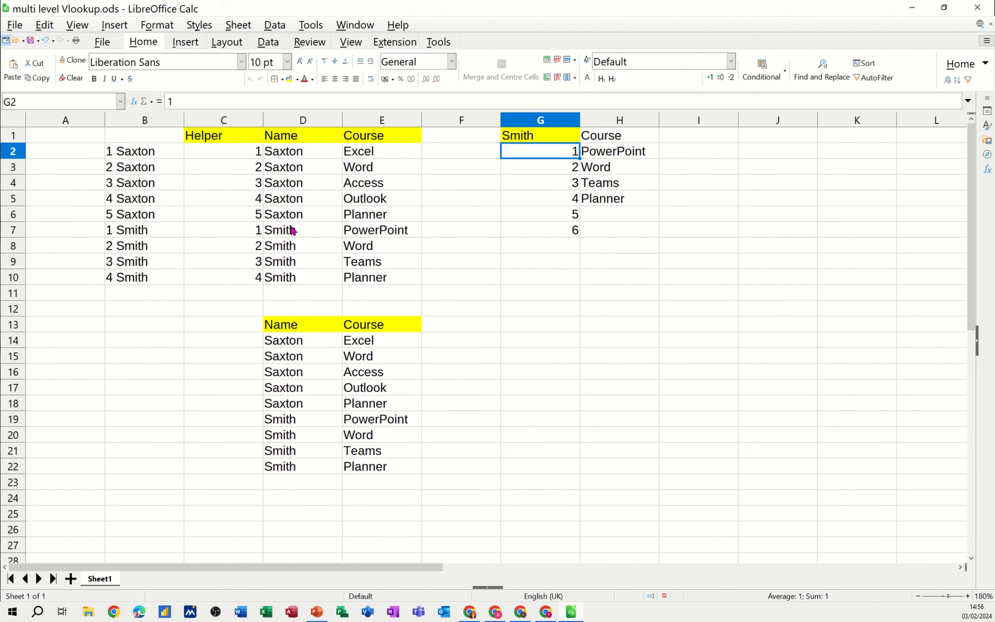
mouse_move(518, 247)
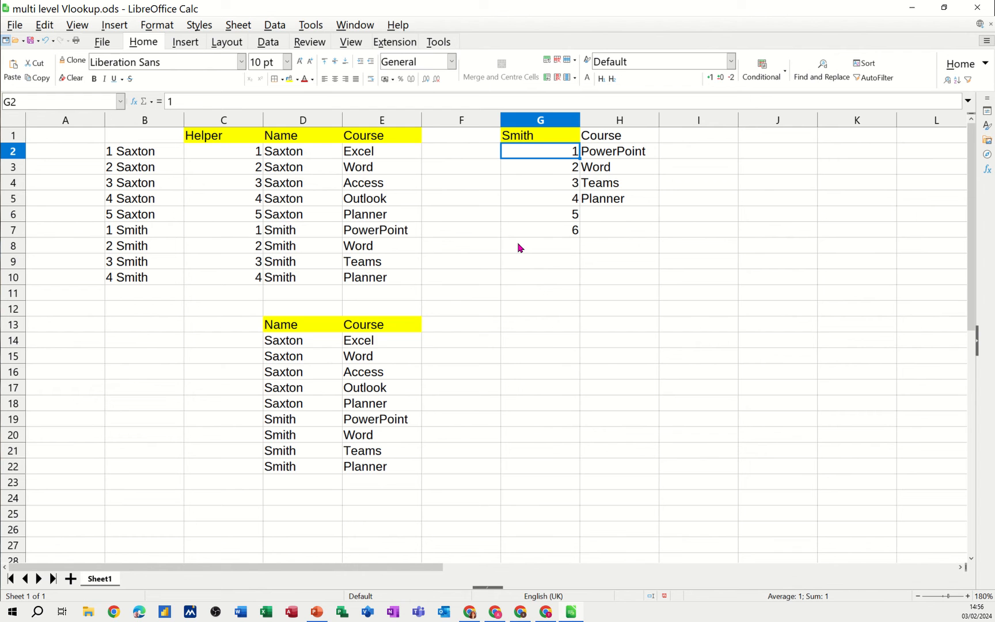
mouse_move(563, 231)
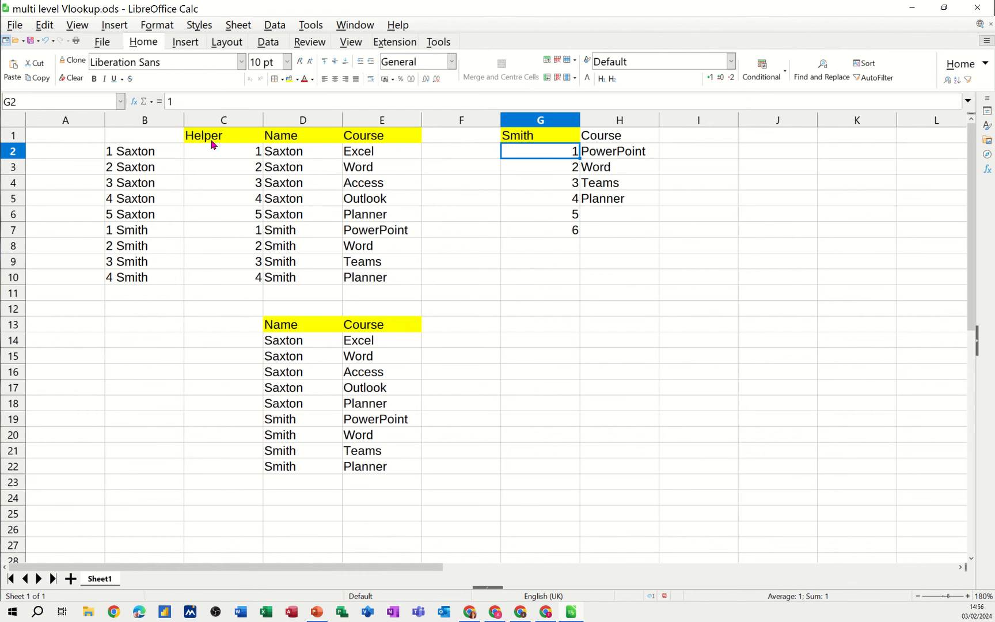
left_click(223, 151)
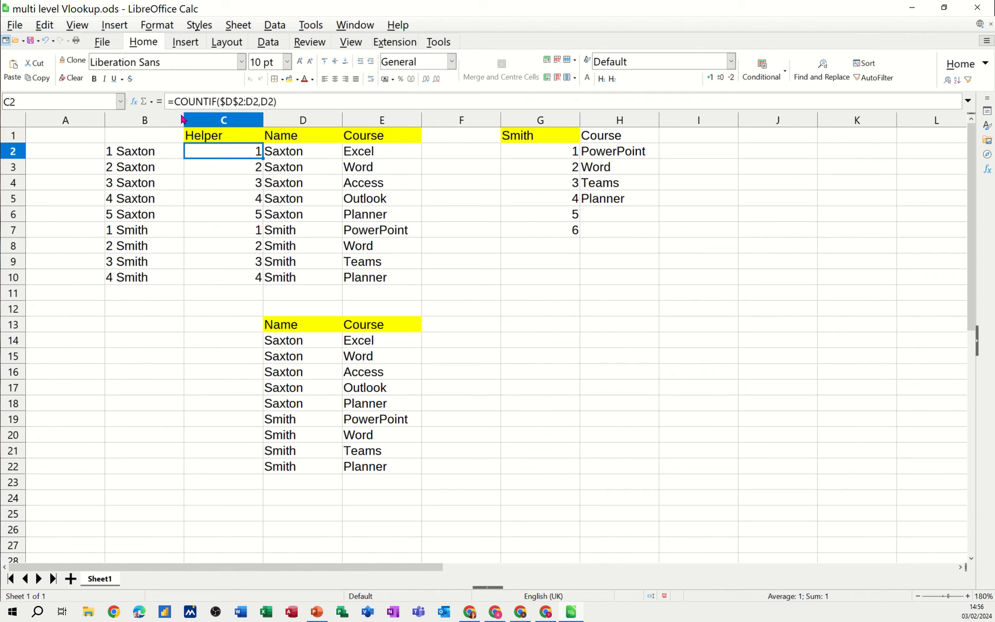
mouse_move(254, 122)
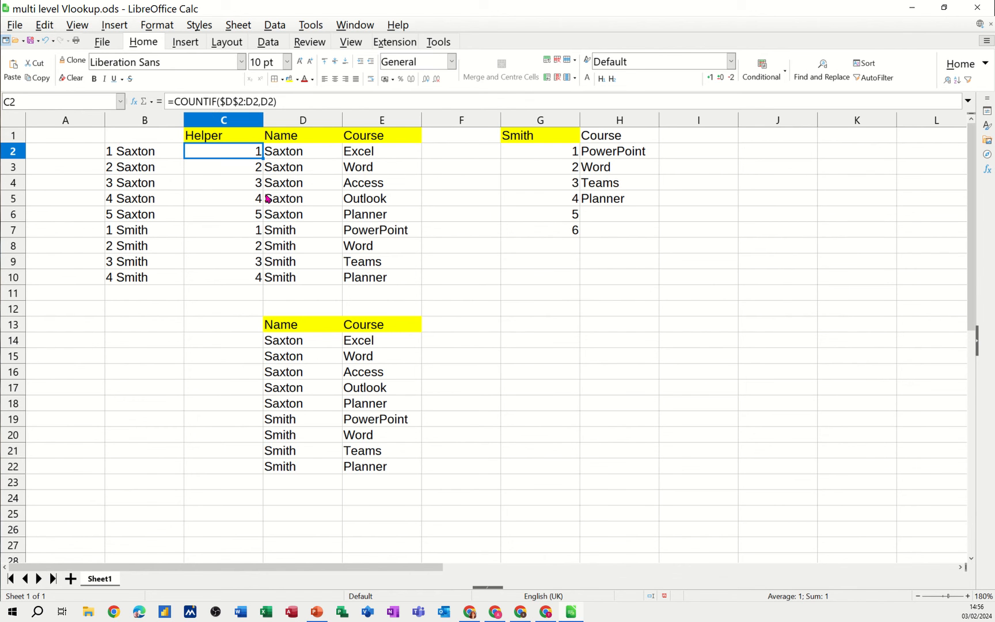
mouse_move(256, 160)
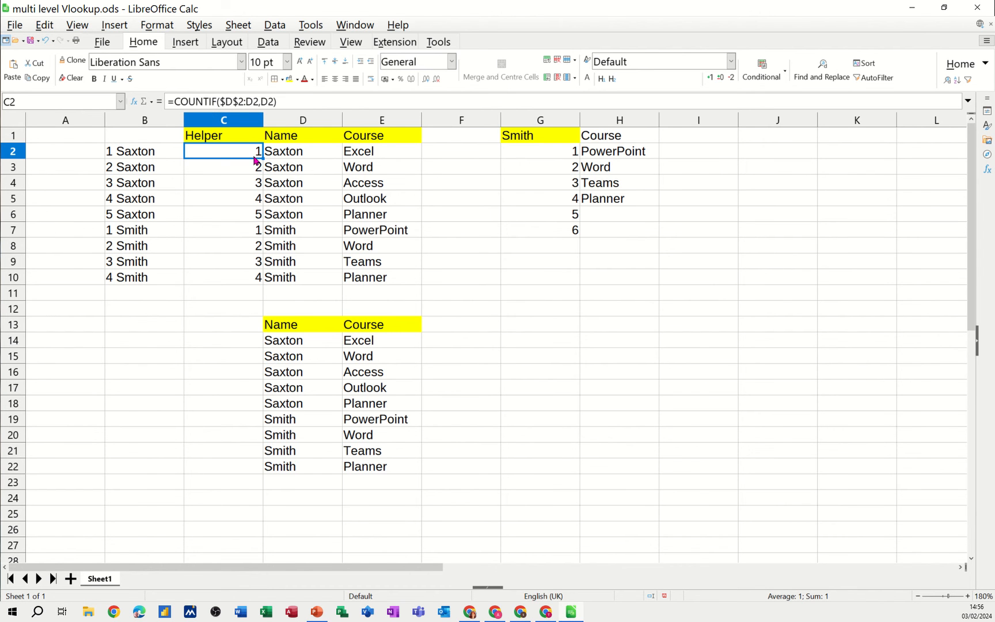
left_click(223, 214)
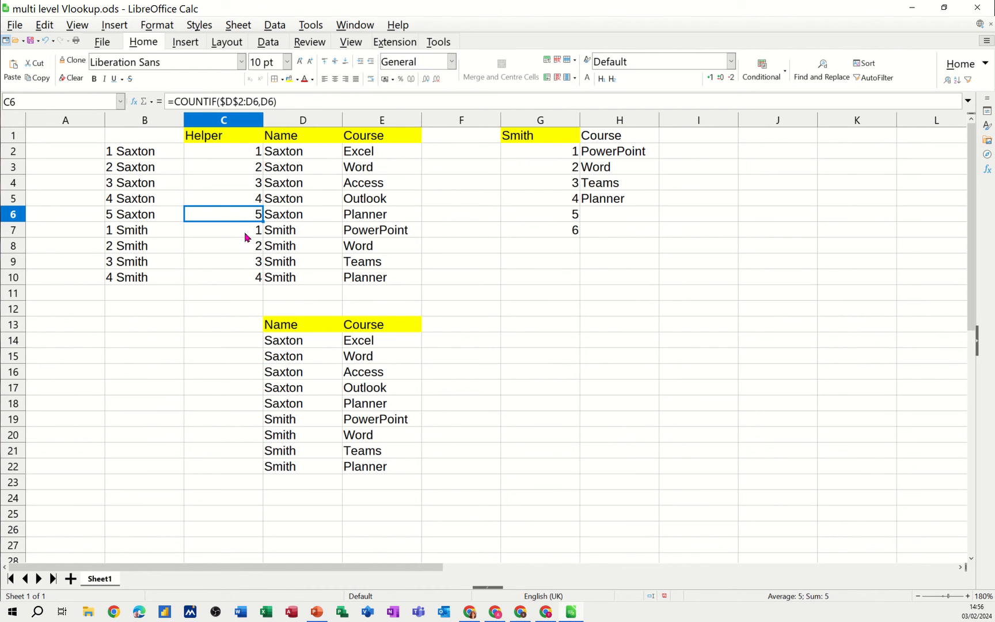
mouse_move(285, 235)
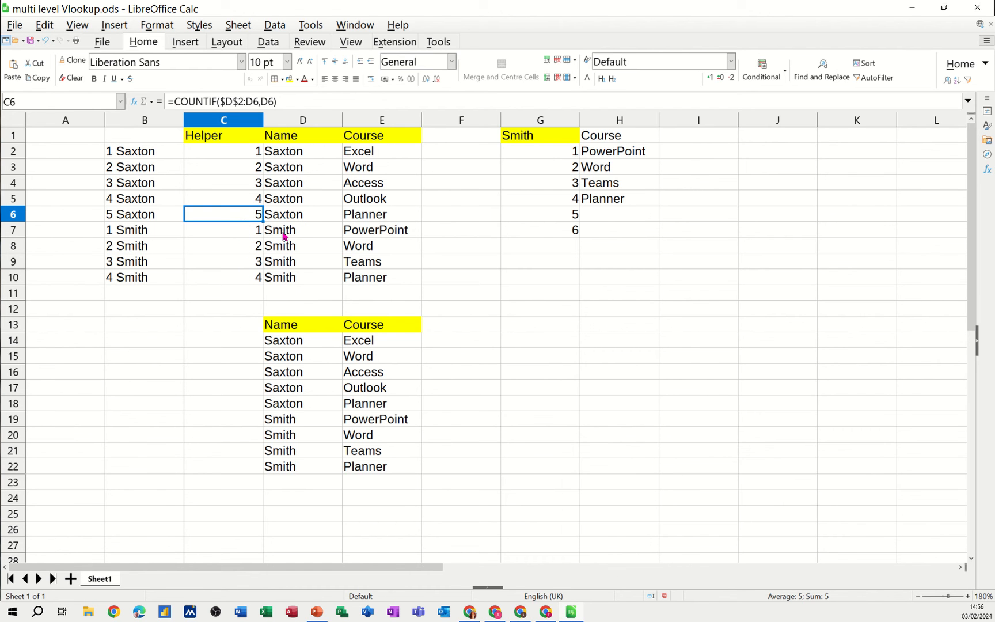
mouse_move(222, 342)
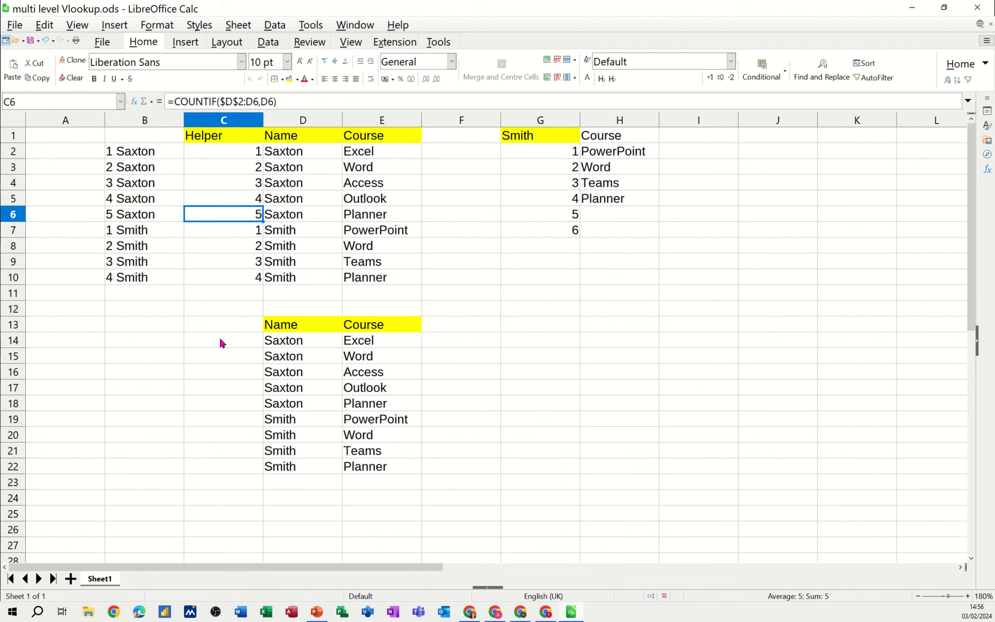
Enter the running-count formula =COUNTIF($D$14:D14,D14) in C14.
left_click(222, 340)
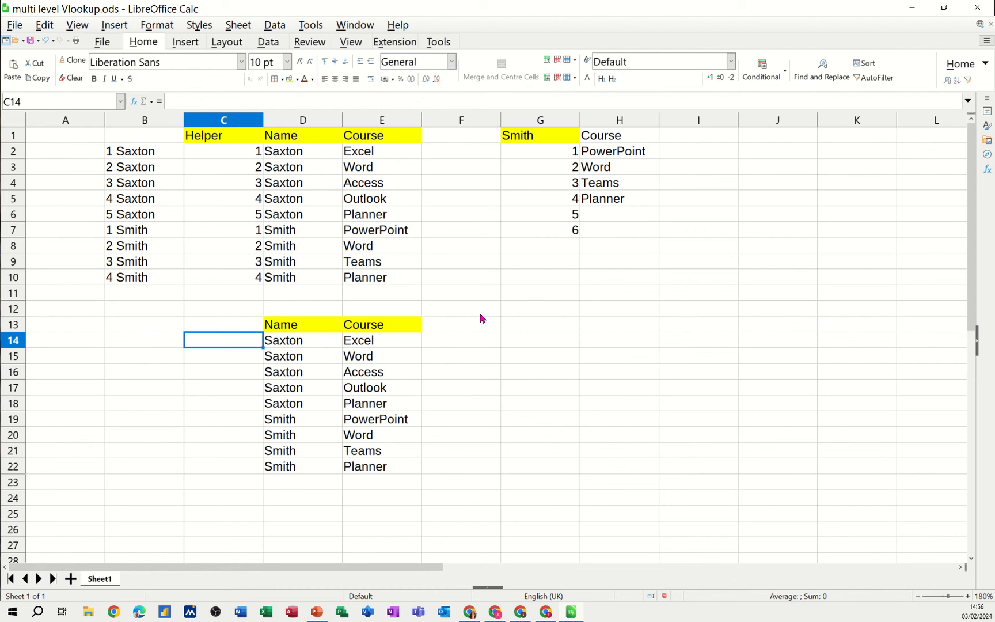
mouse_move(551, 325)
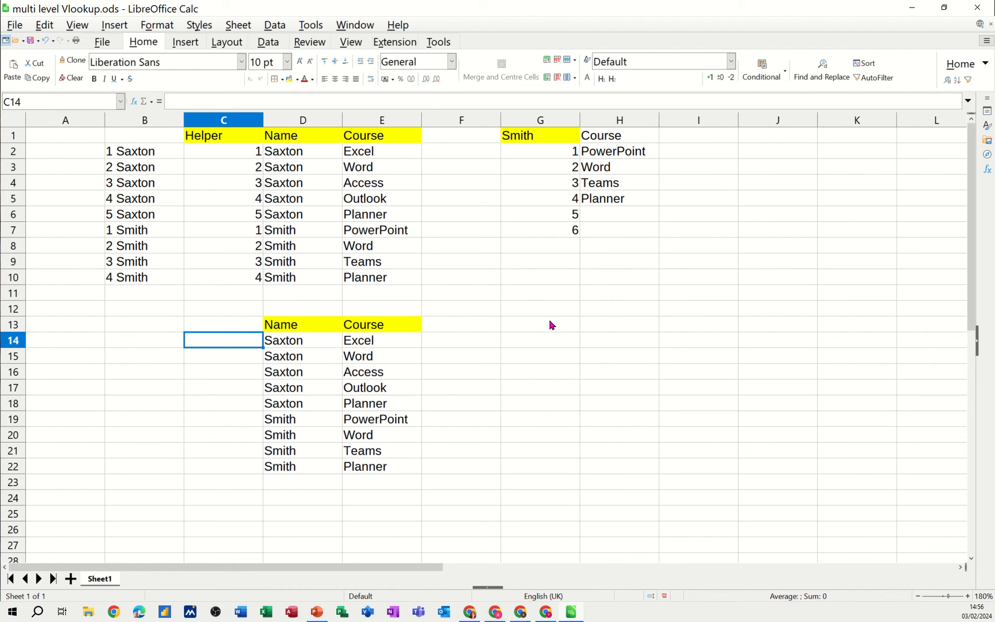
type("=cou")
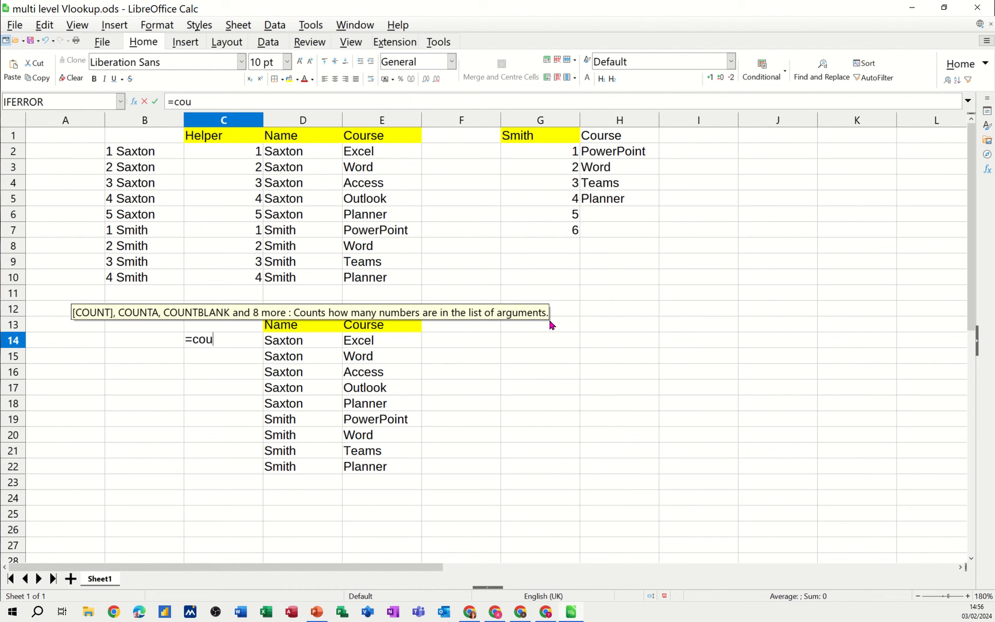
type("ntif")
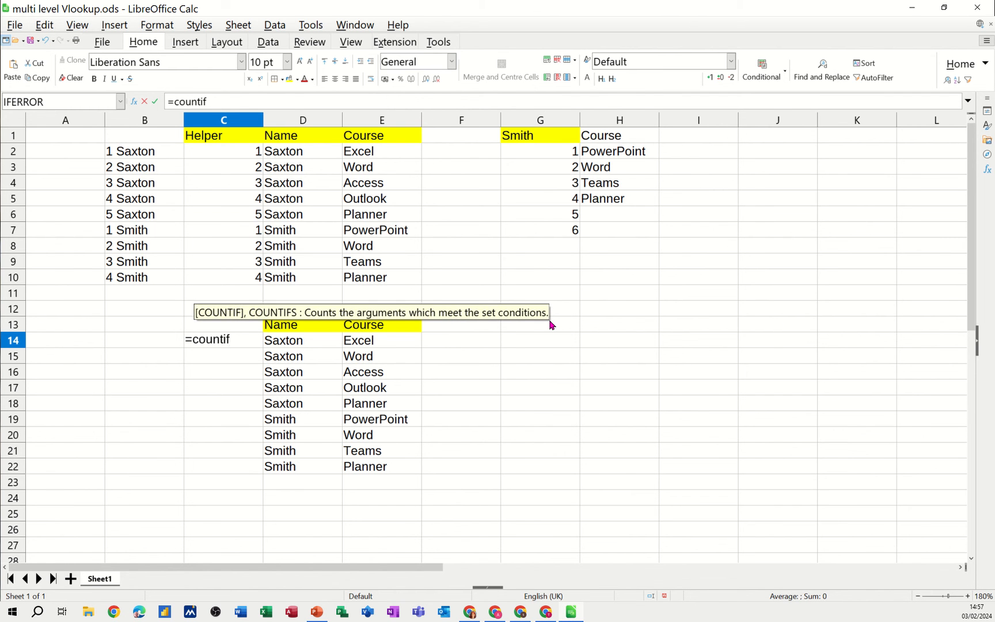
type("(")
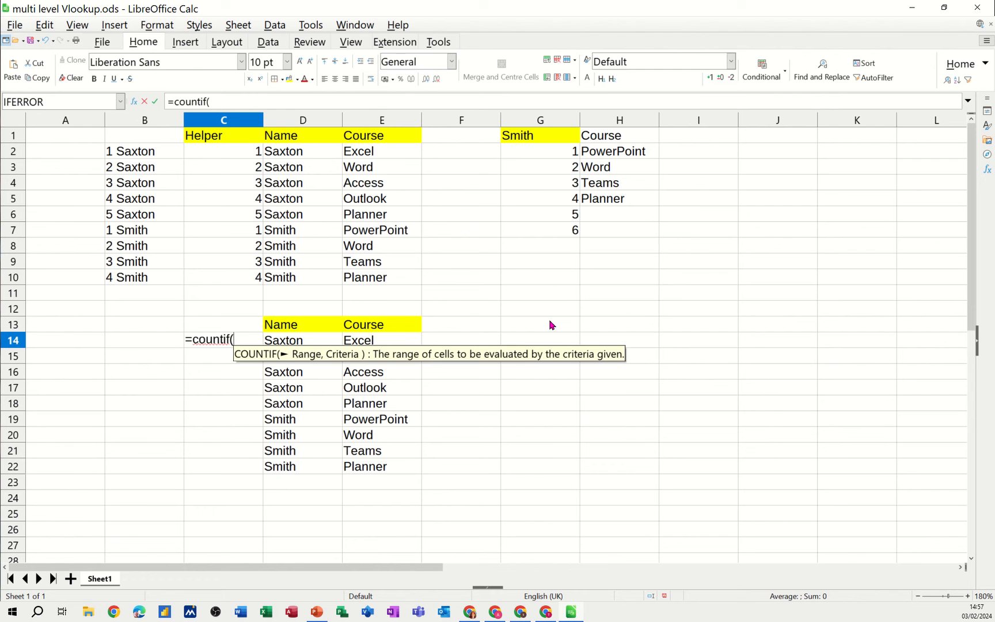
mouse_move(297, 341)
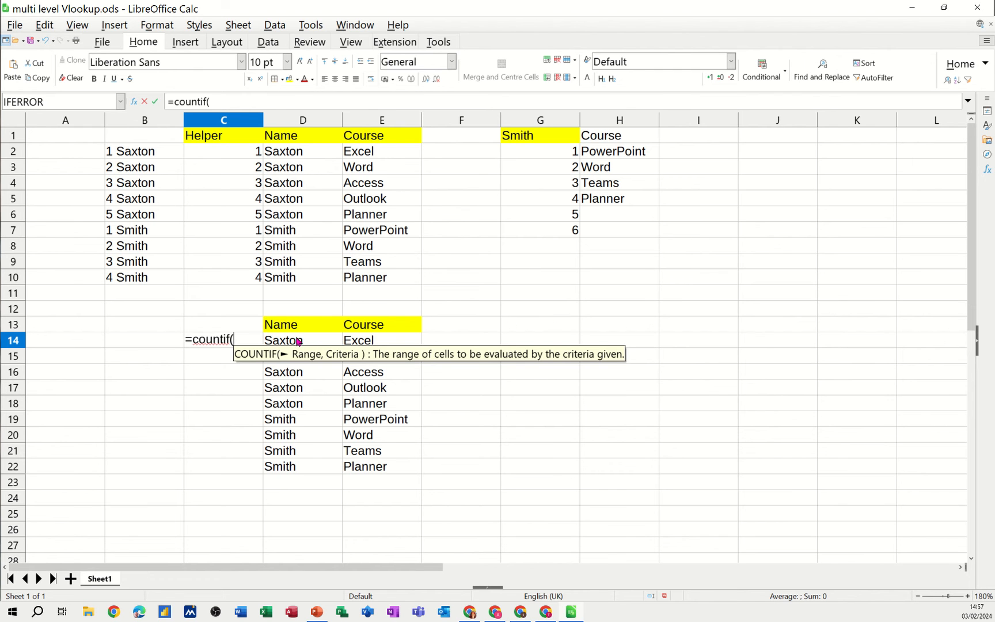
left_click(283, 339)
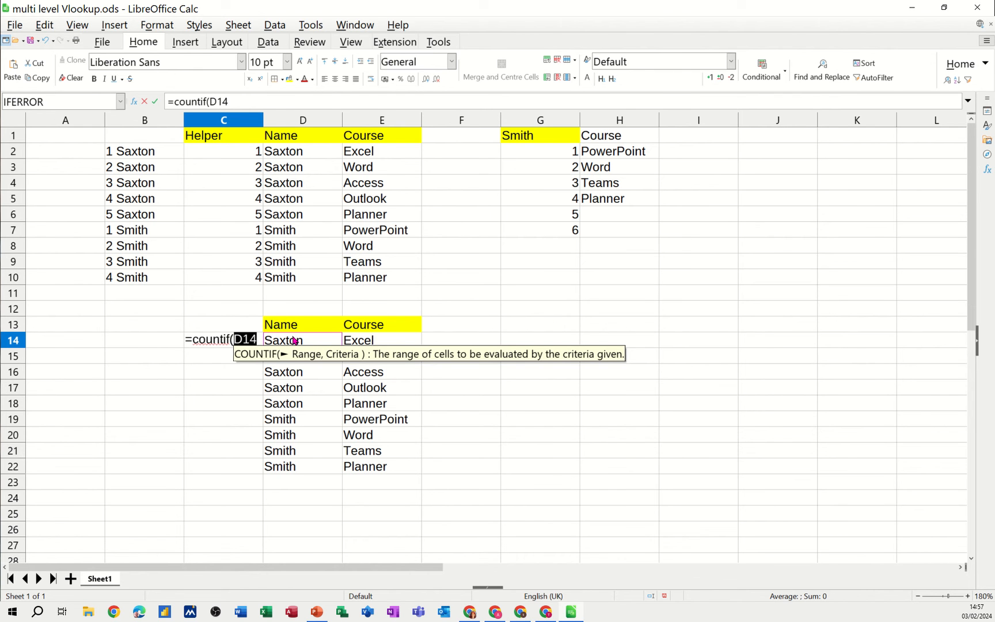
type(":D14")
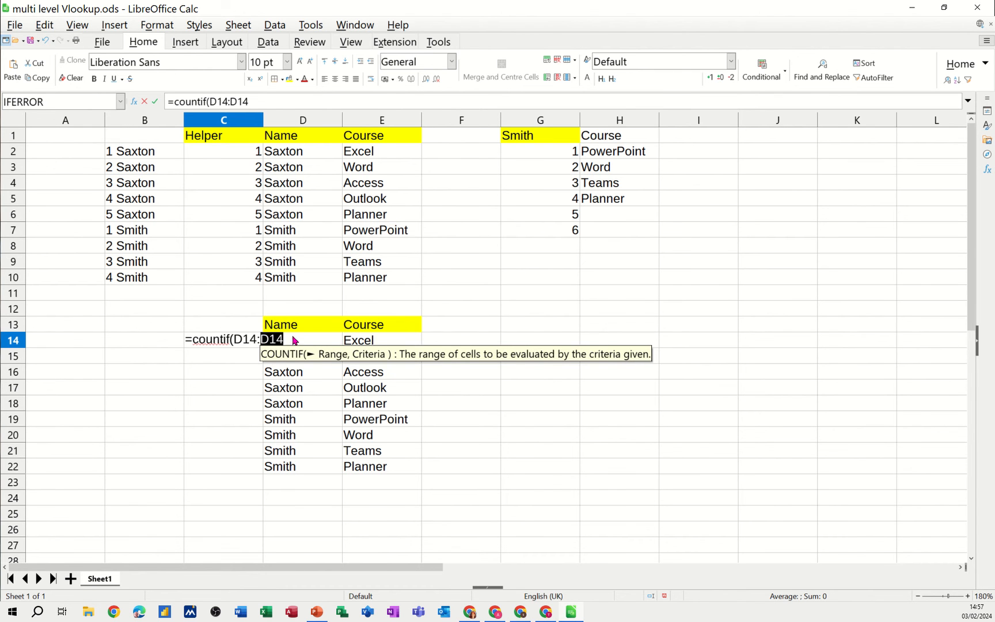
type(",")
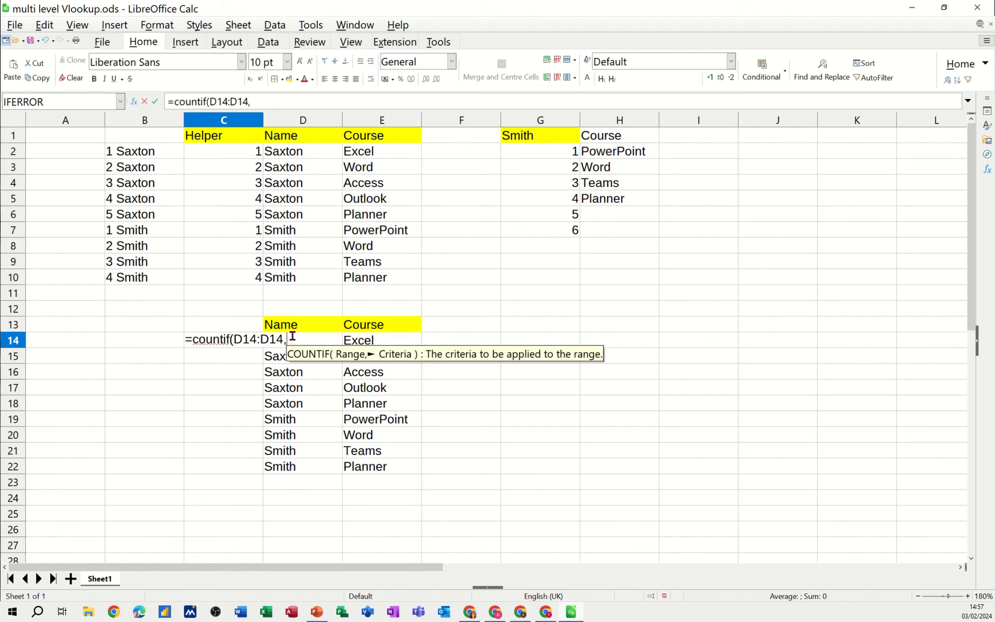
type("D14")
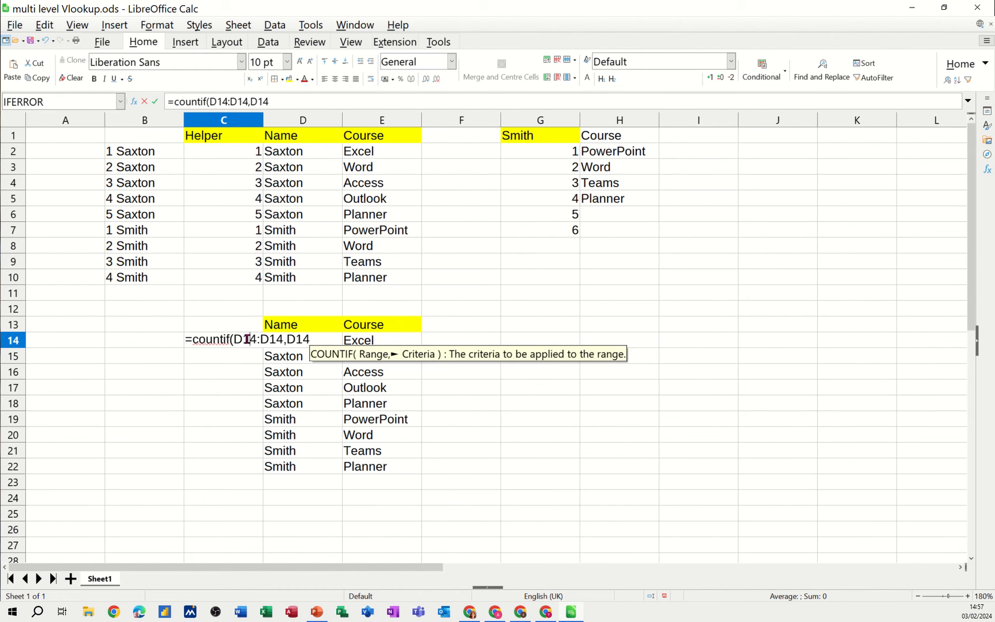
key("F4")
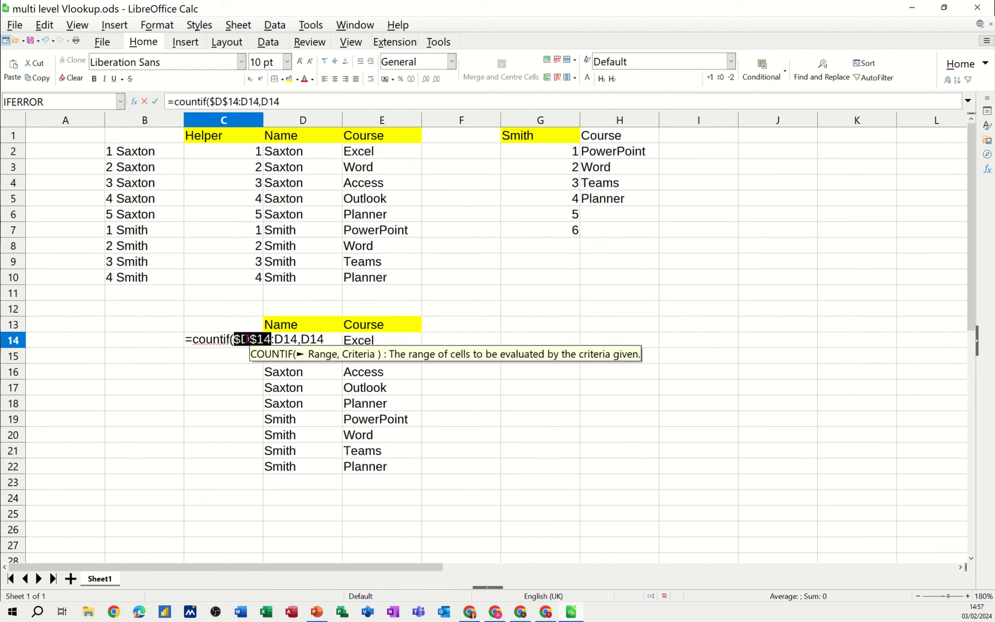
mouse_move(156, 119)
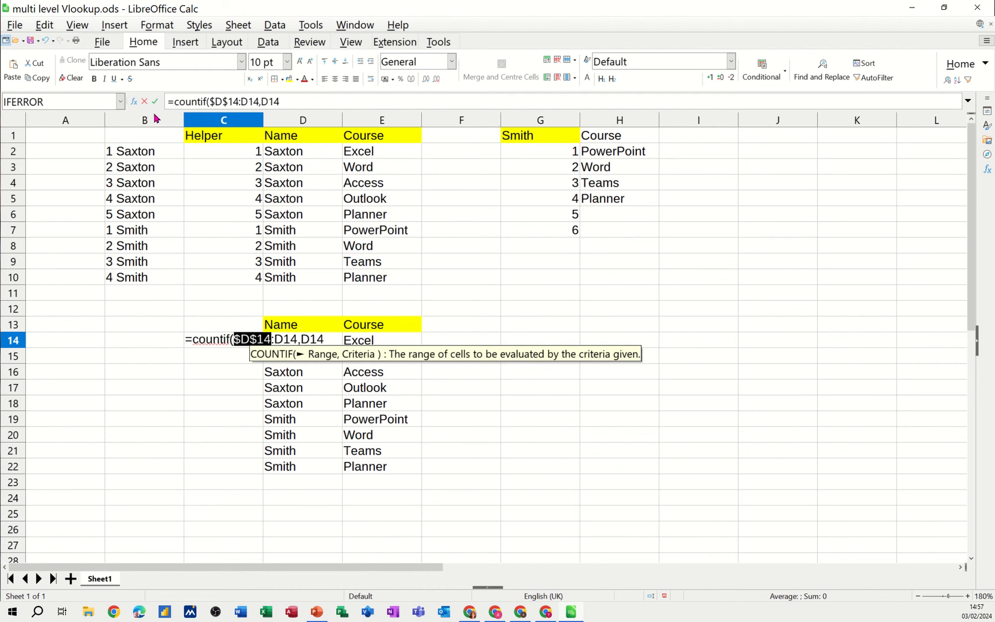
key("Return")
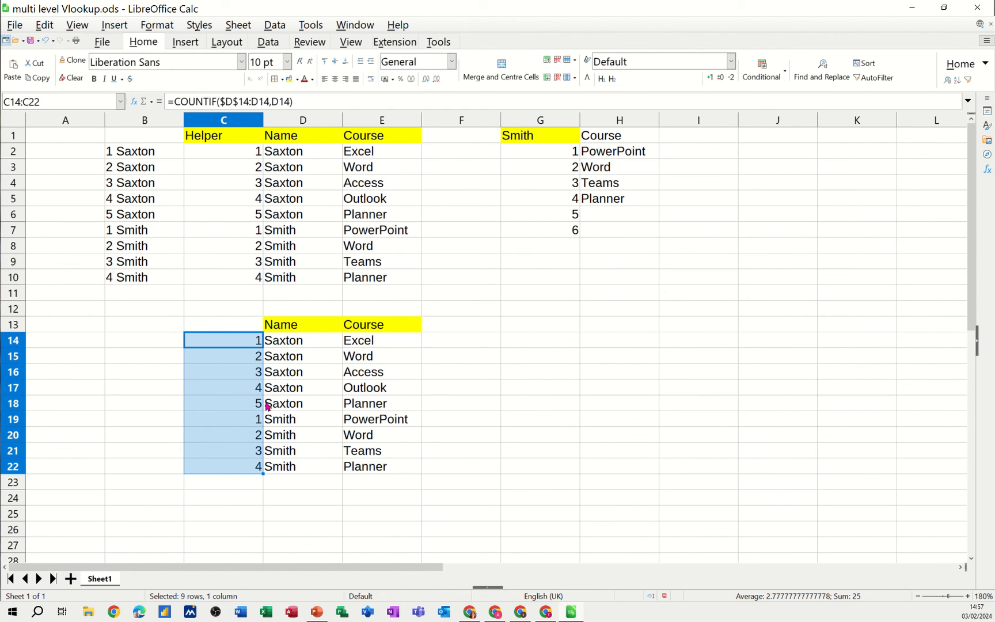
mouse_move(242, 337)
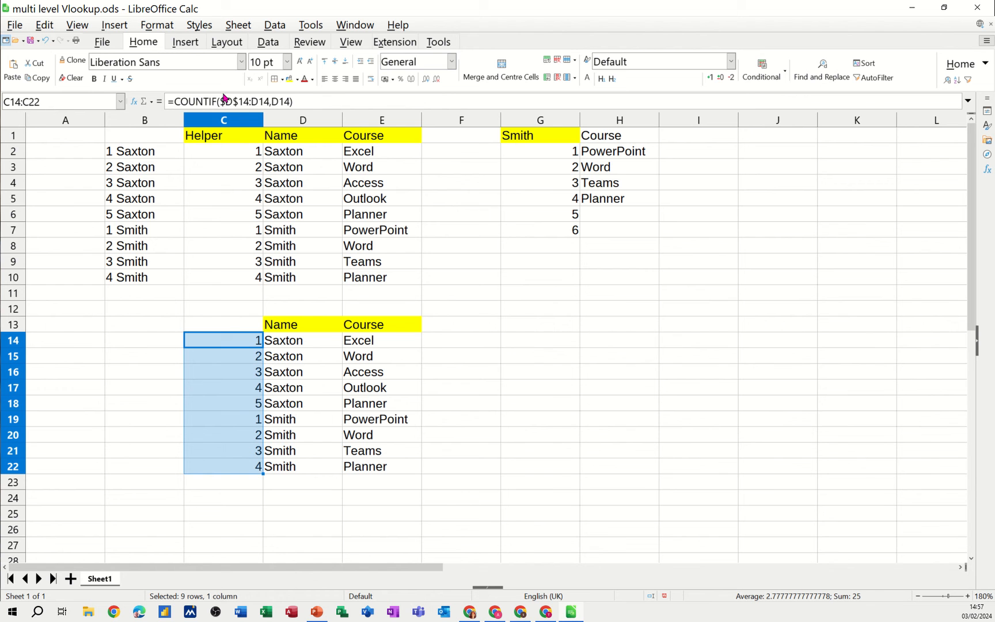
mouse_move(247, 101)
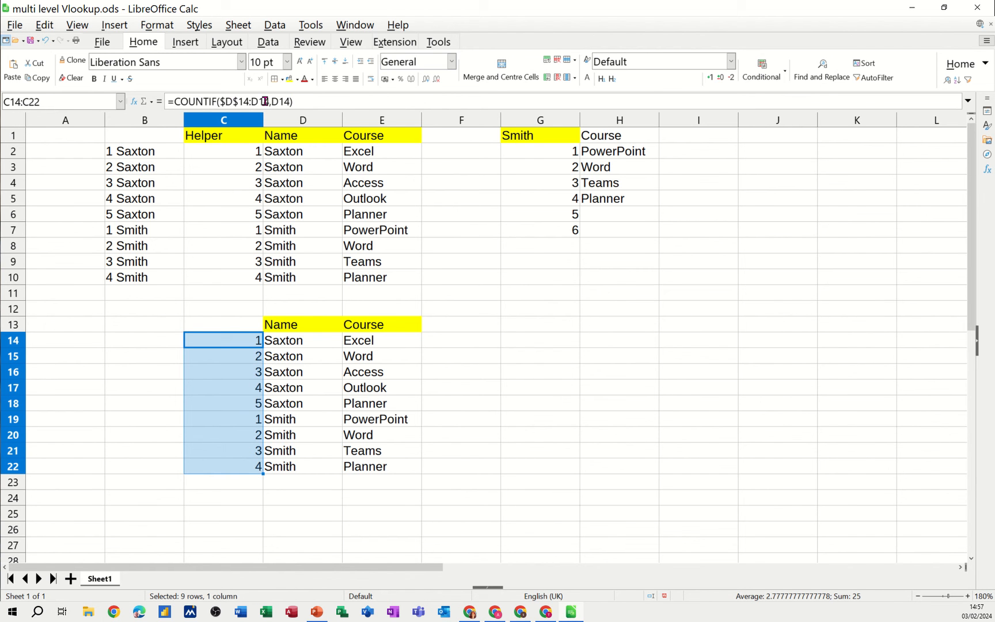
Check the filled-down COUNTIF formulas in C15 and C16, then select C13.
left_click(223, 355)
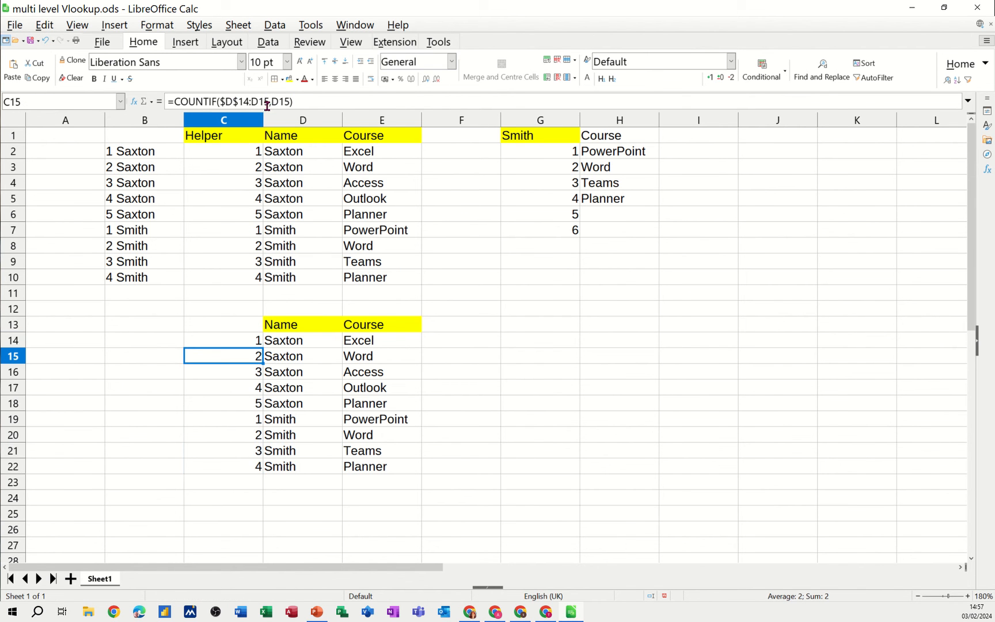
left_click(223, 372)
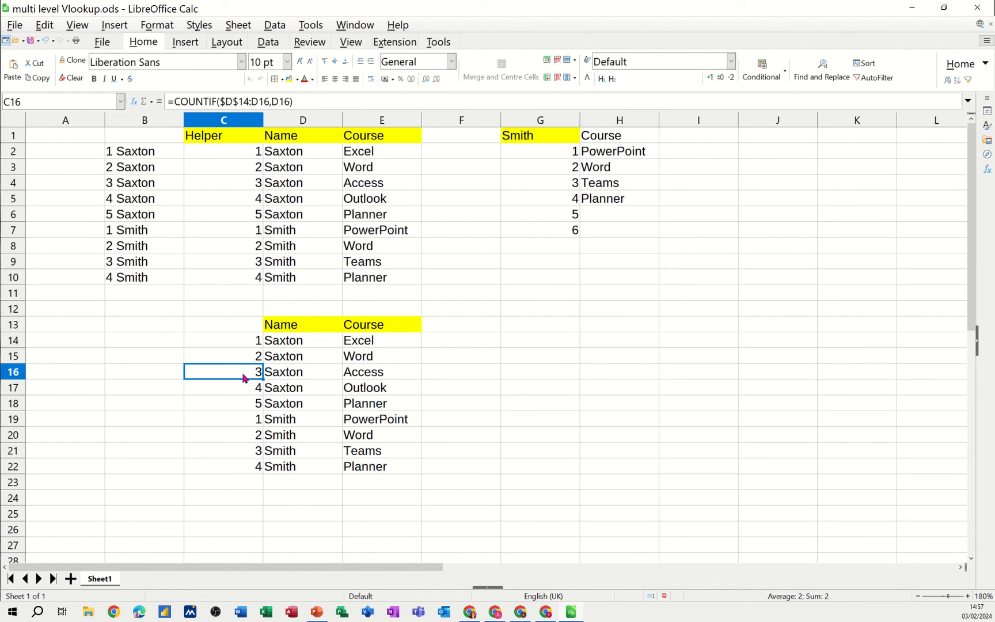
mouse_move(235, 344)
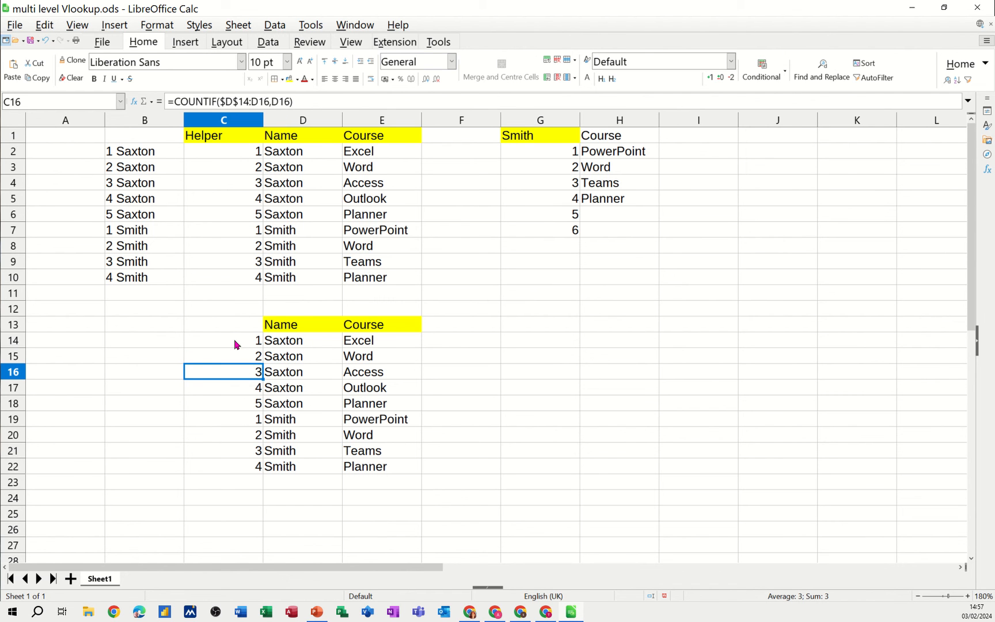
left_click(223, 324)
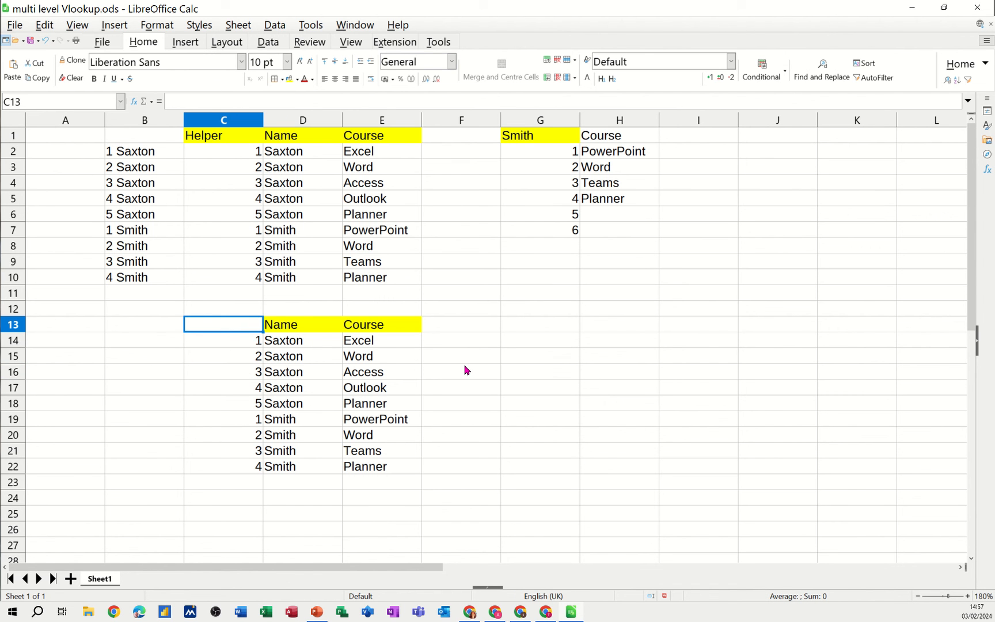
Head column C with 'Helper' and review the upper table's key formula.
type("Helper")
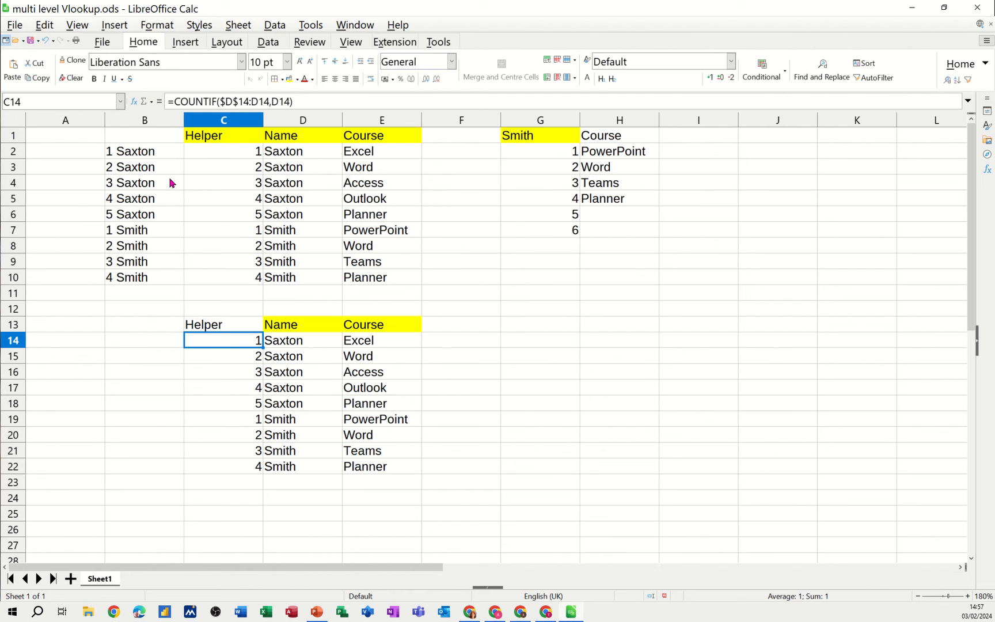
mouse_move(154, 343)
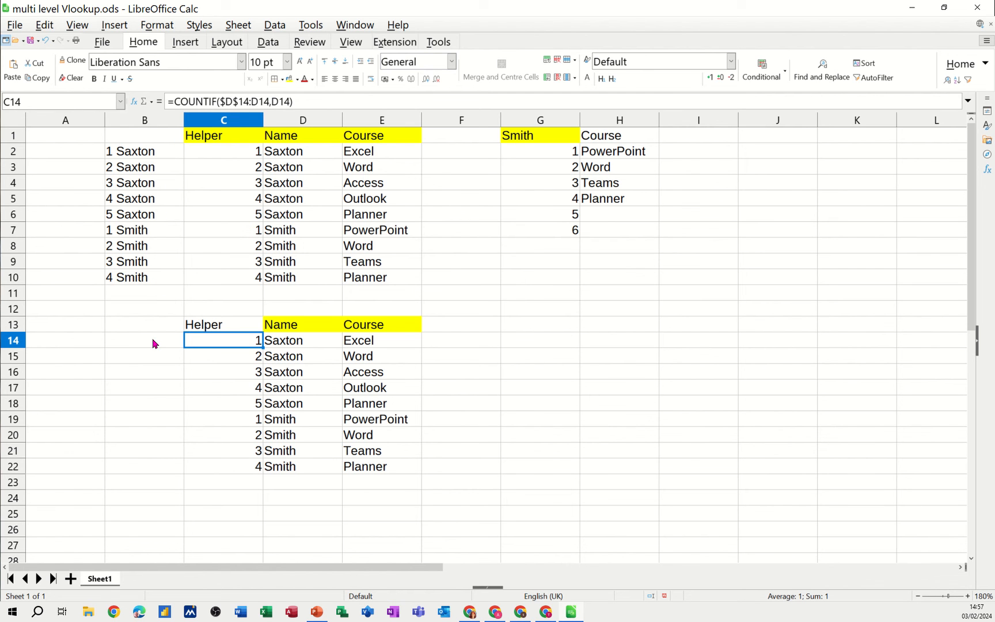
left_click(144, 340)
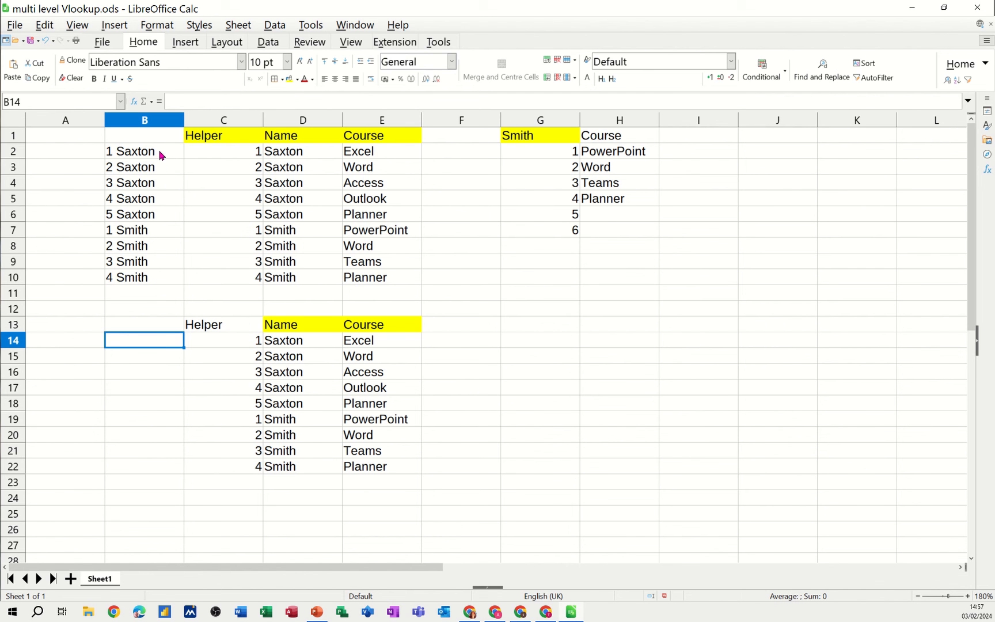
left_click(144, 151)
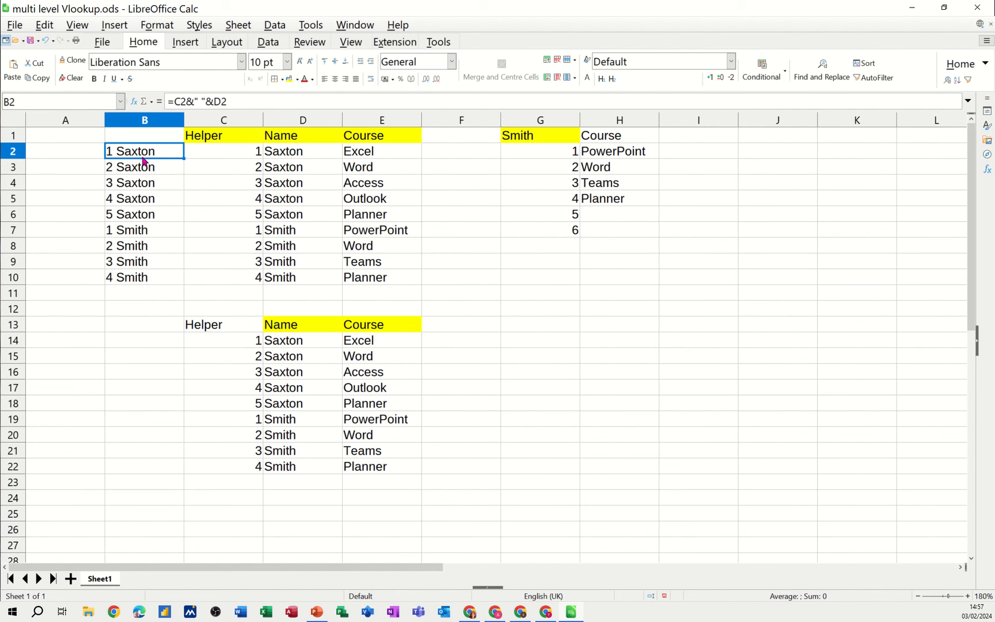
mouse_move(206, 101)
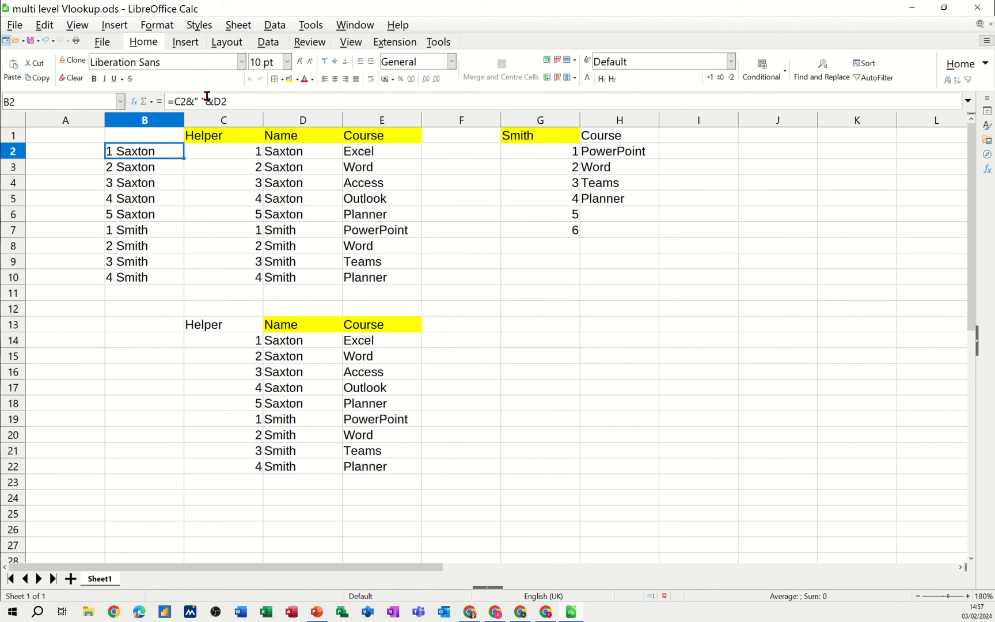
mouse_move(140, 337)
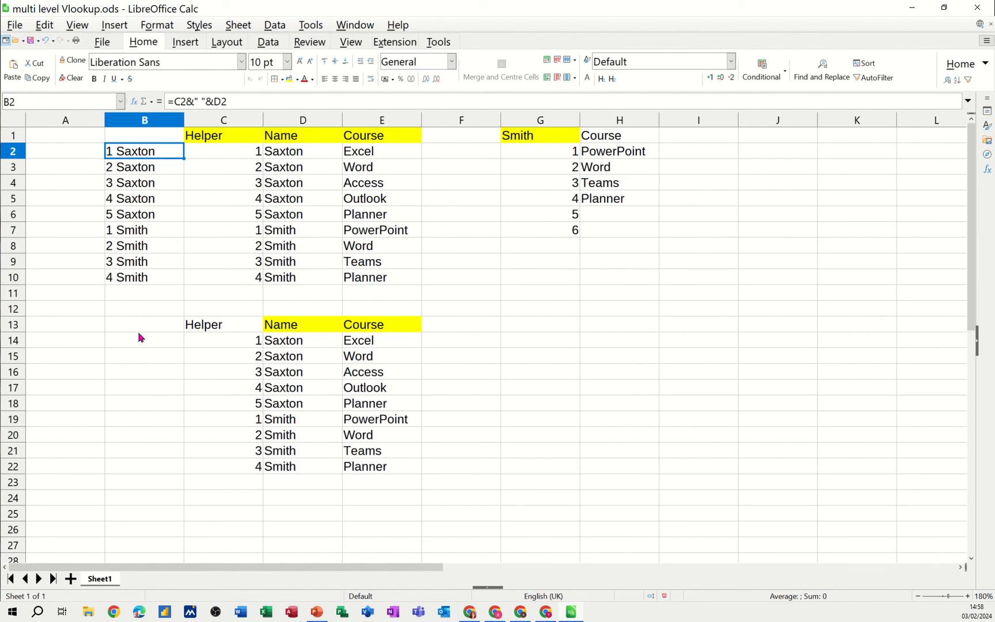
mouse_move(235, 349)
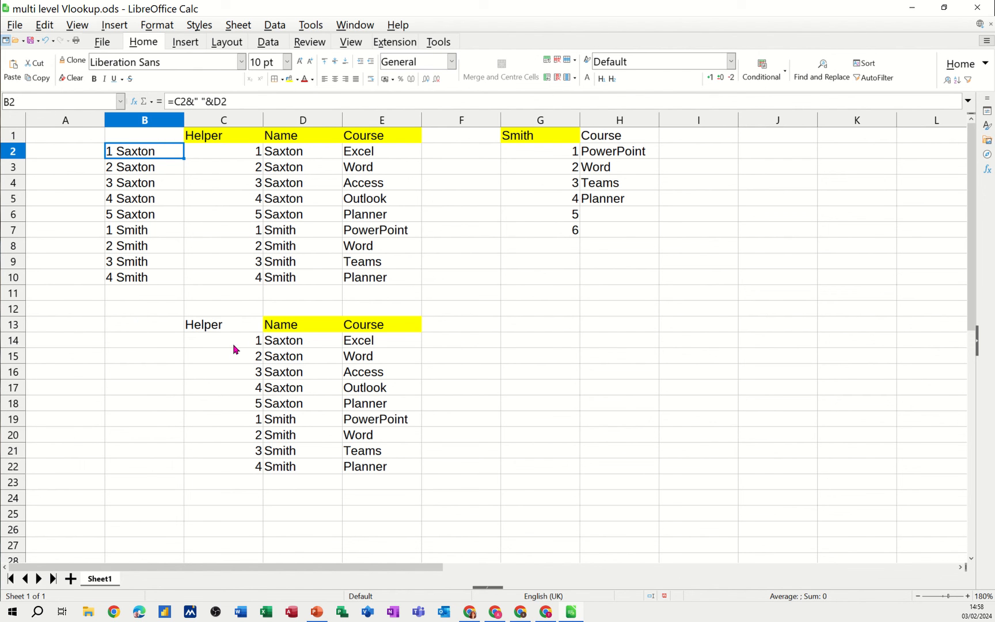
Build the key formula =C14&" "&D14 in B14.
left_click(144, 340)
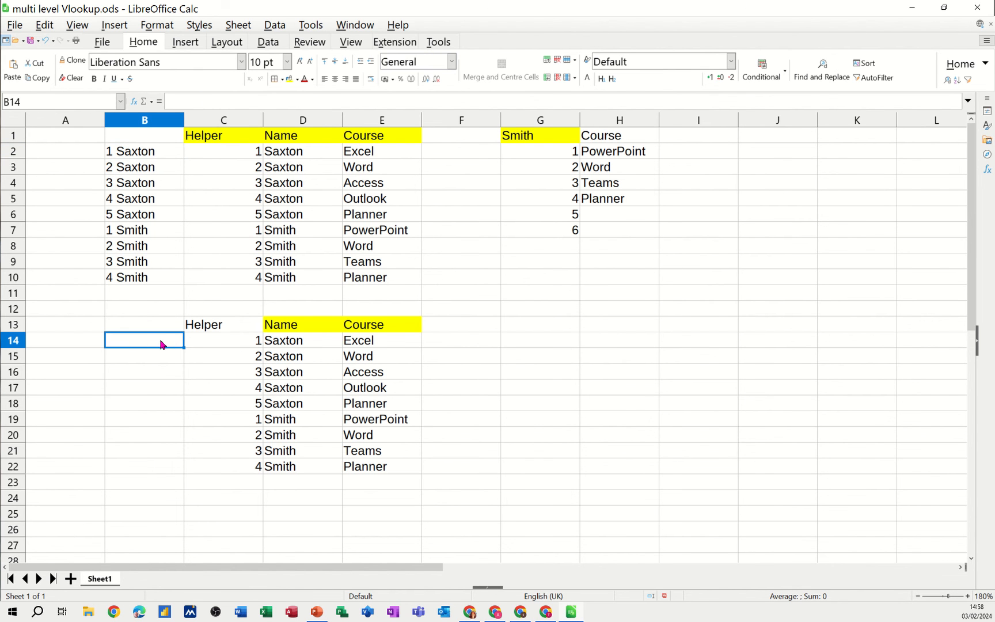
type("=")
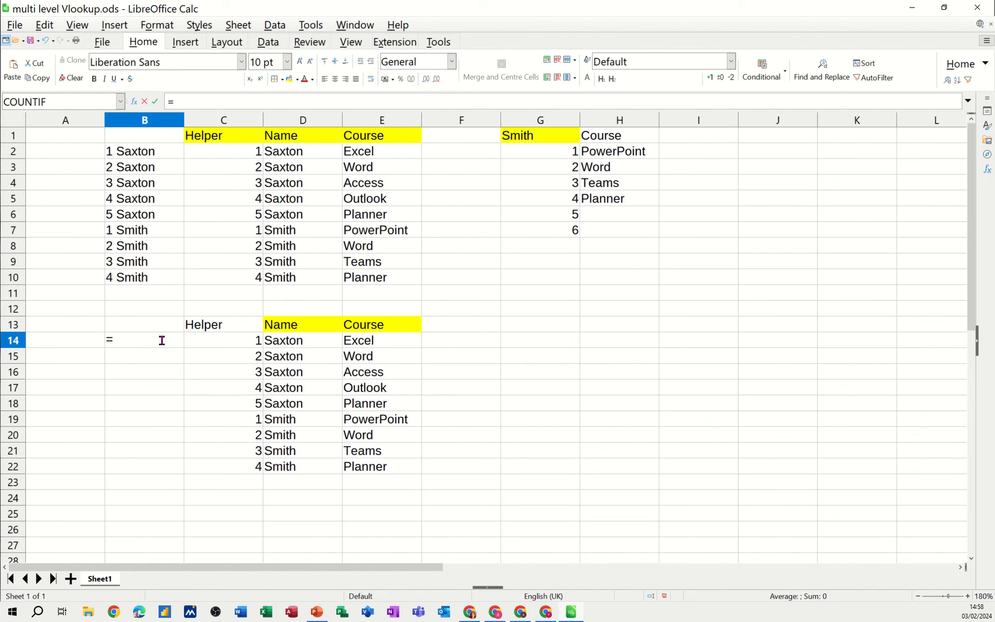
left_click(223, 340)
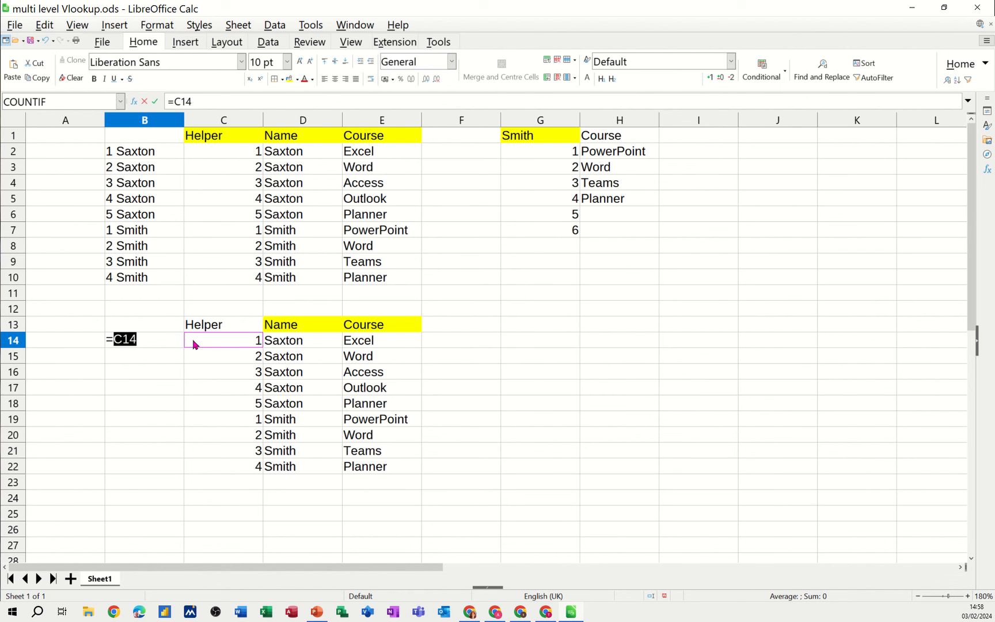
type("&")
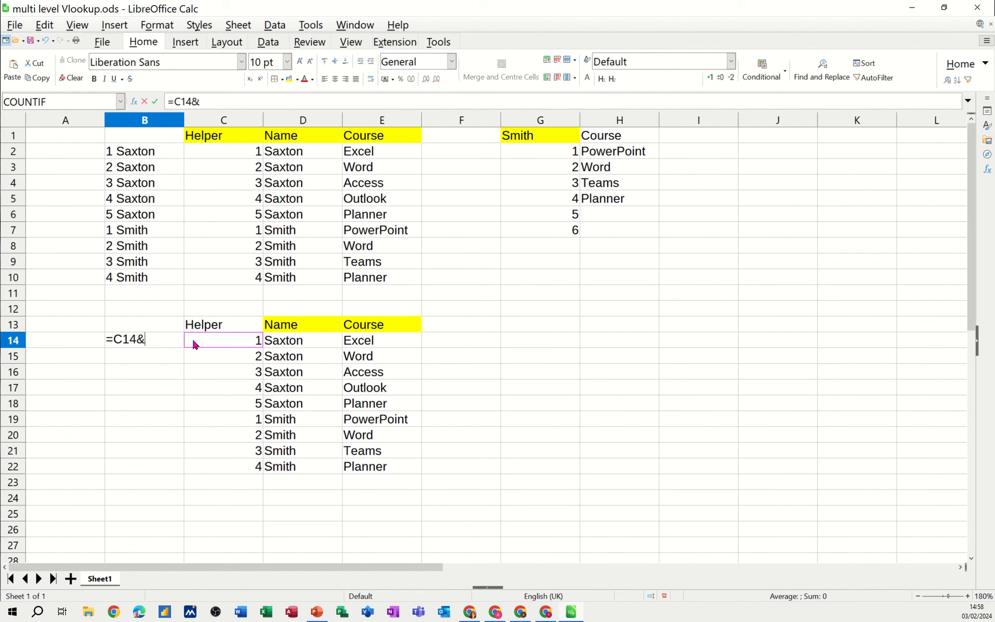
type("\"")
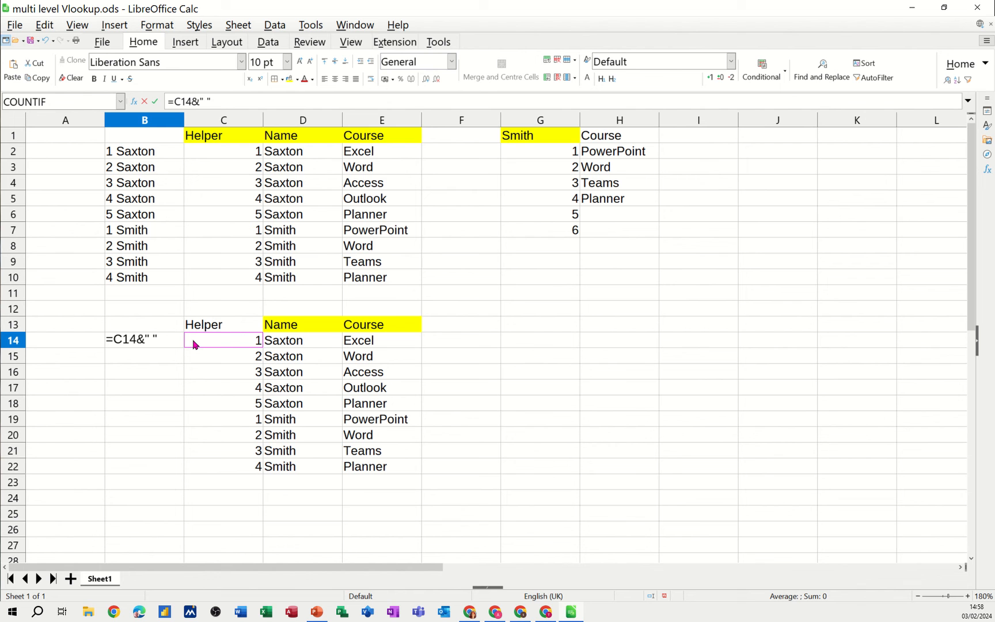
type("&")
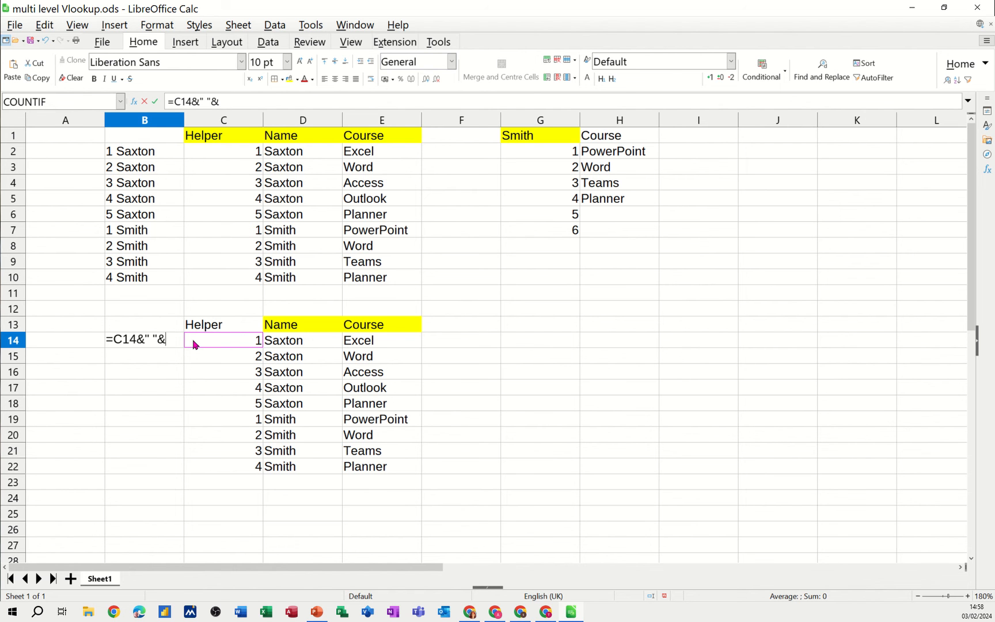
left_click(302, 340)
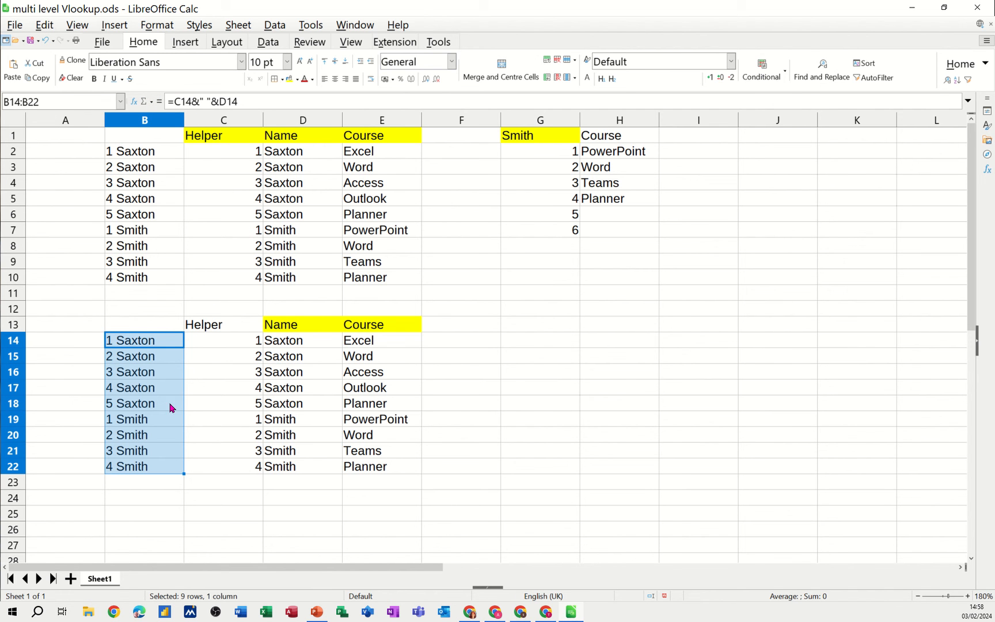
mouse_move(129, 422)
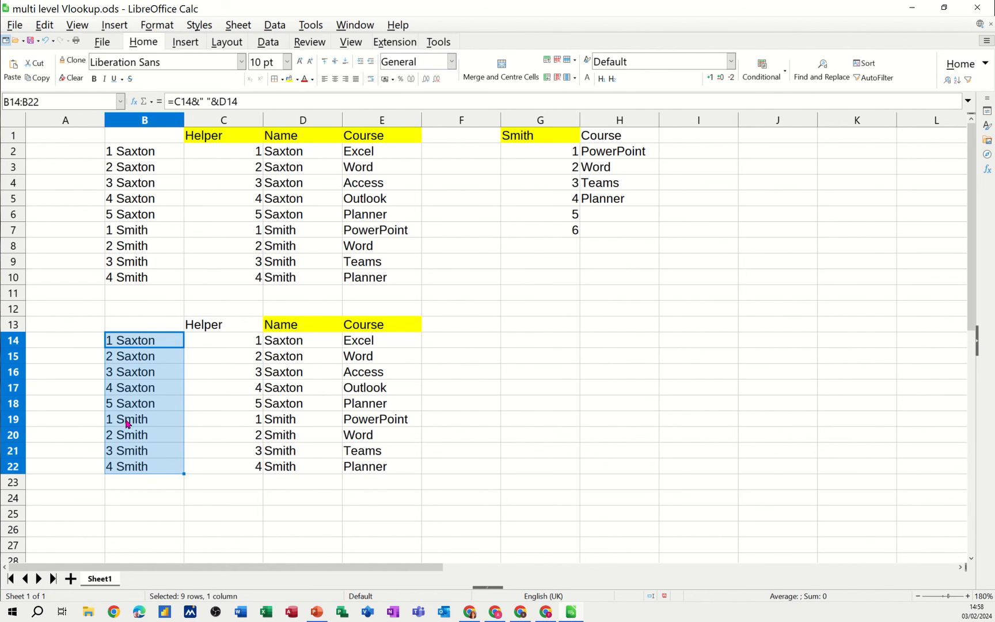
Enter Saxton in G13 and the Course heading in H13.
left_click(302, 371)
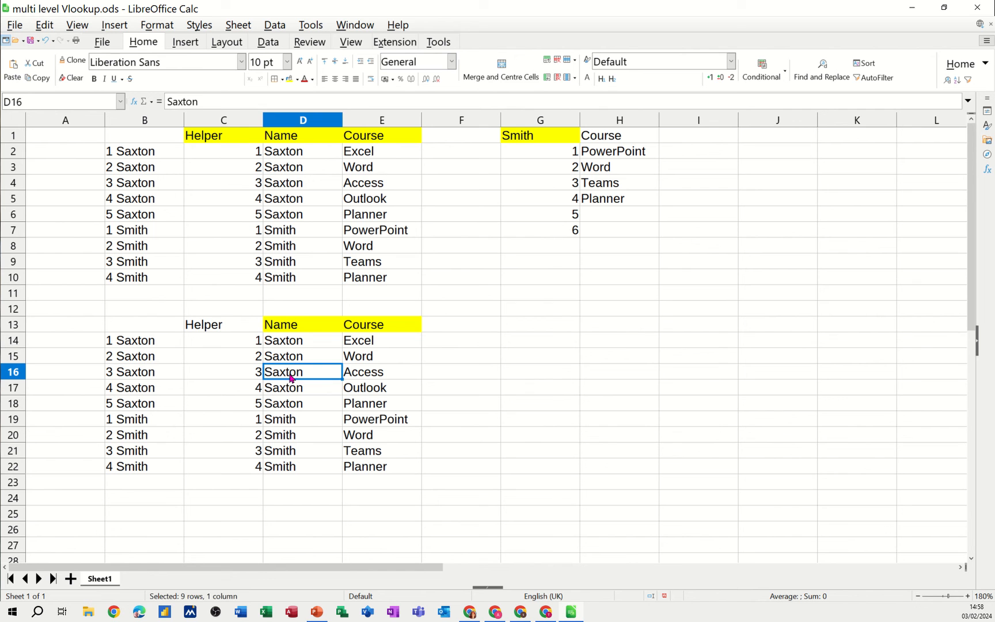
left_click(539, 324)
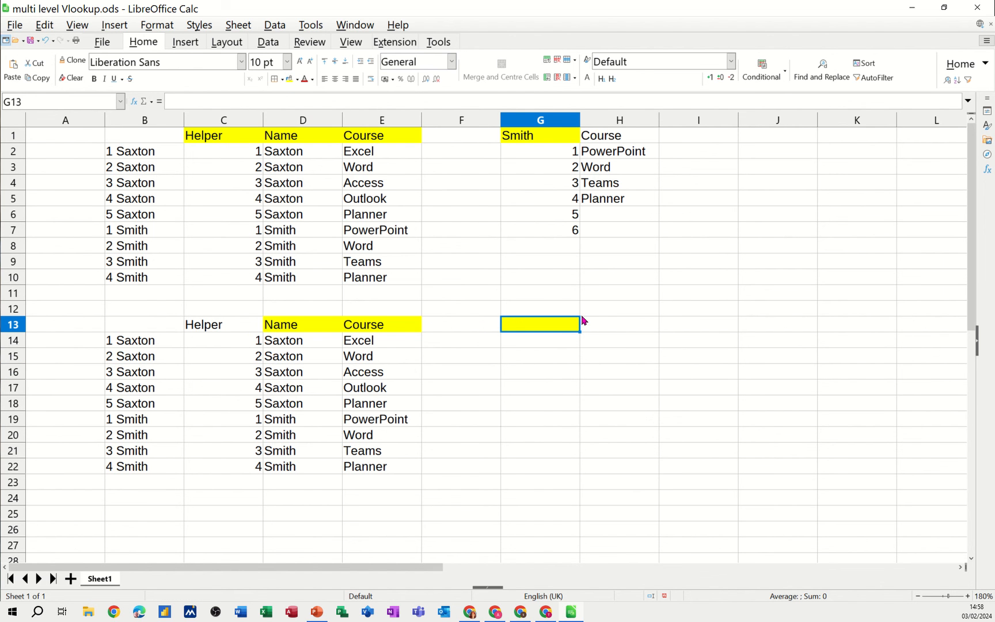
type("Saxto")
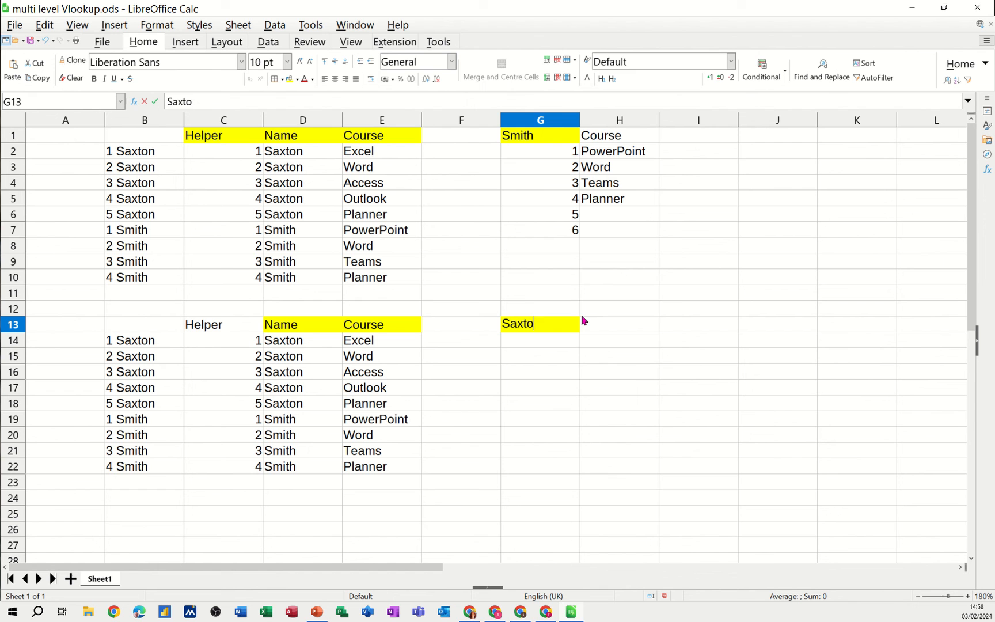
type("n")
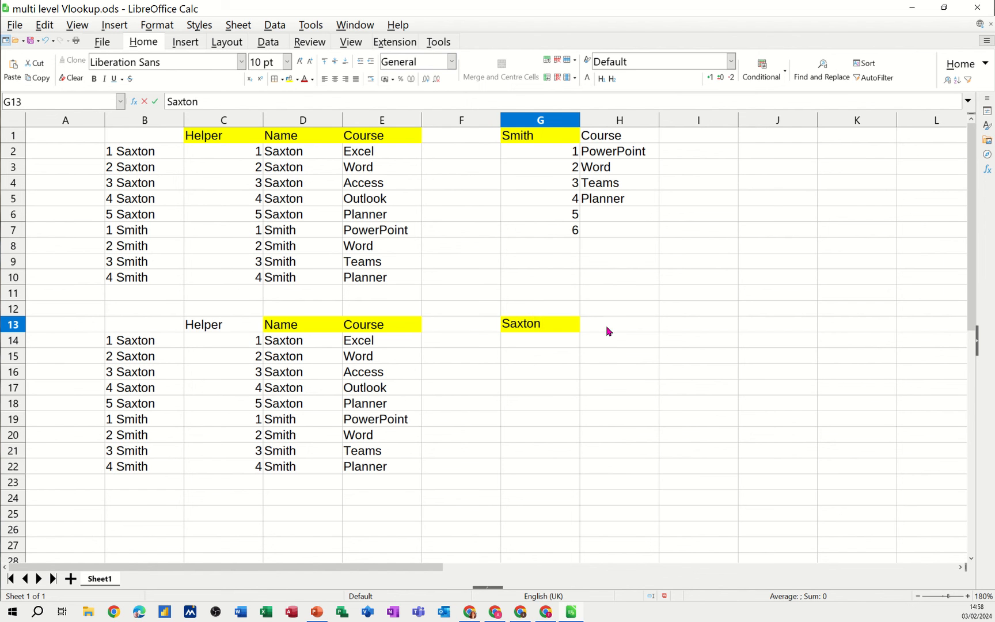
left_click(619, 324)
type("Course")
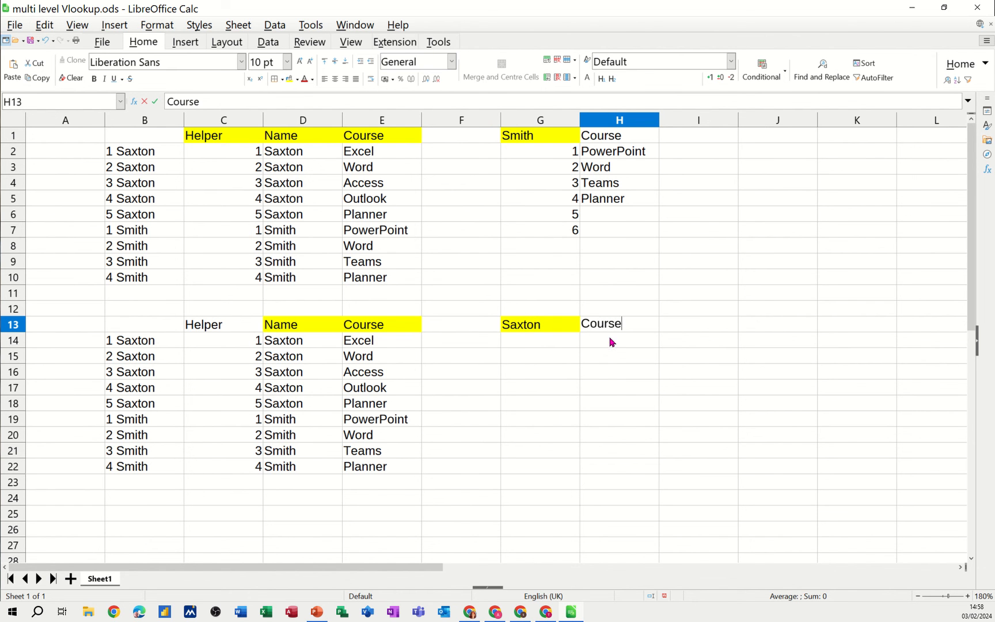
key("Return")
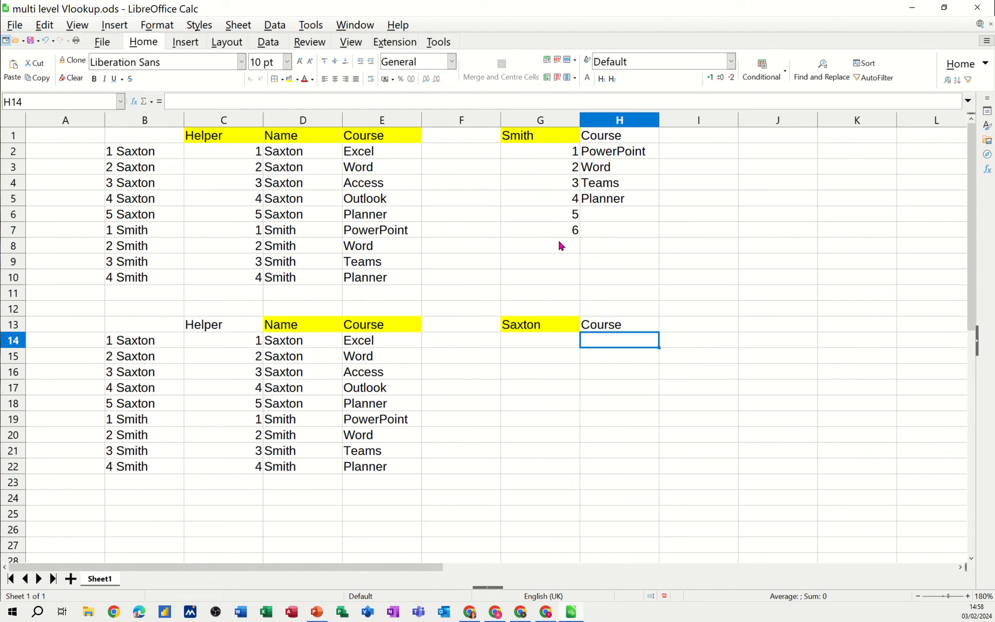
mouse_move(472, 228)
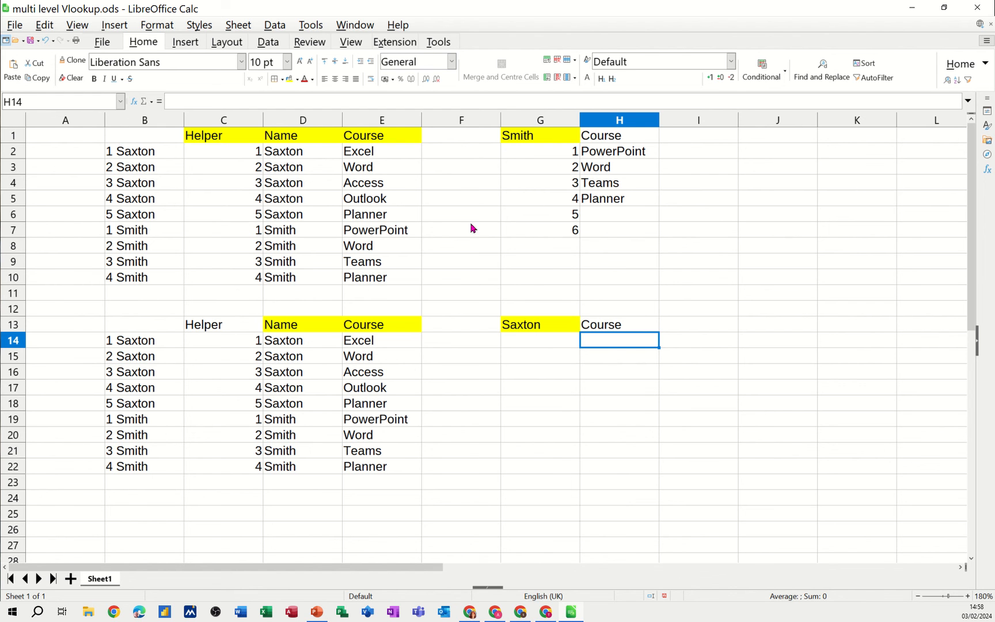
mouse_move(542, 166)
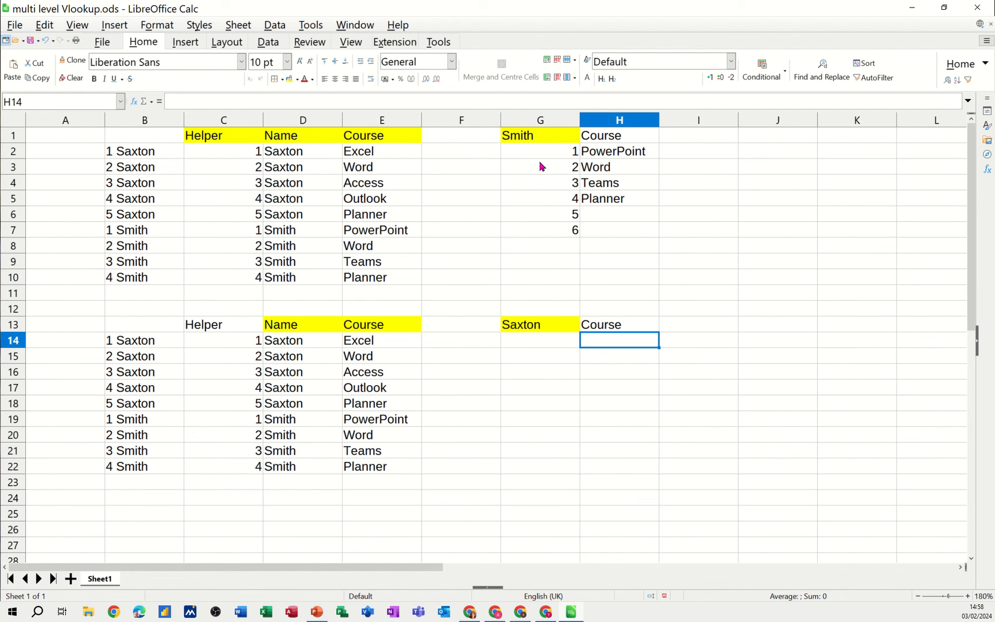
mouse_move(542, 347)
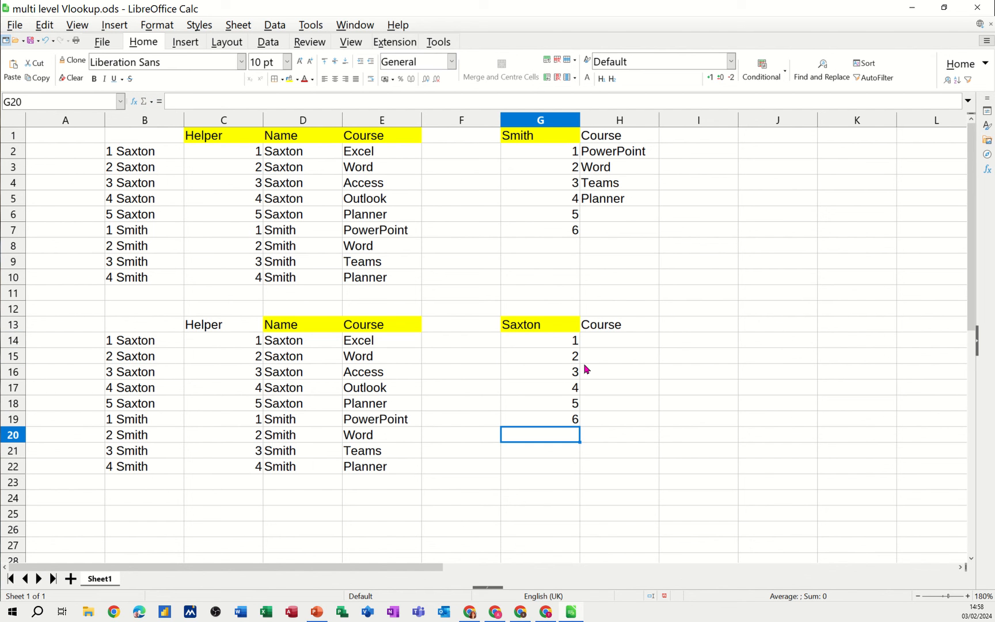
left_click(619, 340)
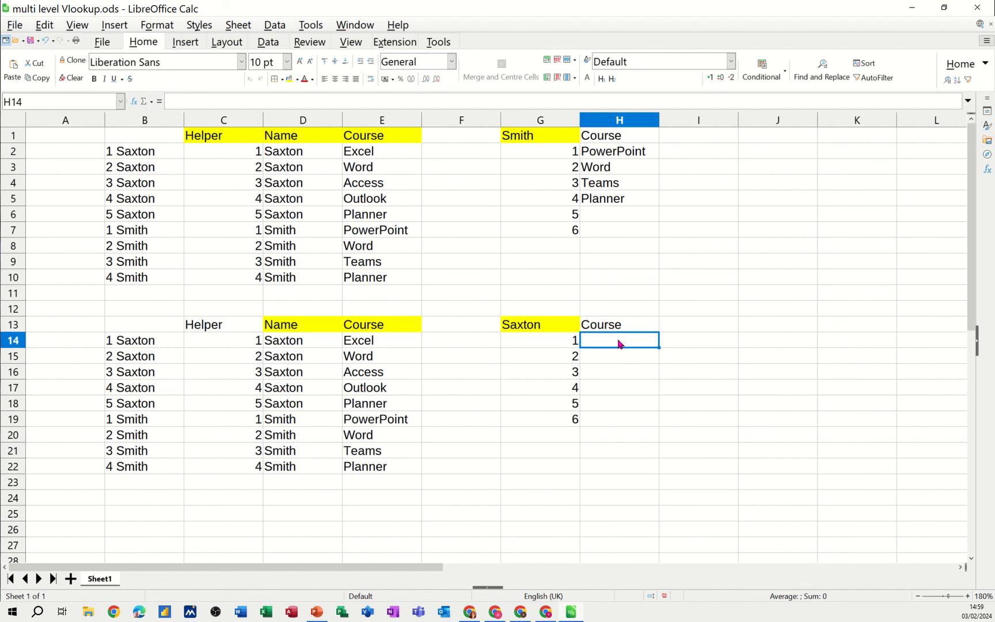
mouse_move(625, 176)
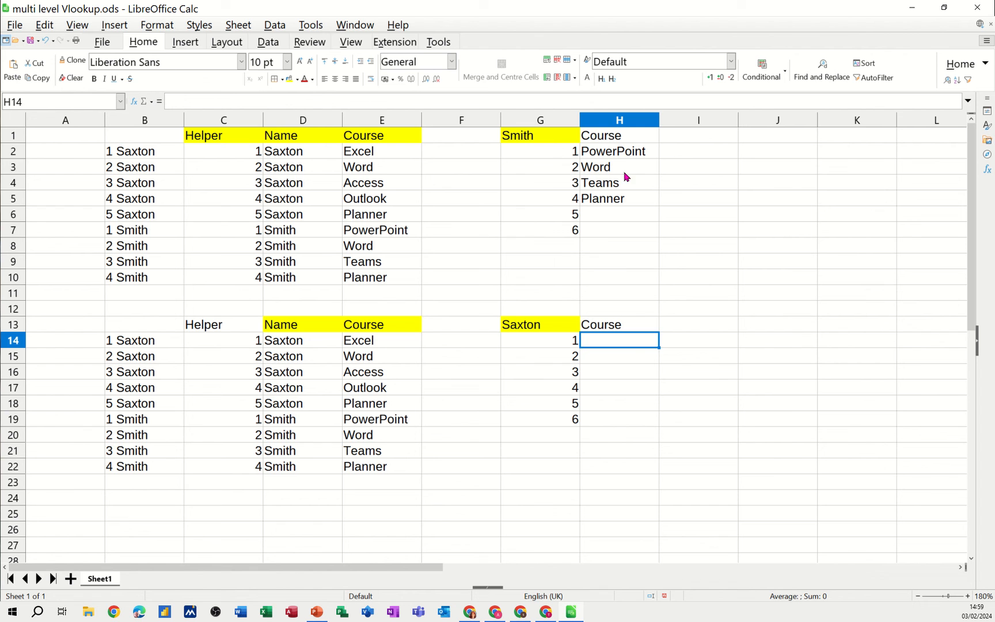
left_click(618, 151)
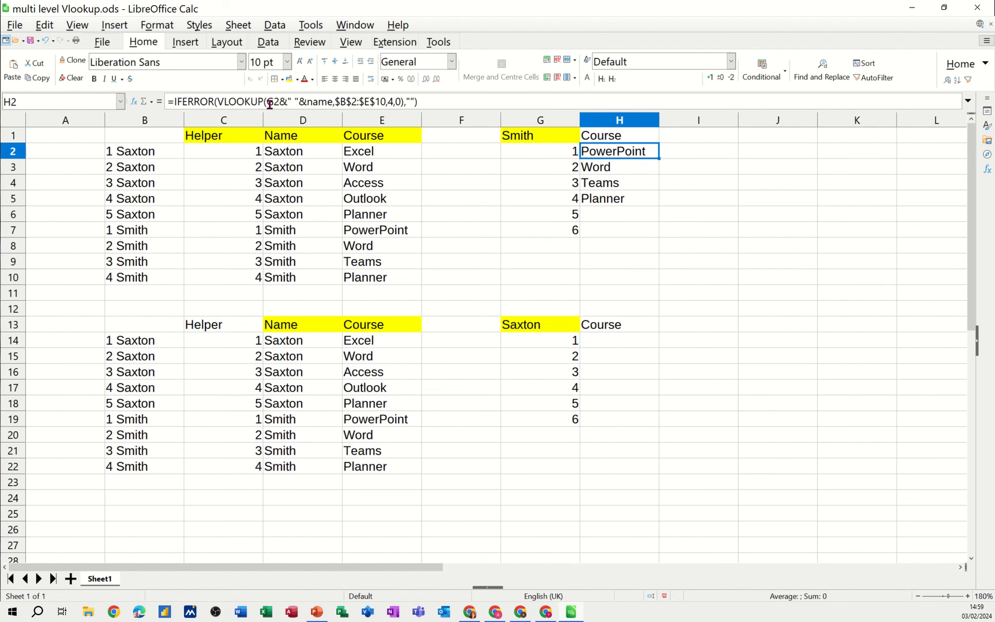
mouse_move(446, 113)
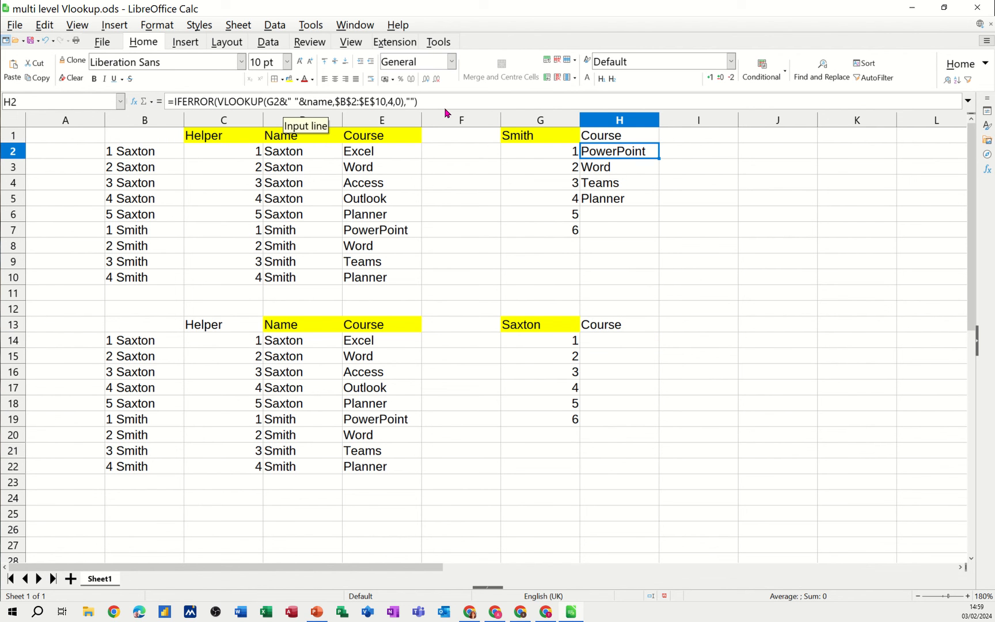
mouse_move(600, 234)
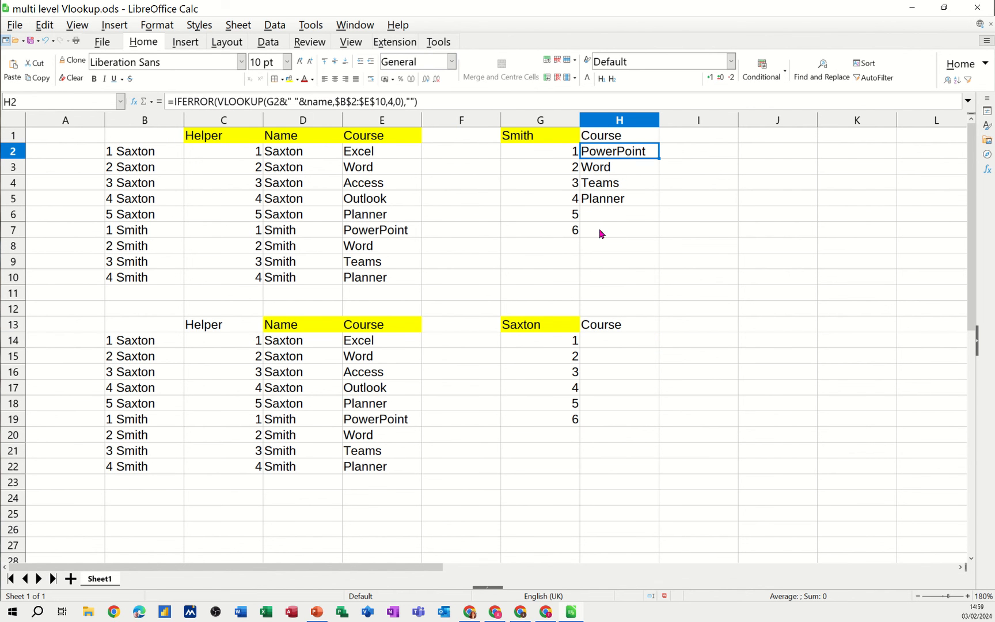
mouse_move(247, 102)
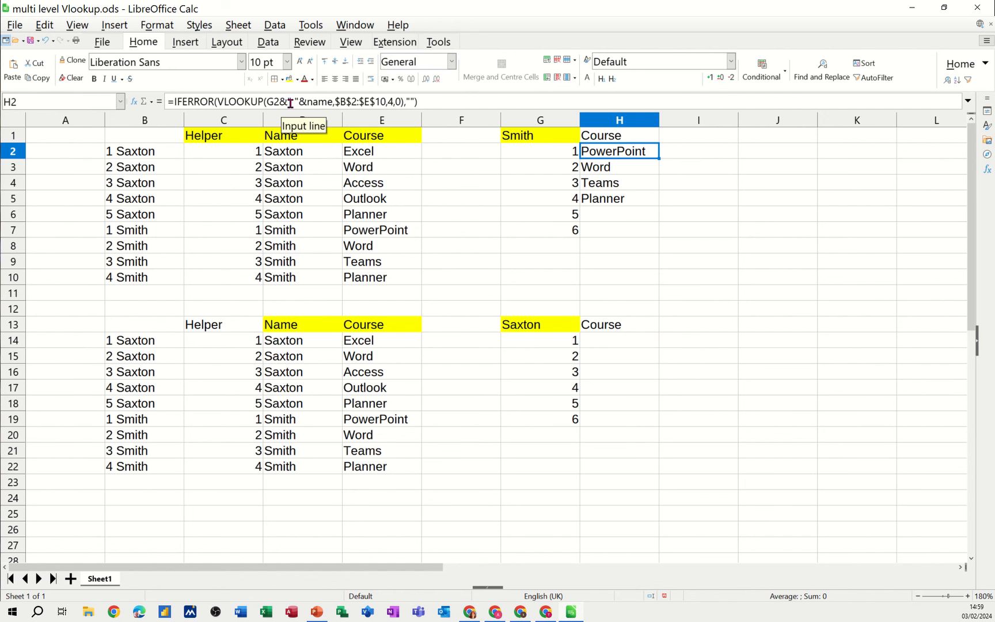
mouse_move(301, 101)
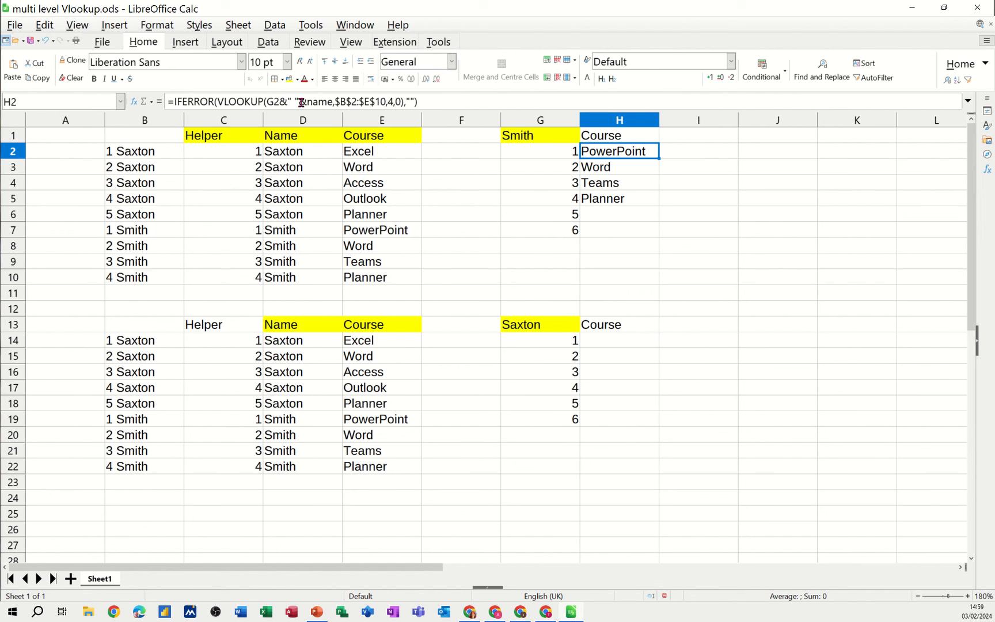
mouse_move(301, 103)
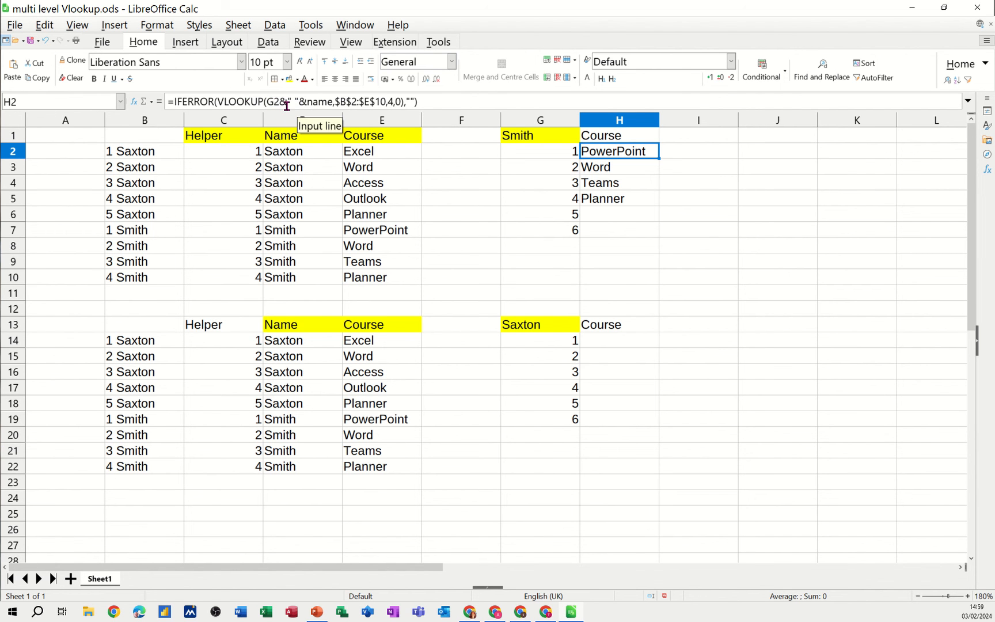
mouse_move(529, 134)
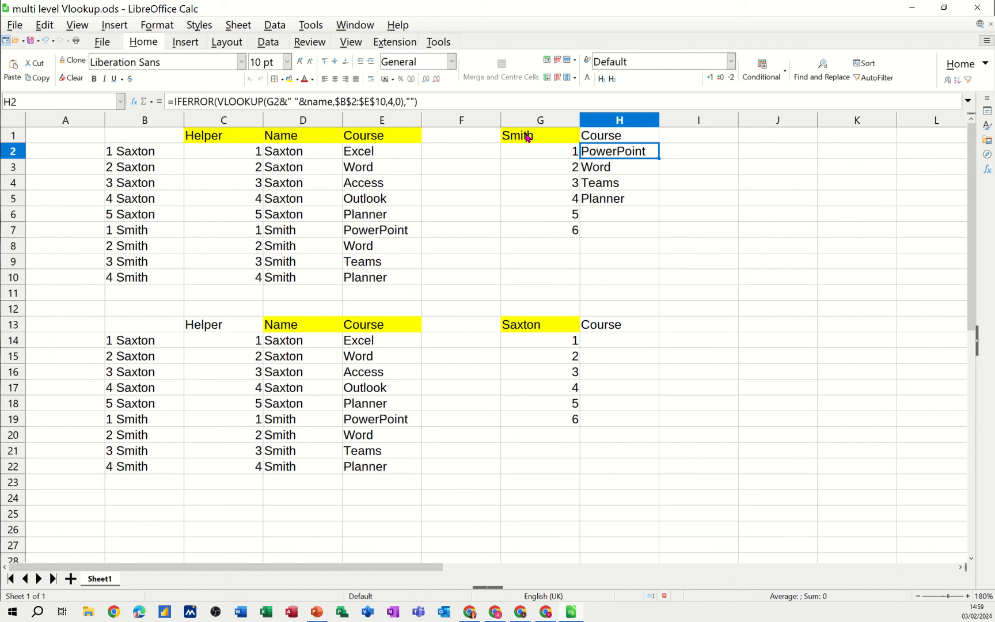
mouse_move(532, 343)
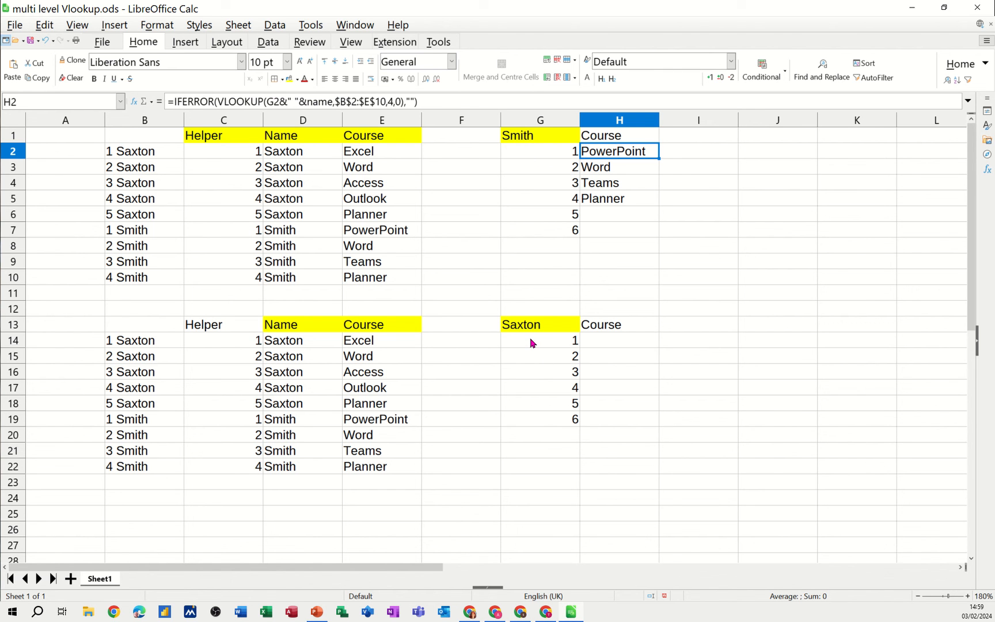
Fill cell G14 with light green.
left_click(539, 340)
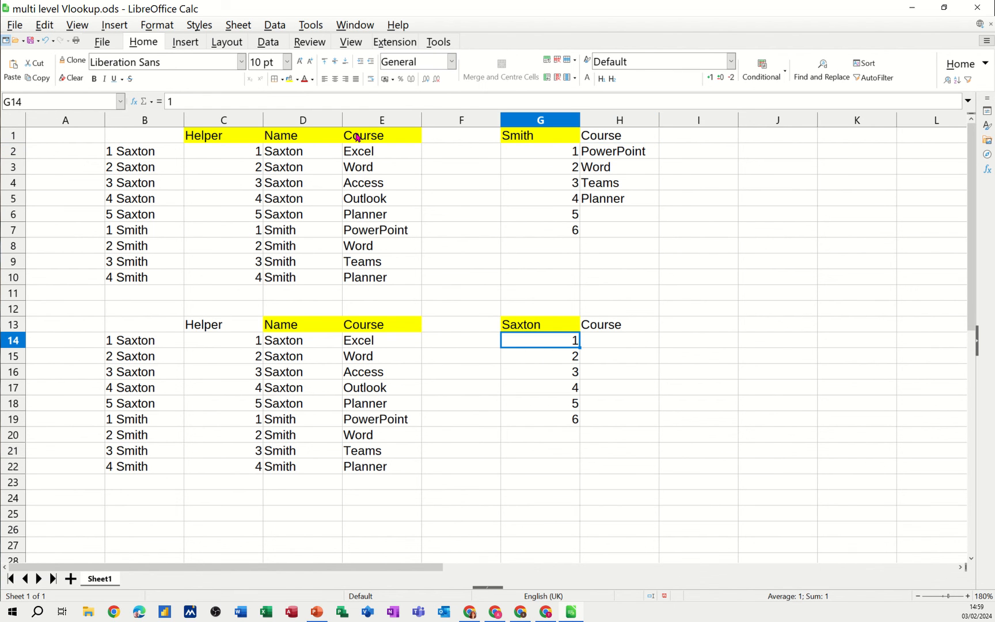
mouse_move(291, 78)
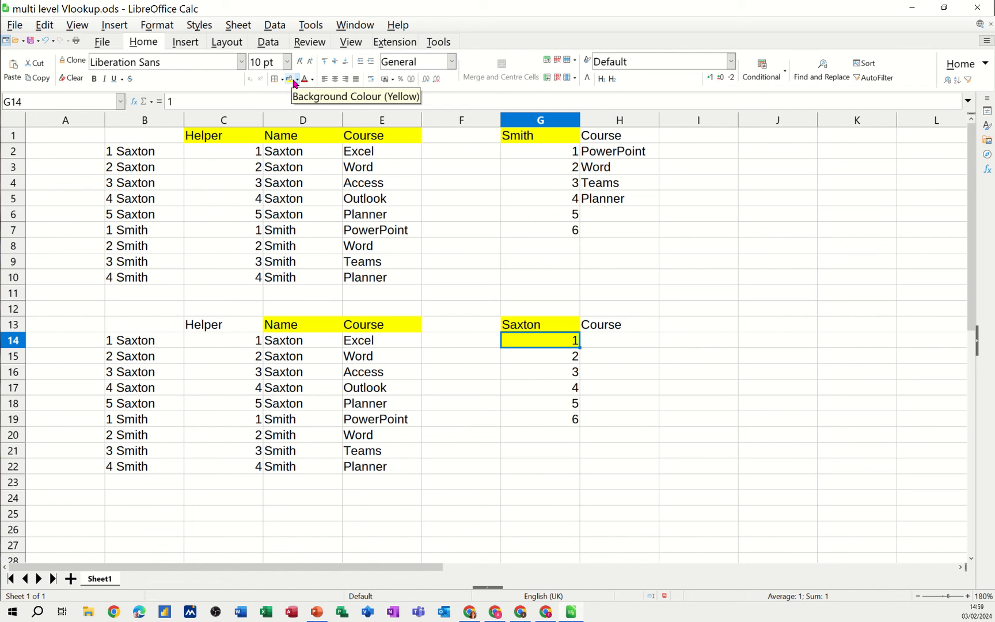
mouse_move(297, 79)
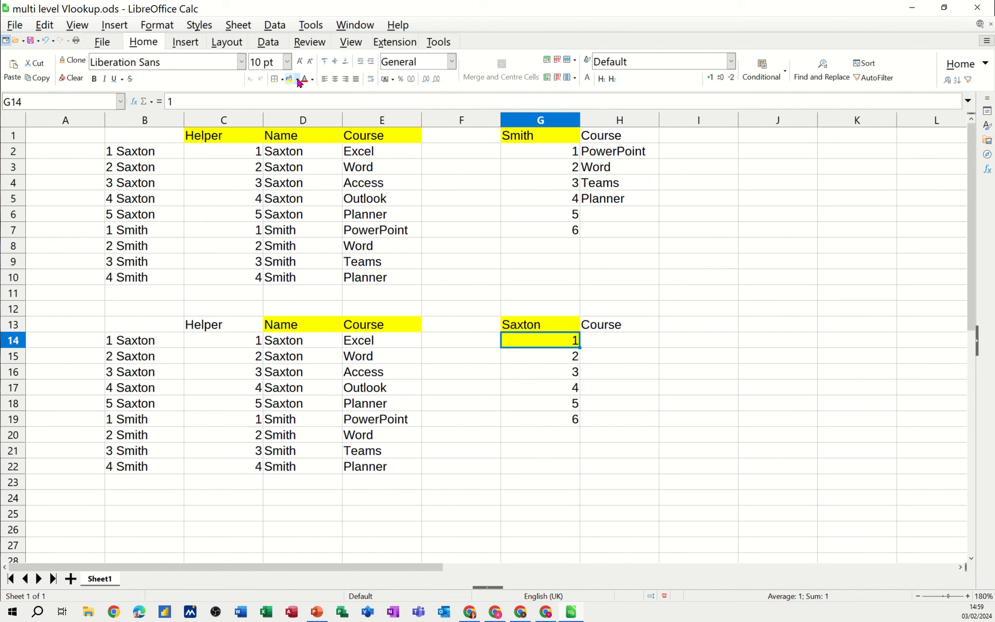
mouse_move(296, 79)
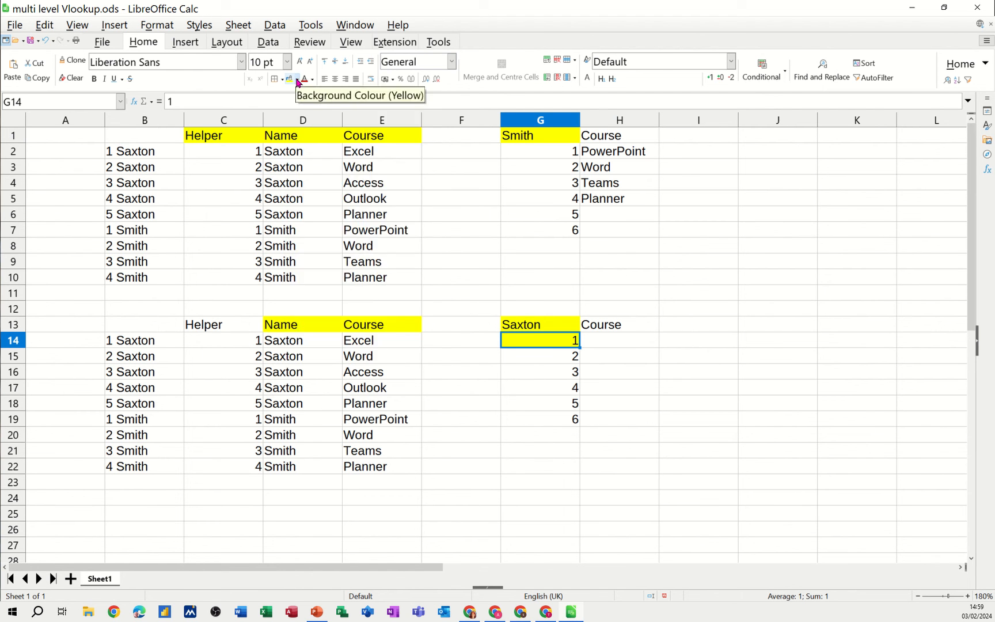
left_click(297, 79)
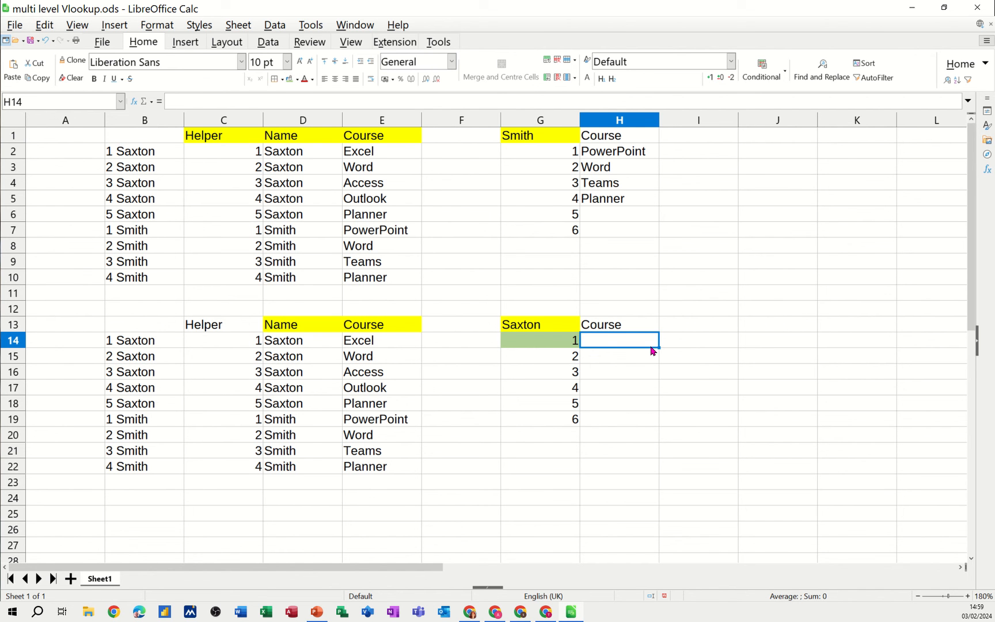
Start a VLOOKUP in H14 with lookup value G14&" "&$G$13.
type("=vlookup(")
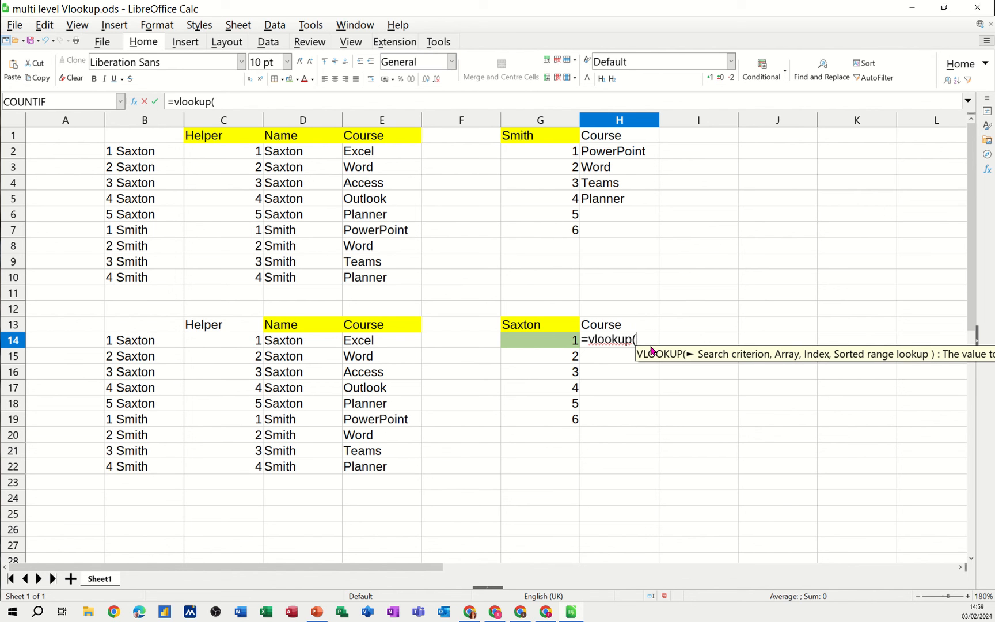
mouse_move(528, 346)
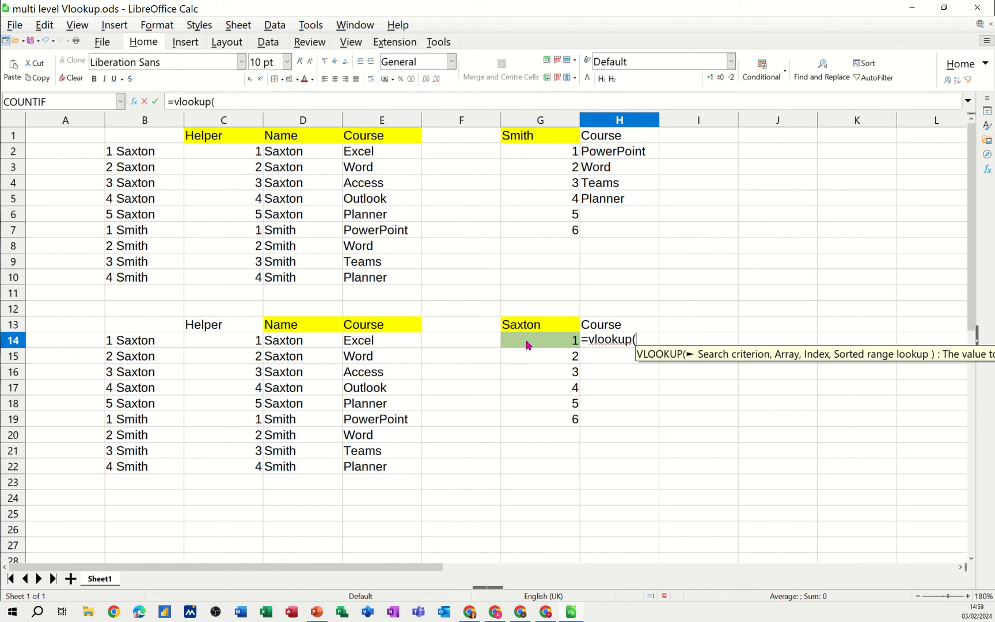
left_click(539, 340)
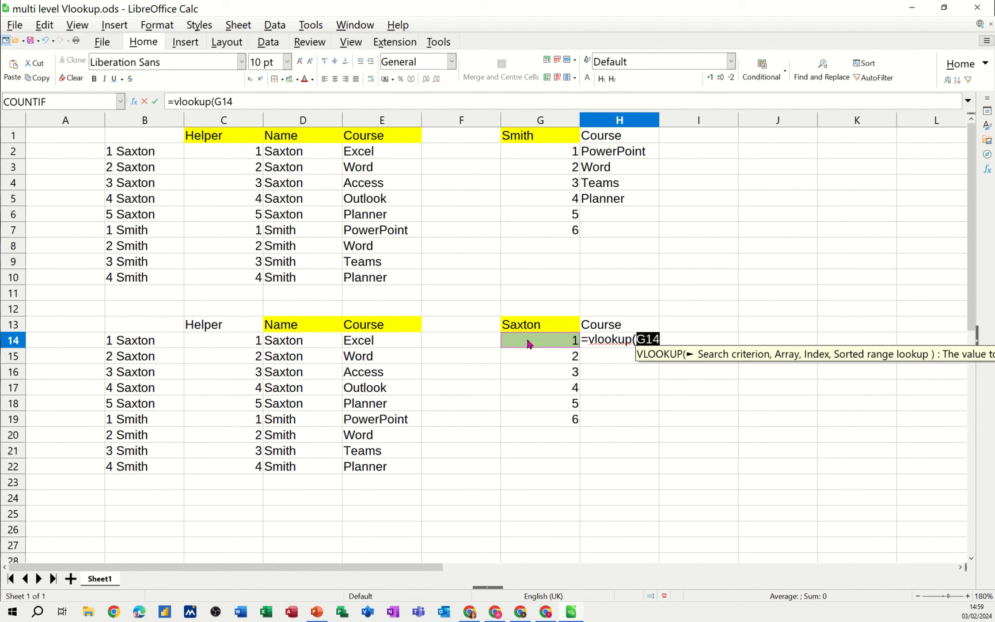
mouse_move(536, 336)
type("&")
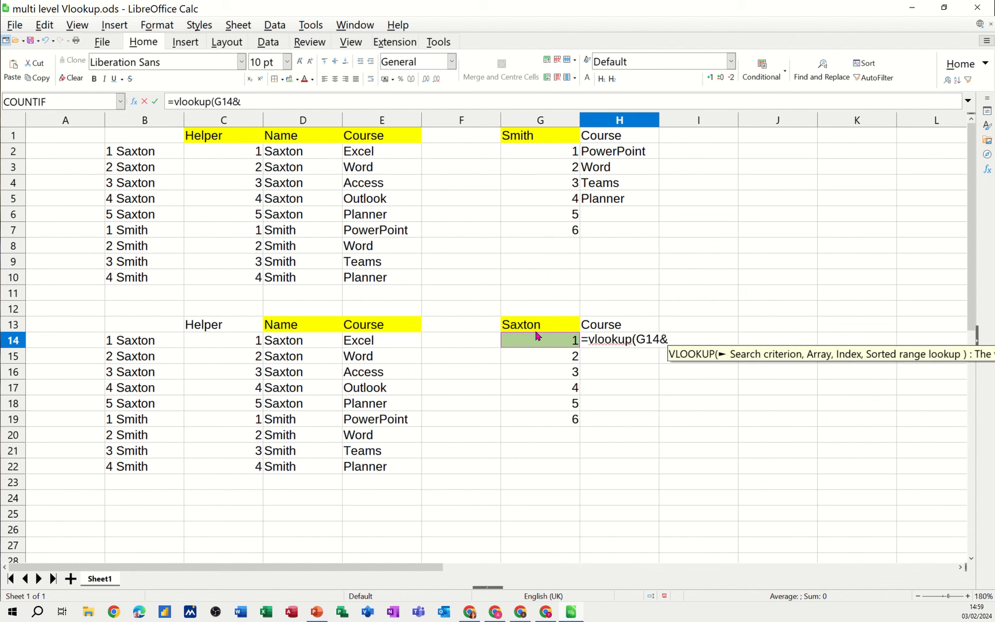
type("\" \"")
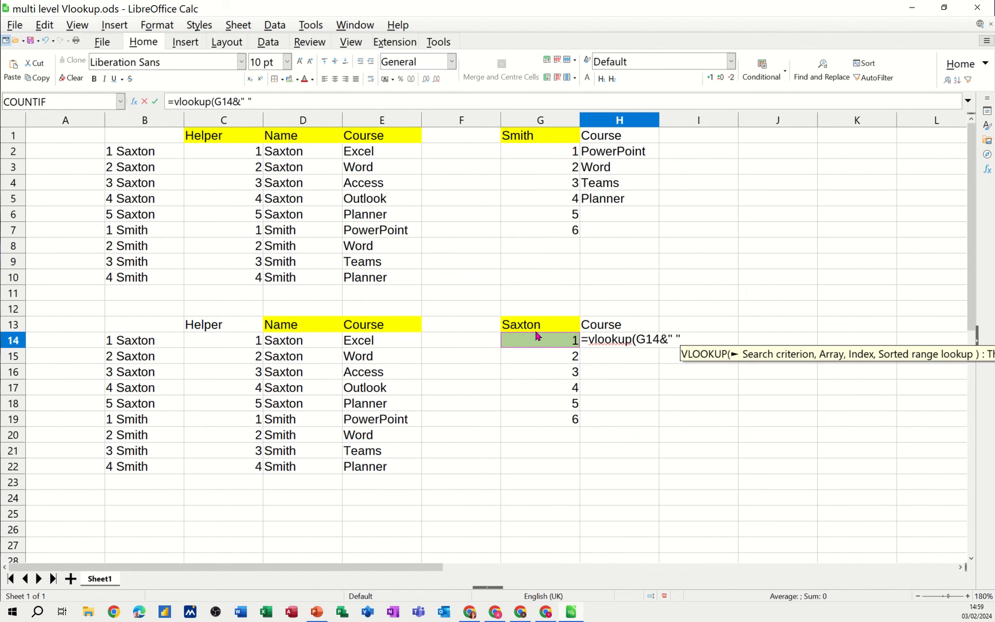
type("&")
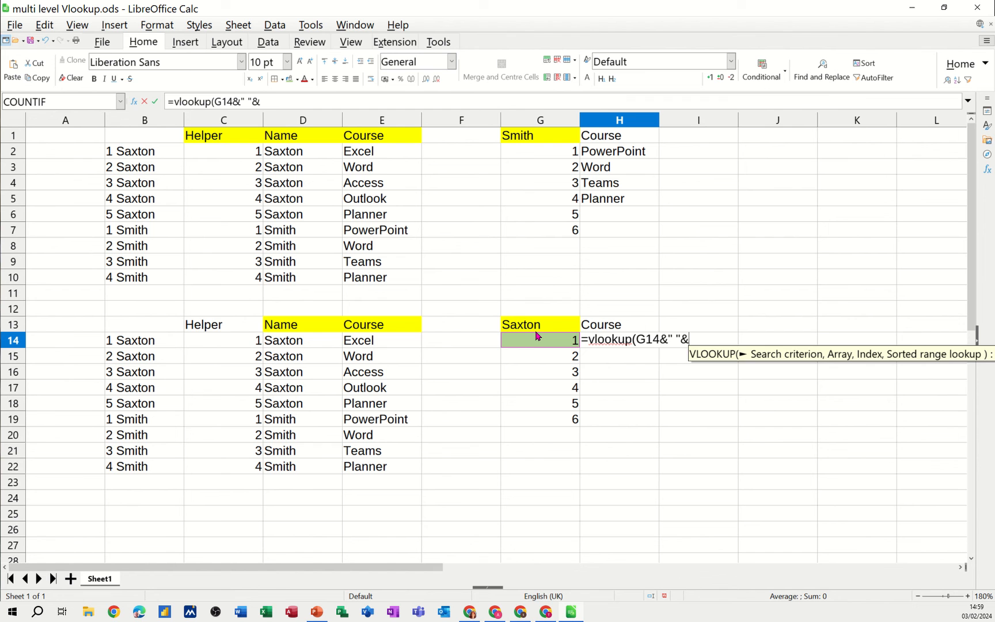
left_click(539, 324)
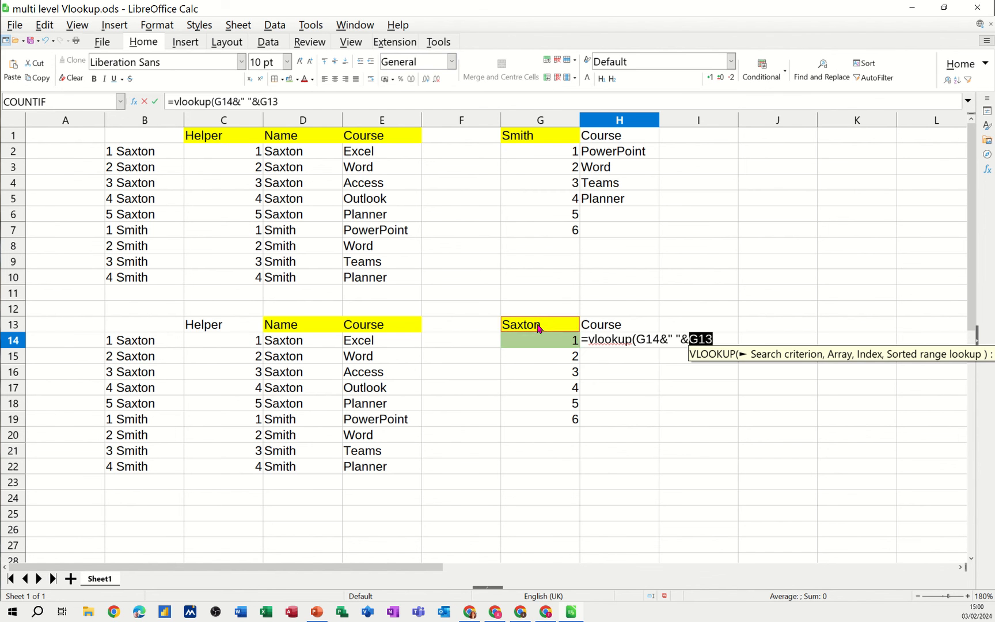
mouse_move(622, 353)
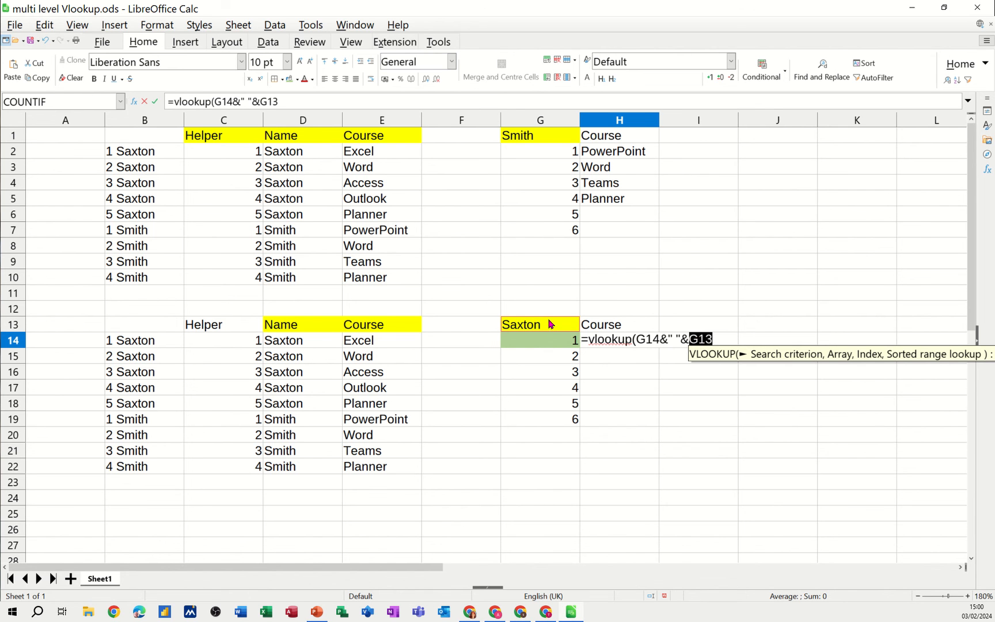
mouse_move(602, 369)
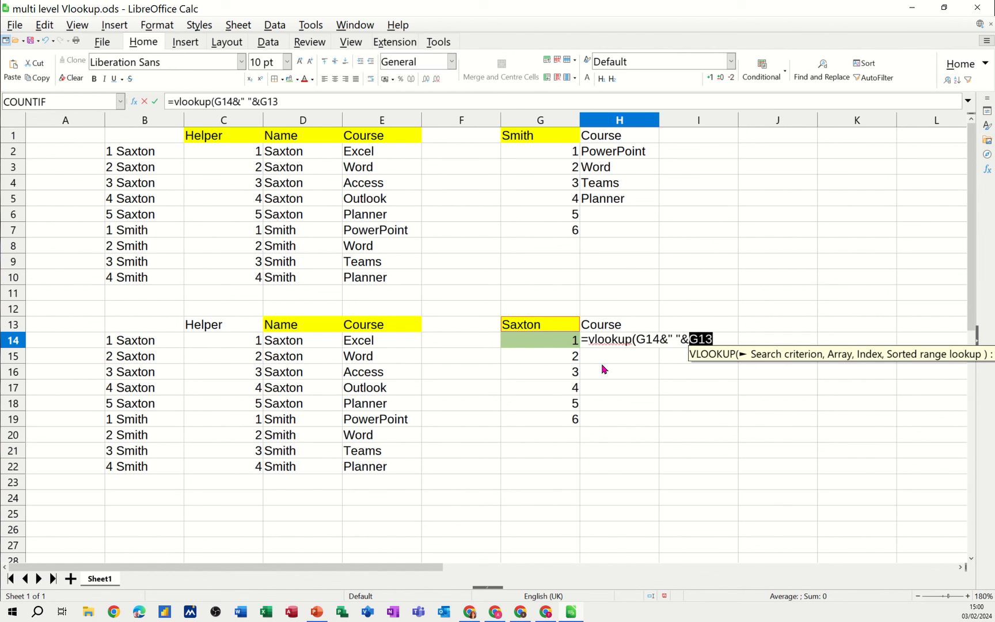
mouse_move(633, 362)
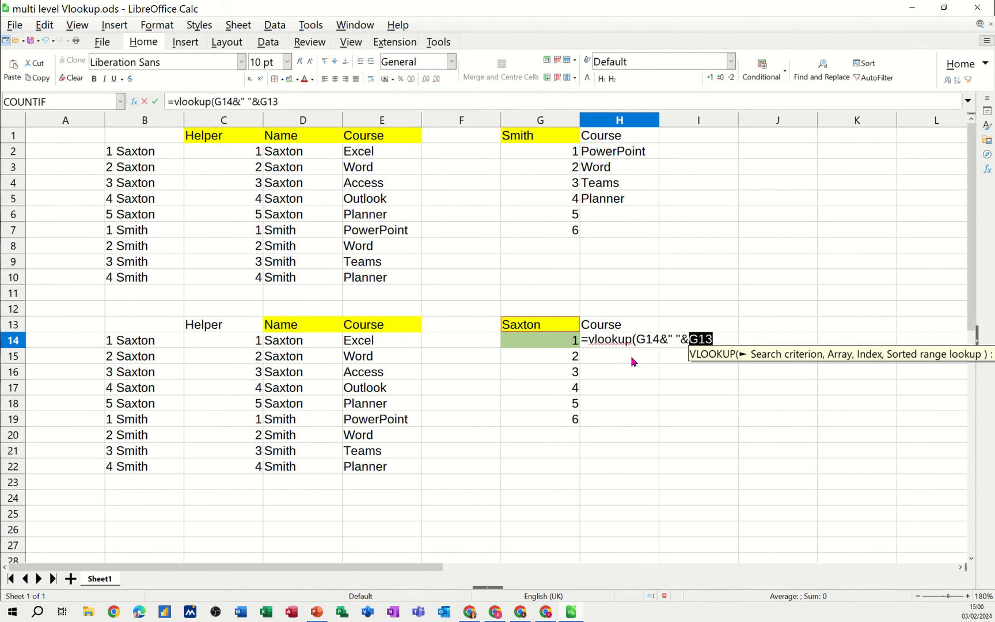
mouse_move(564, 366)
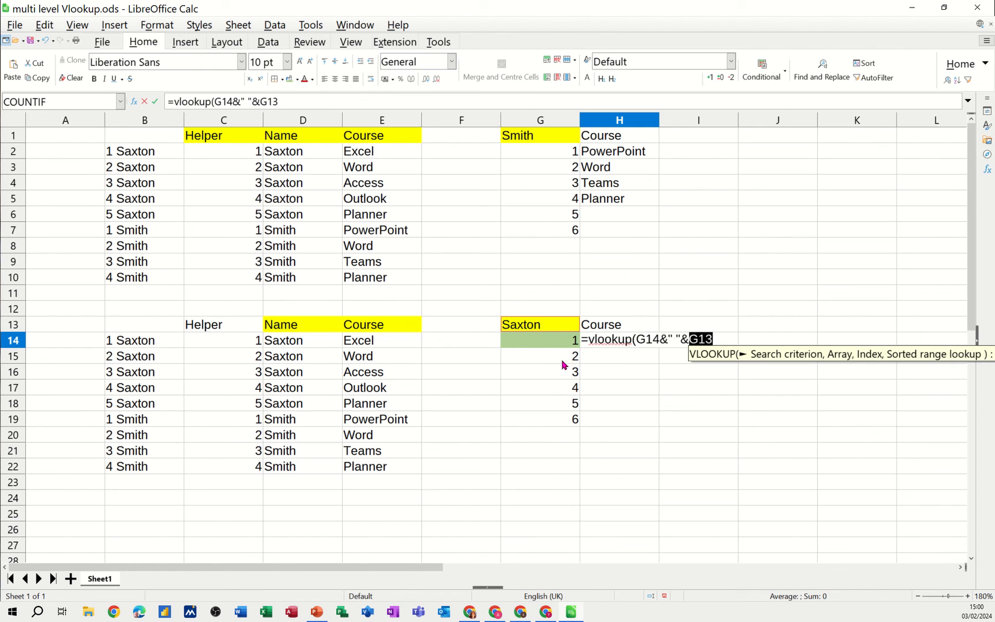
mouse_move(558, 329)
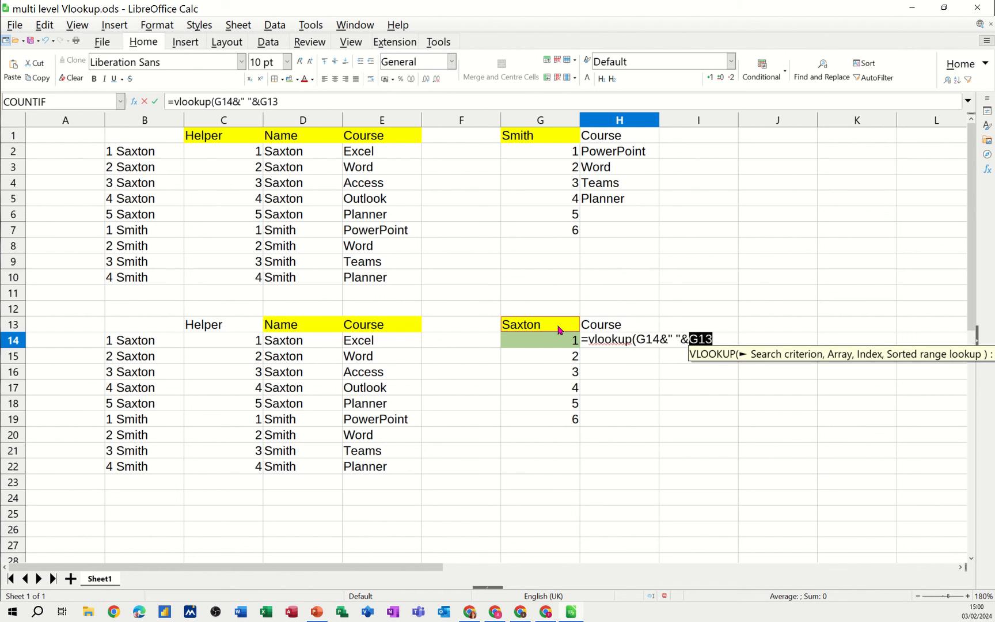
key("F4")
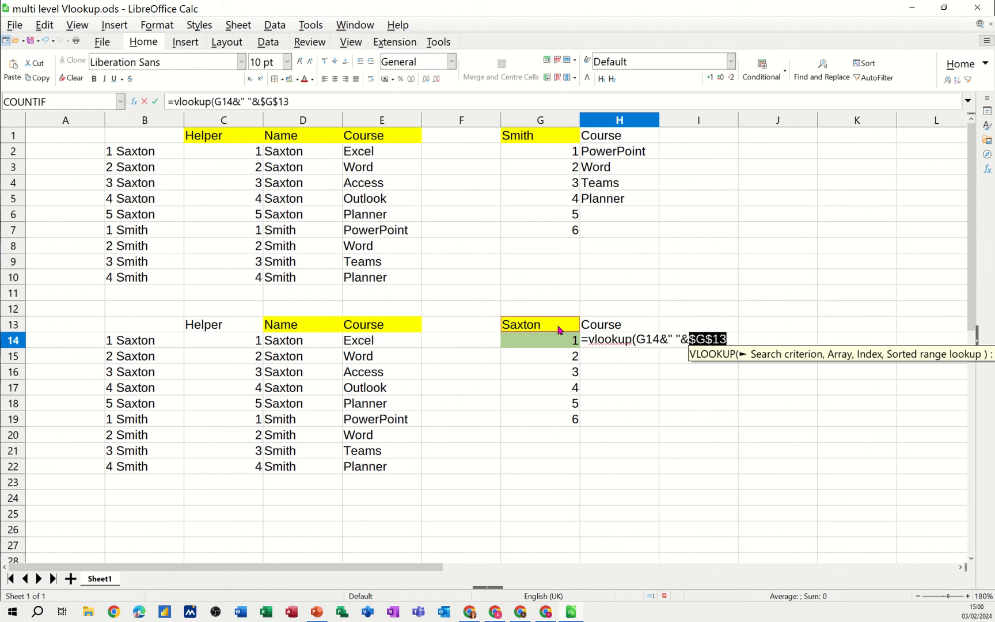
Add table range B13:E22, column index 4 and exact match 0.
type(",")
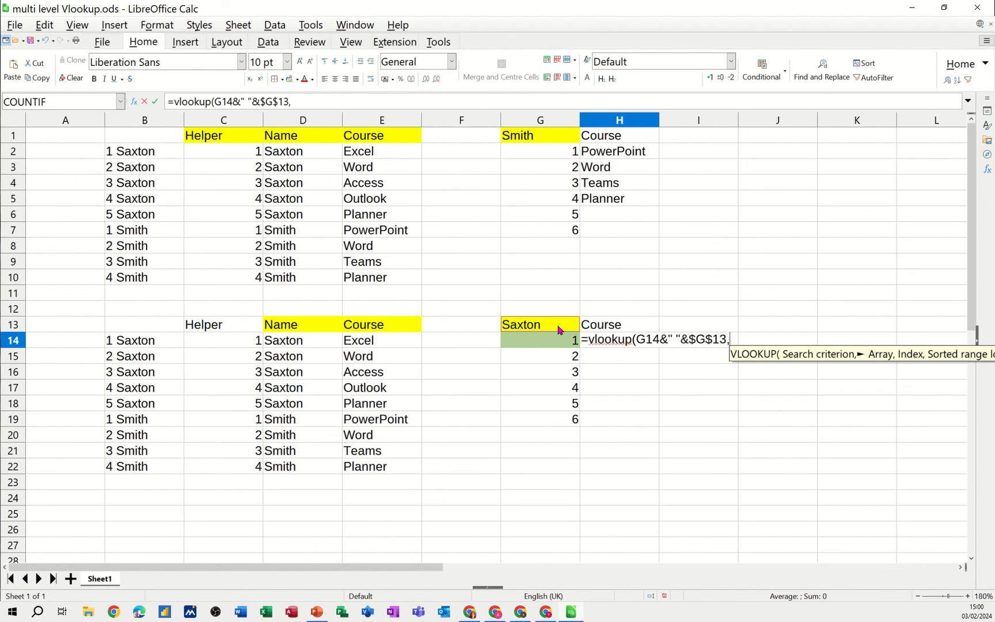
mouse_move(235, 363)
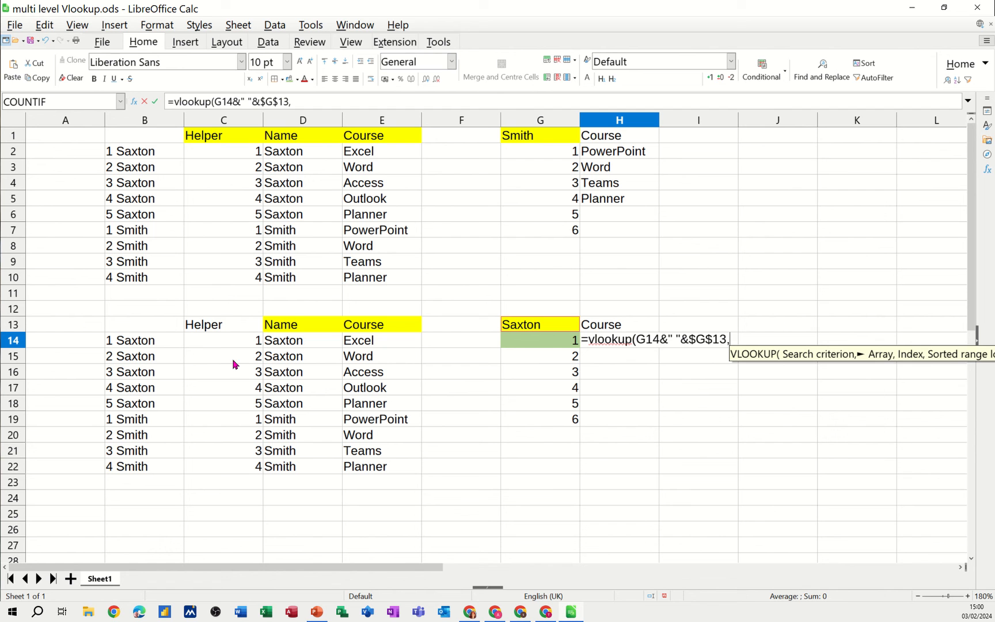
mouse_move(182, 341)
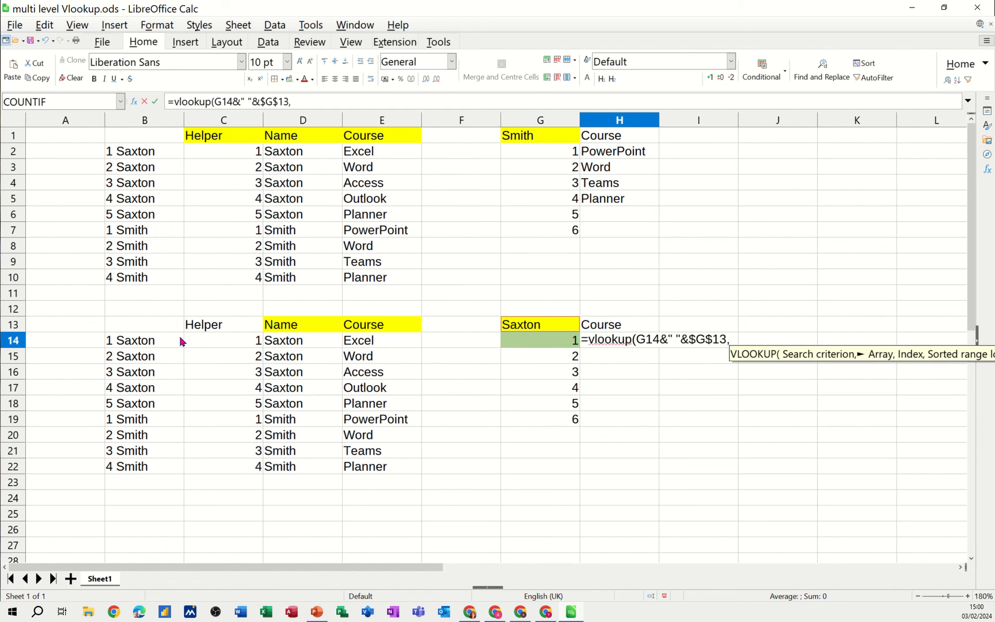
mouse_move(164, 330)
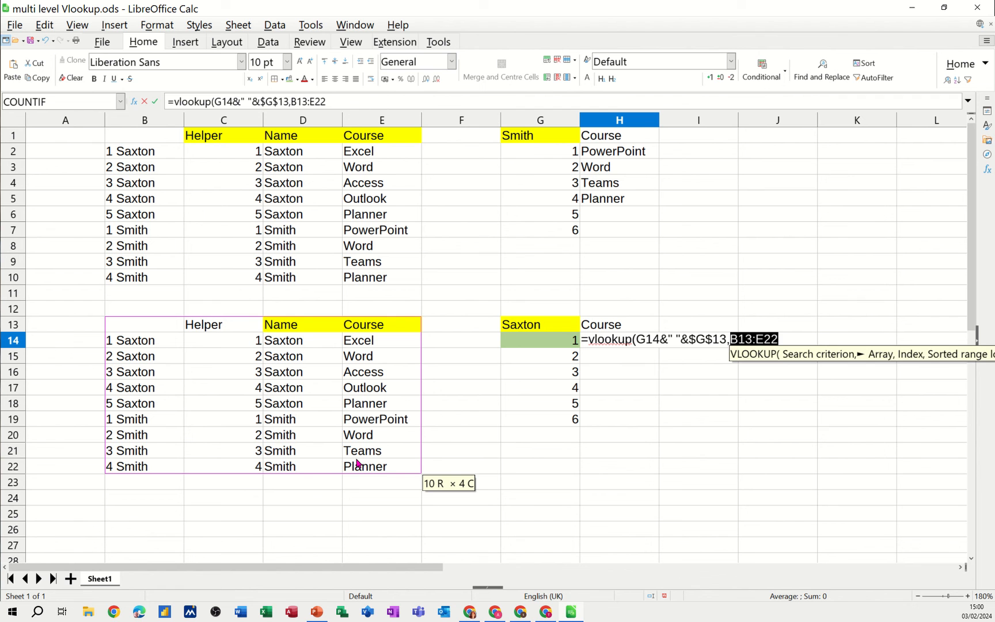
type(",")
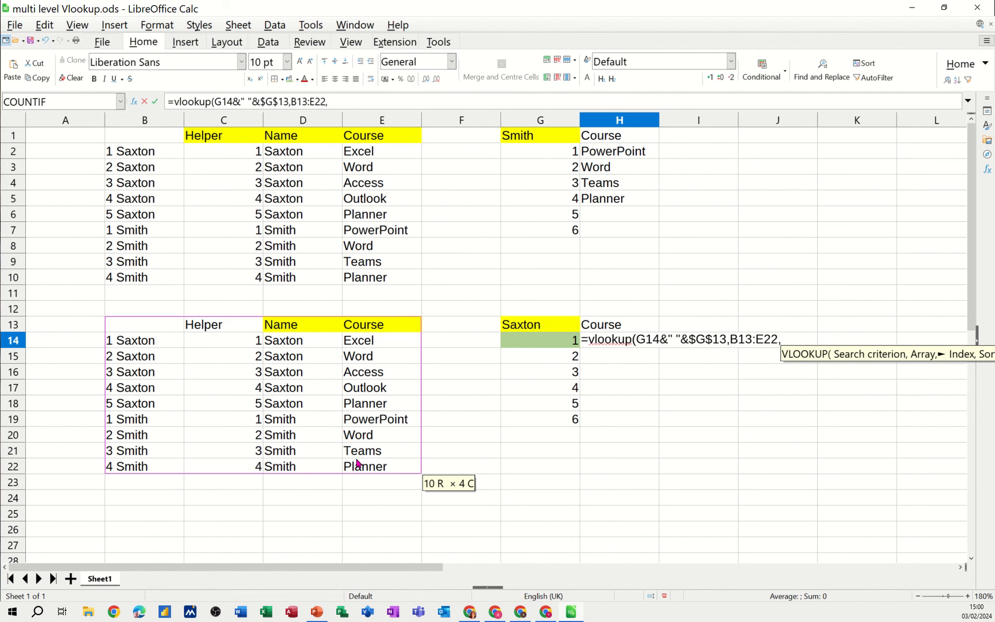
type("4")
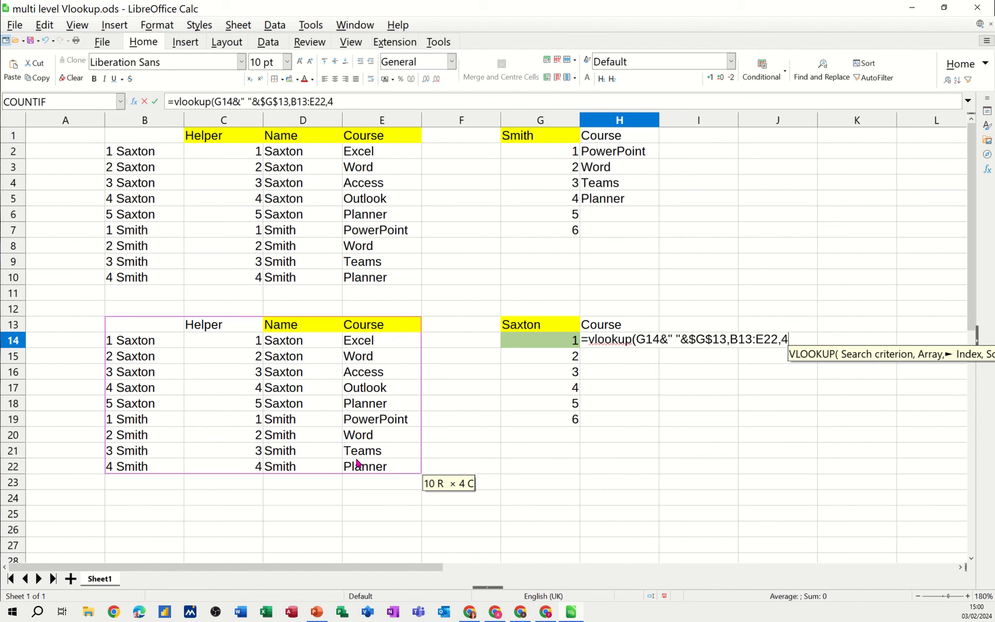
type(",")
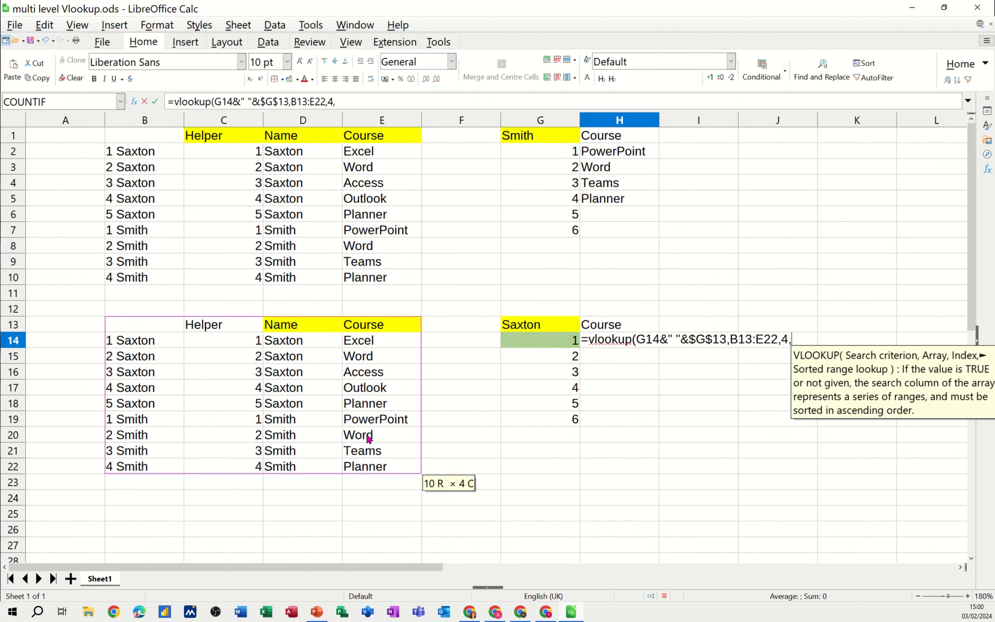
type("0)")
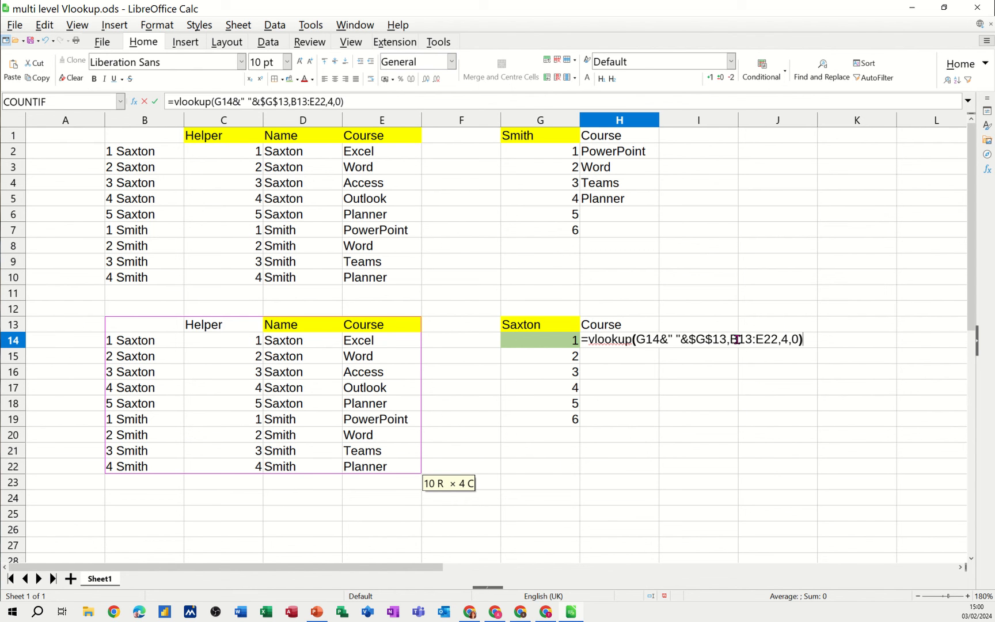
double_click(749, 340)
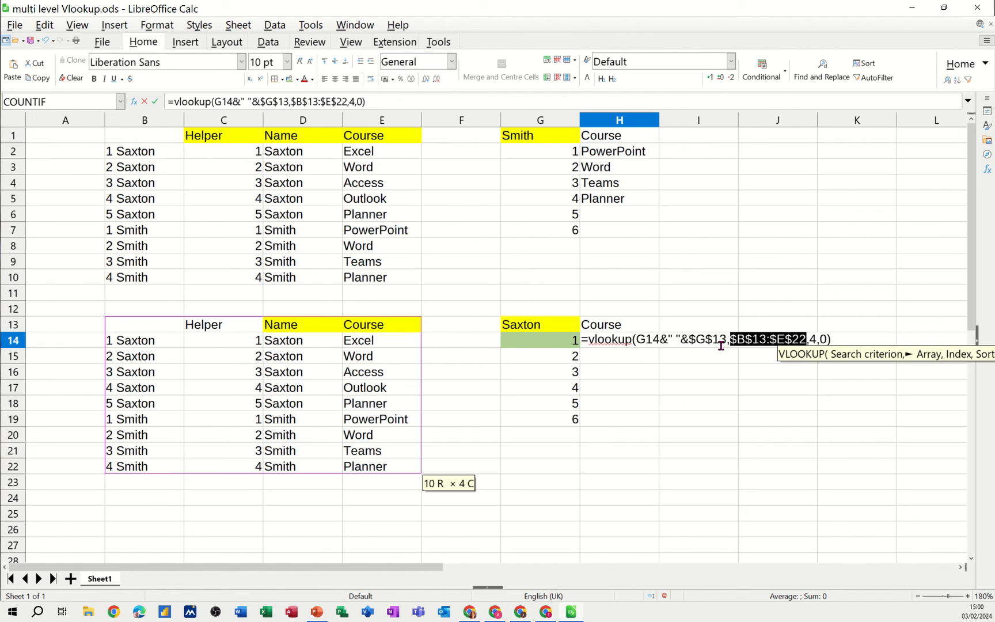
mouse_move(157, 112)
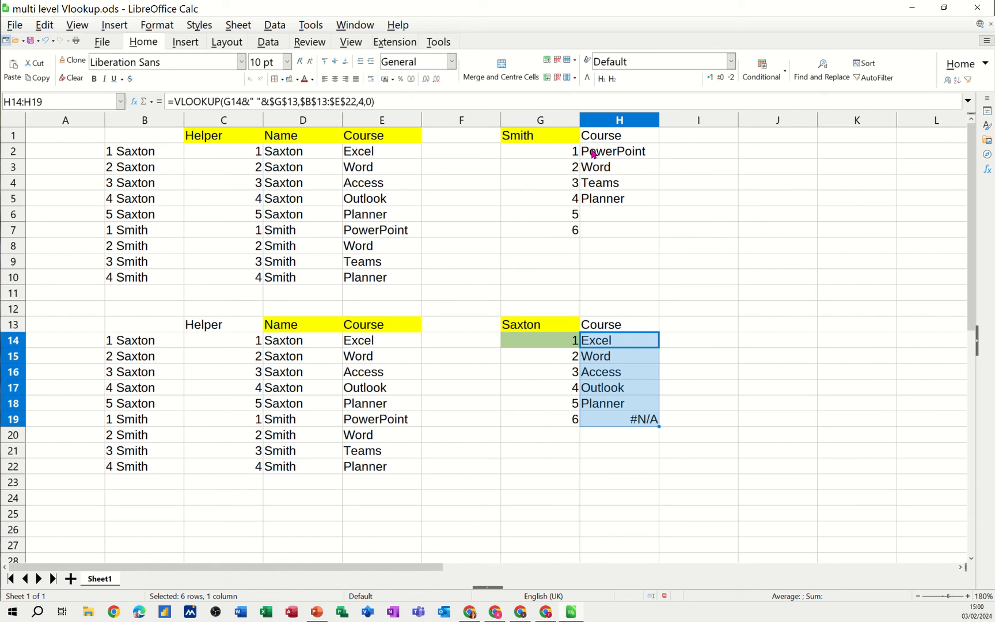
mouse_move(610, 400)
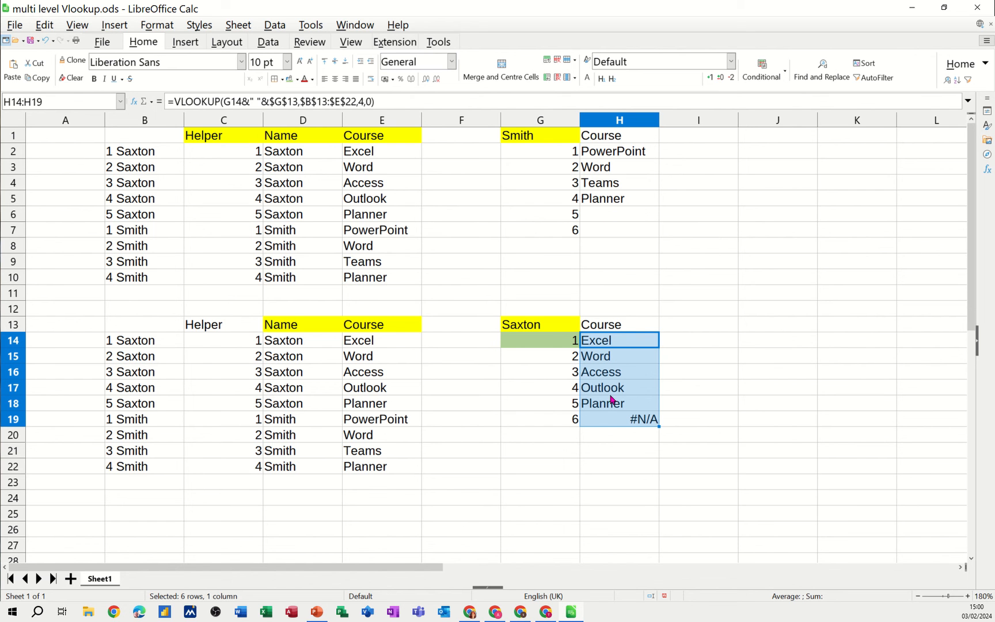
mouse_move(552, 350)
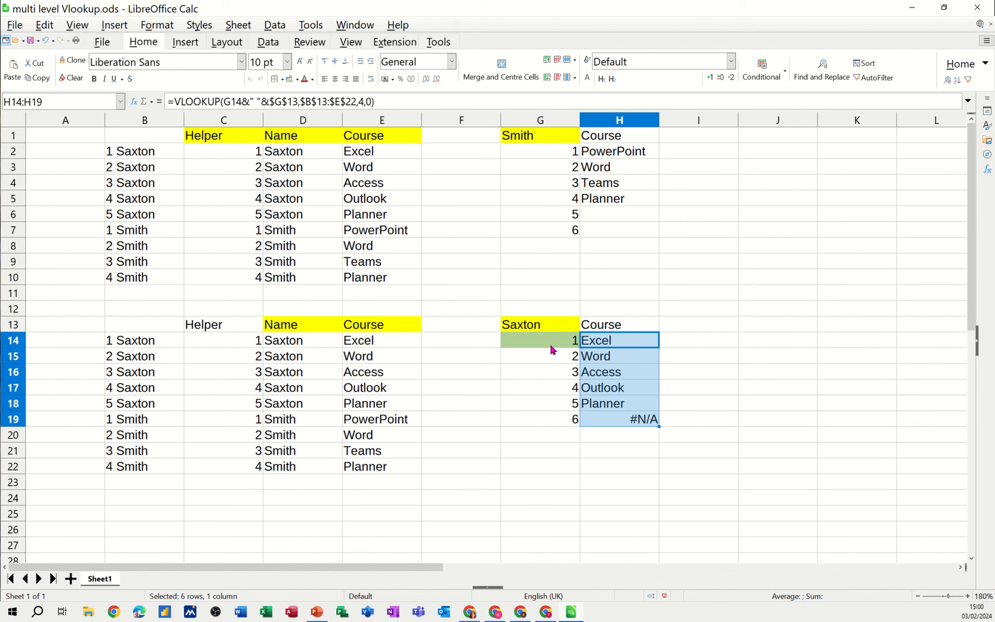
Select the lower lookup name cell G13.
left_click(540, 324)
type("Smit")
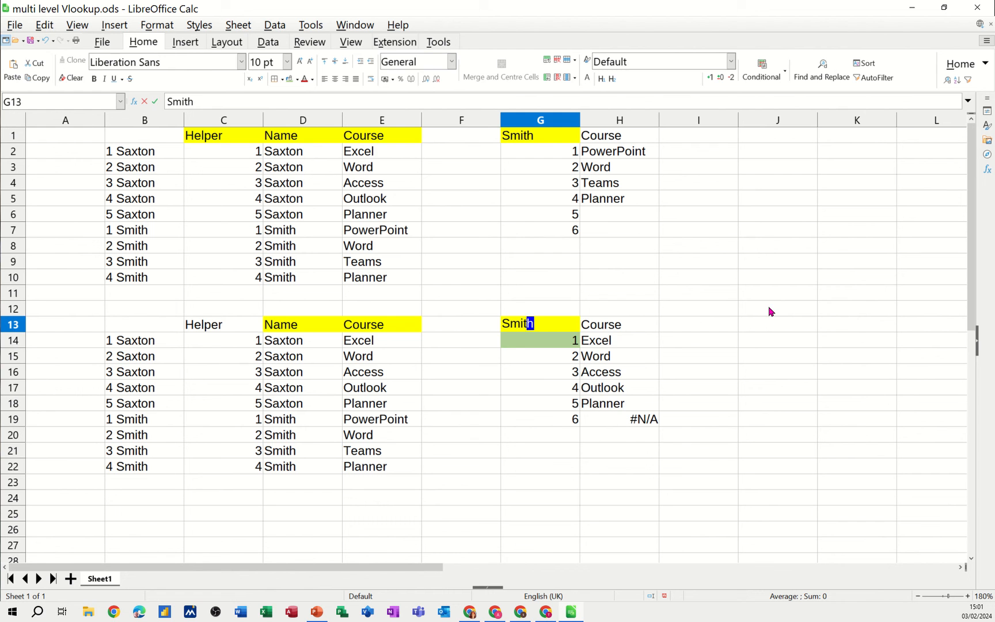
Confirm Smith as the lower lookup name and select H14.
left_click(540, 341)
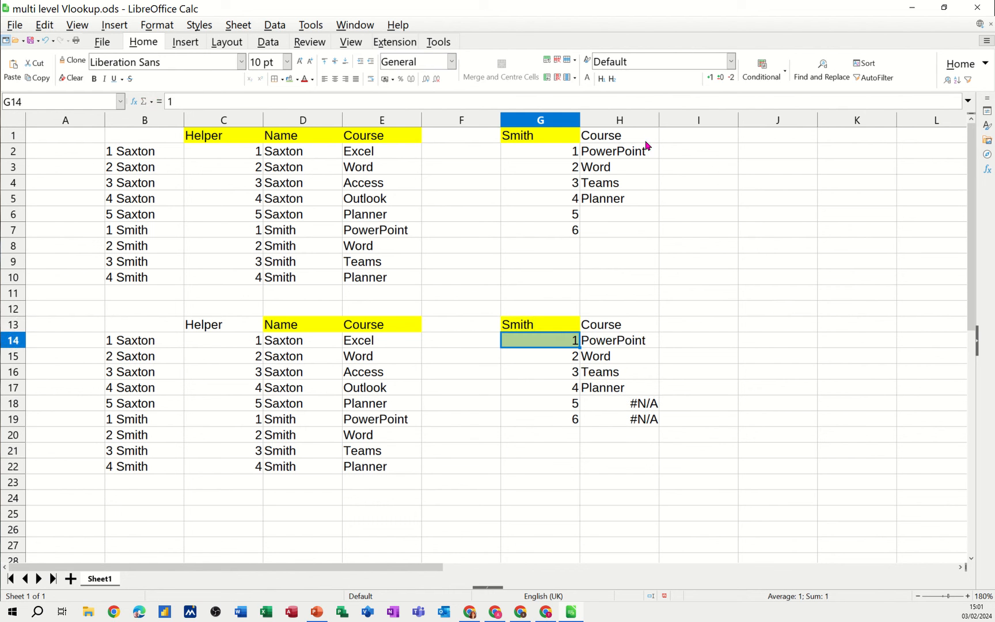
mouse_move(645, 423)
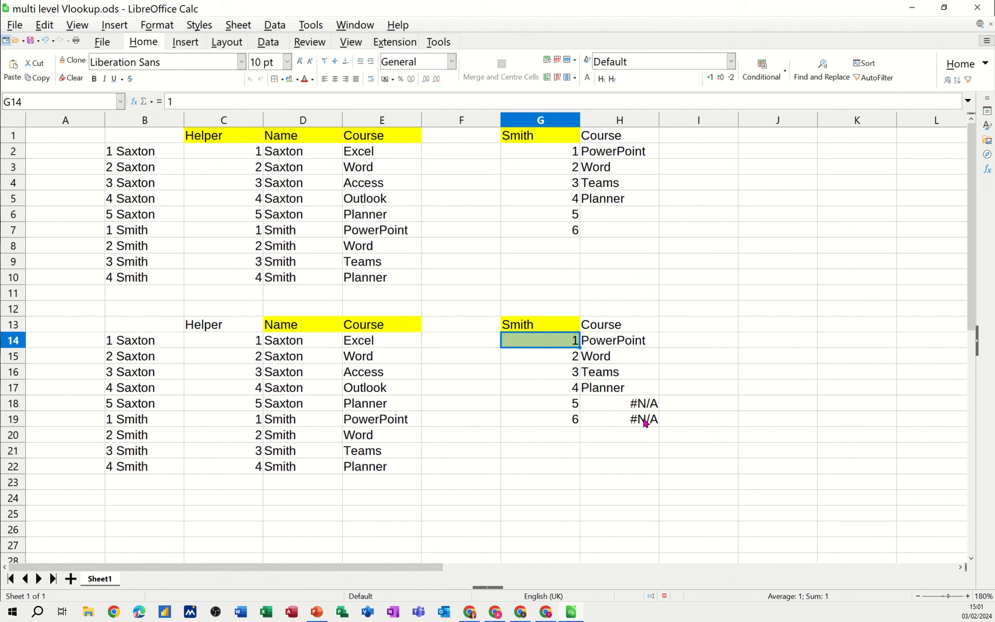
mouse_move(594, 343)
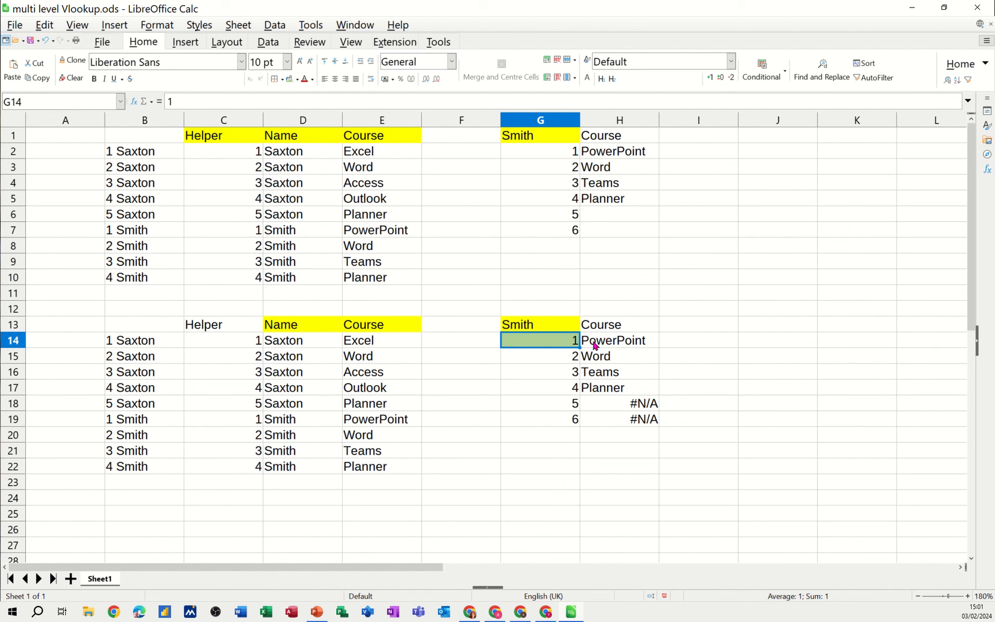
left_click(618, 340)
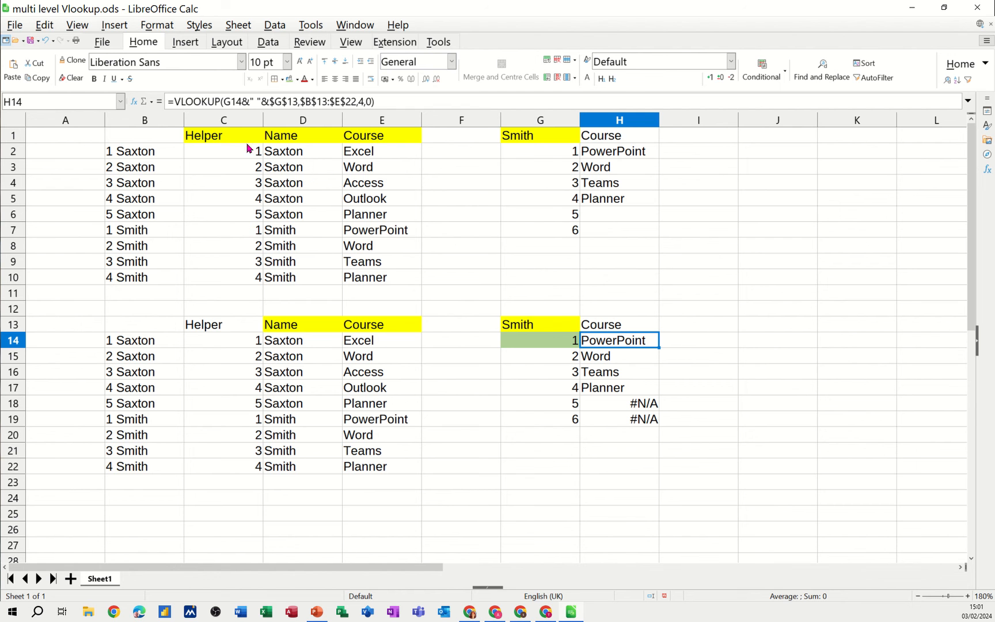
Wrap H14's VLOOKUP in IFERROR(...,"") and fill it down to H19.
double_click(618, 340)
type("i")
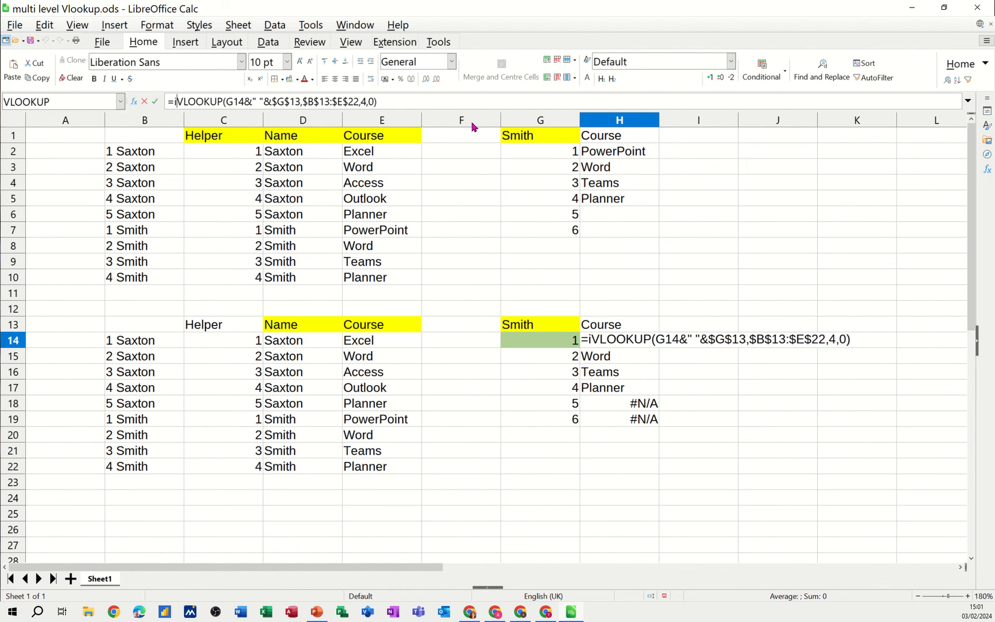
type("ferror(")
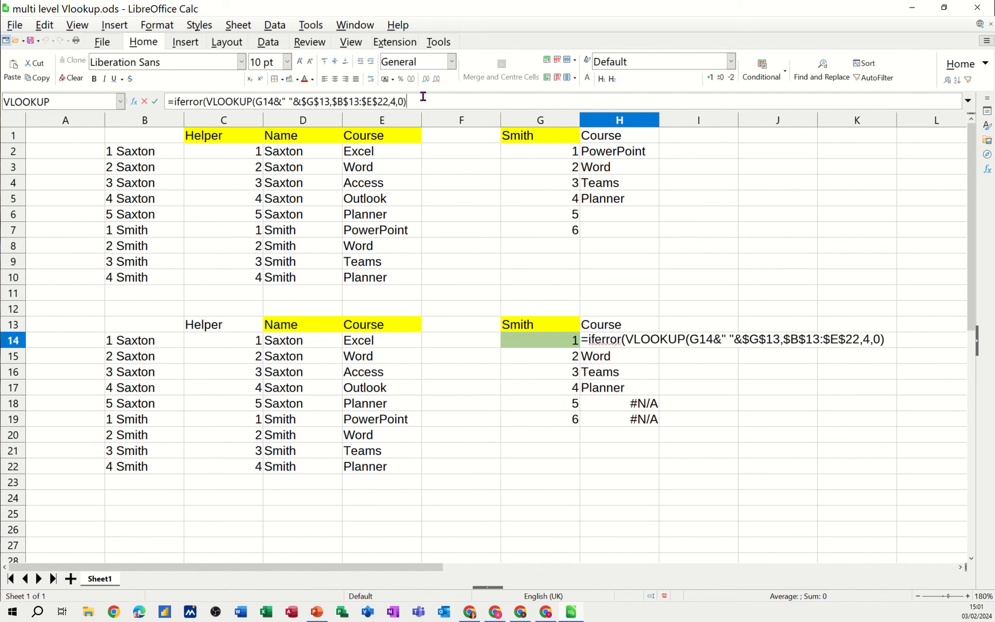
type(",")
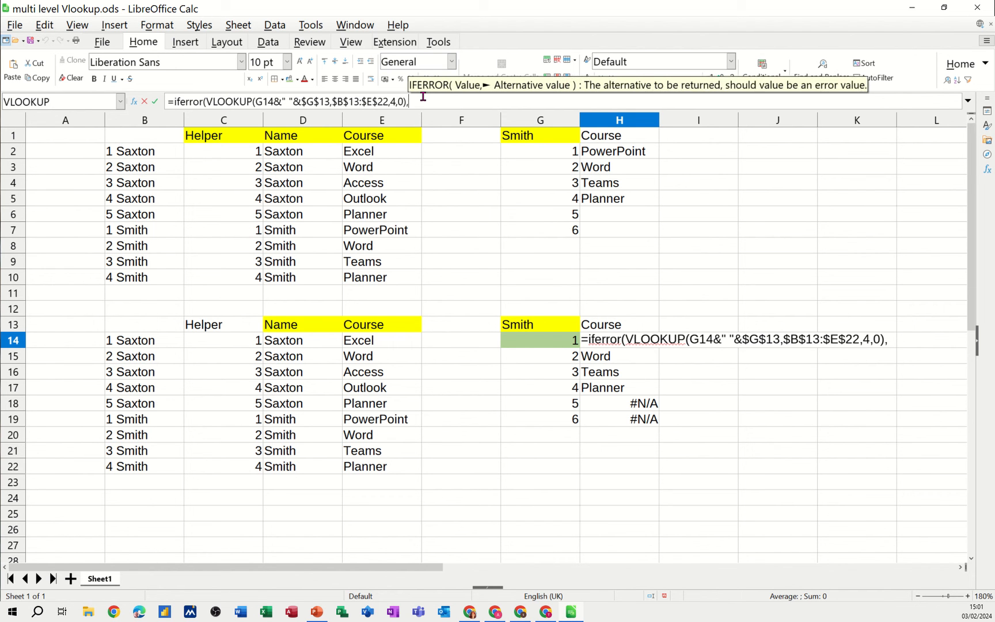
type("\"\")")
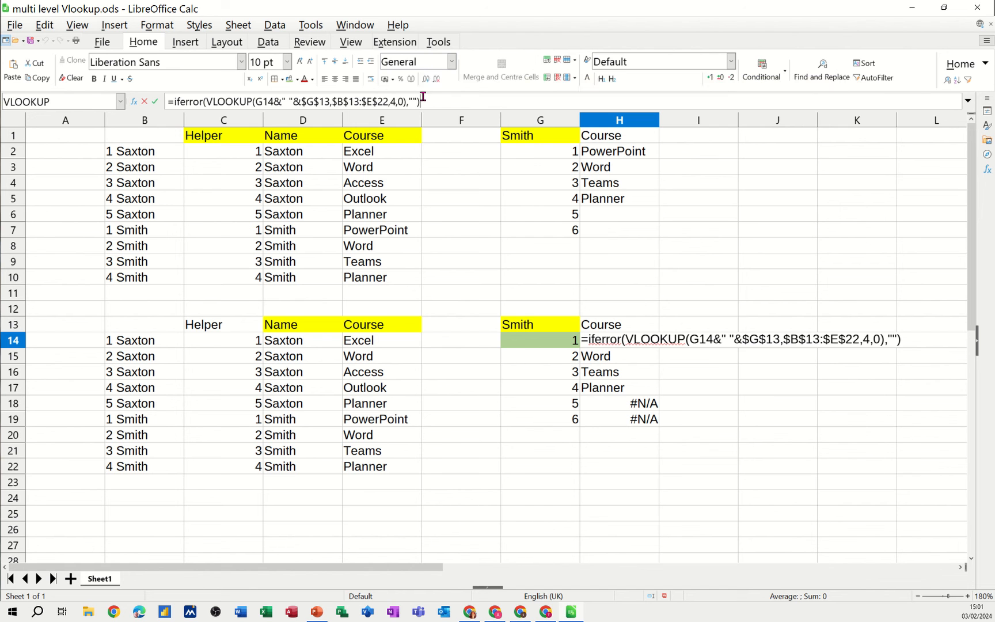
mouse_move(356, 182)
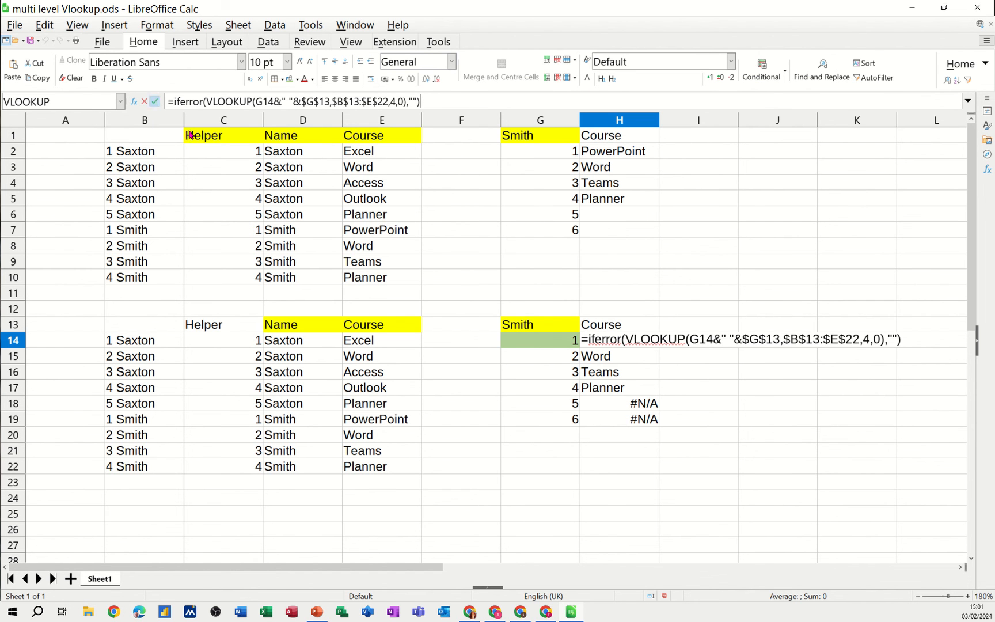
key("Return")
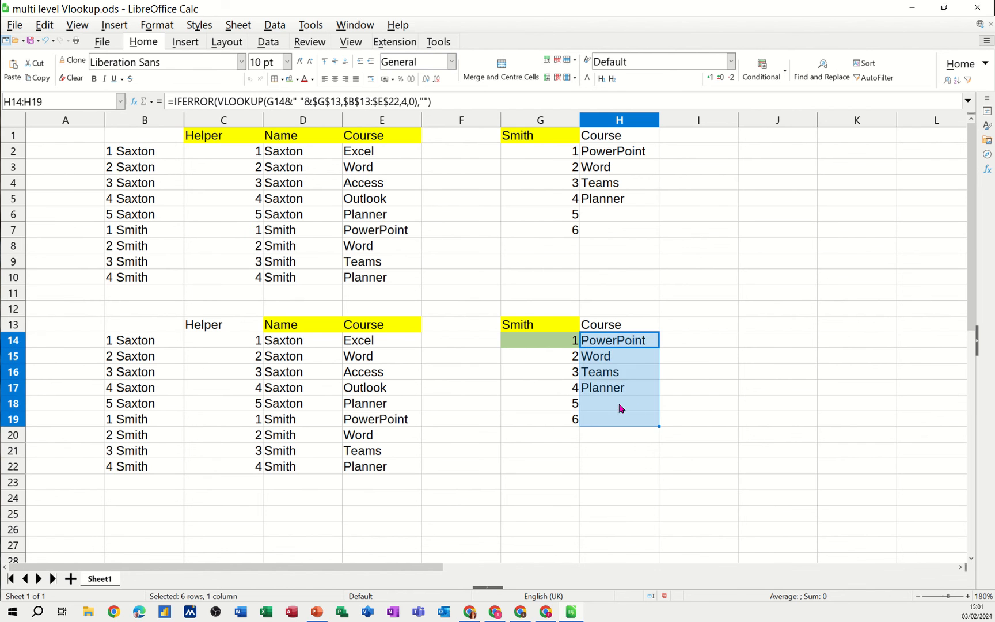
left_click(617, 403)
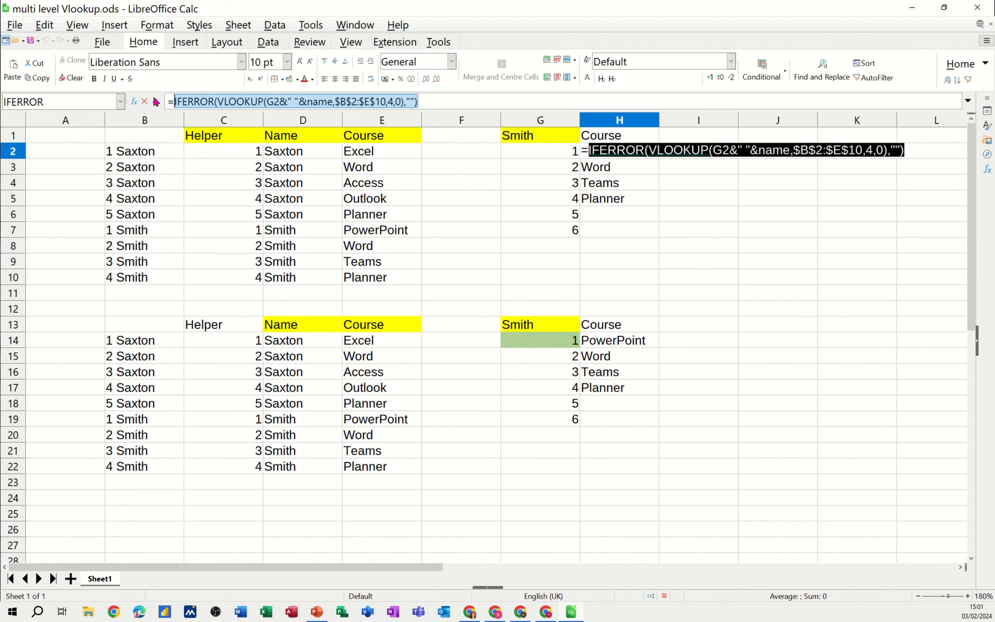
Paste H2's IFERROR-wrapped VLOOKUP formula as plain text into I8.
key("Return")
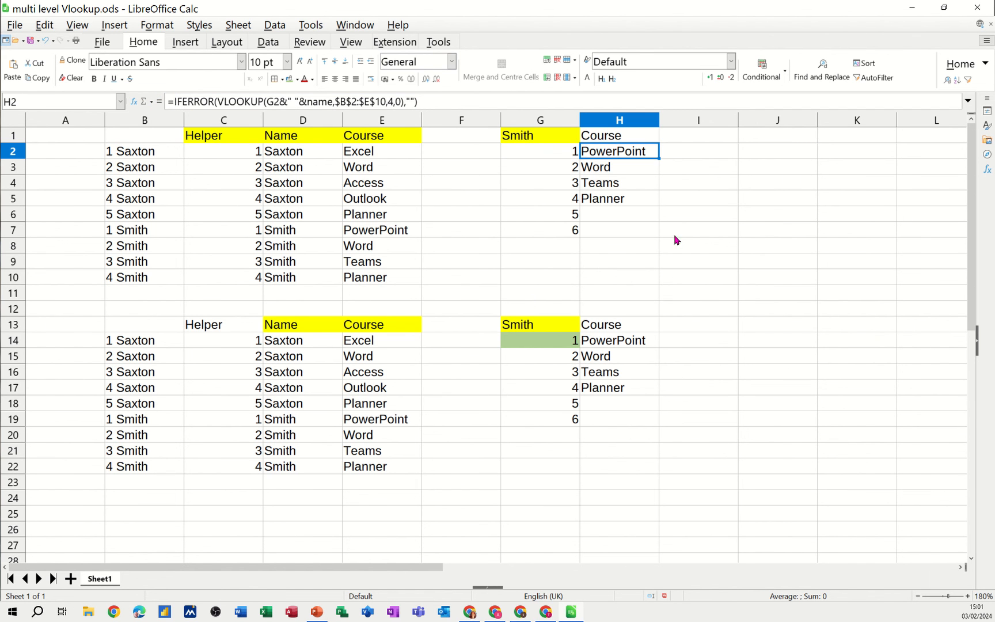
left_click(697, 245)
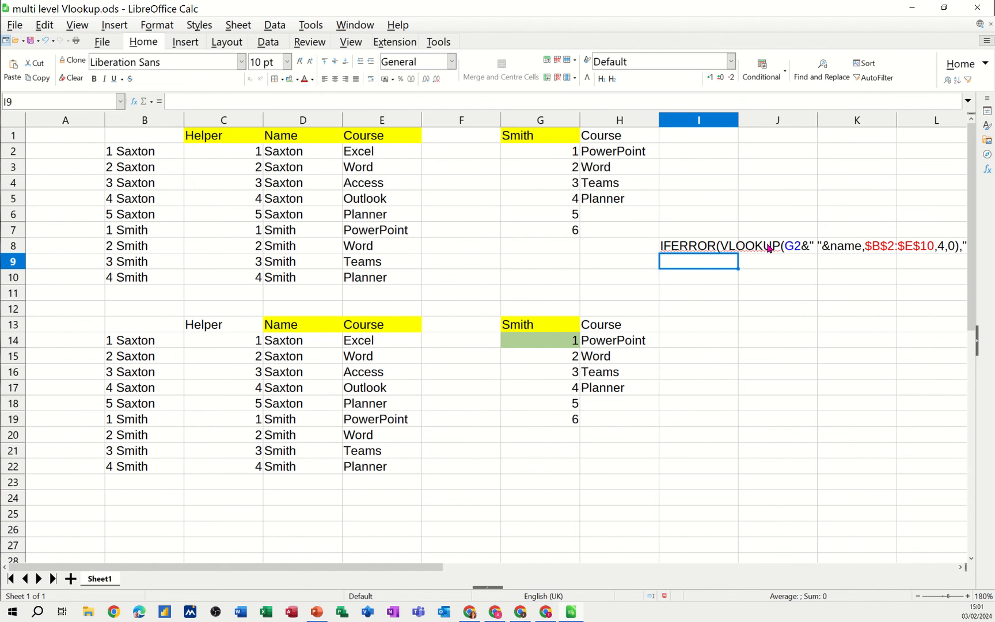
mouse_move(519, 136)
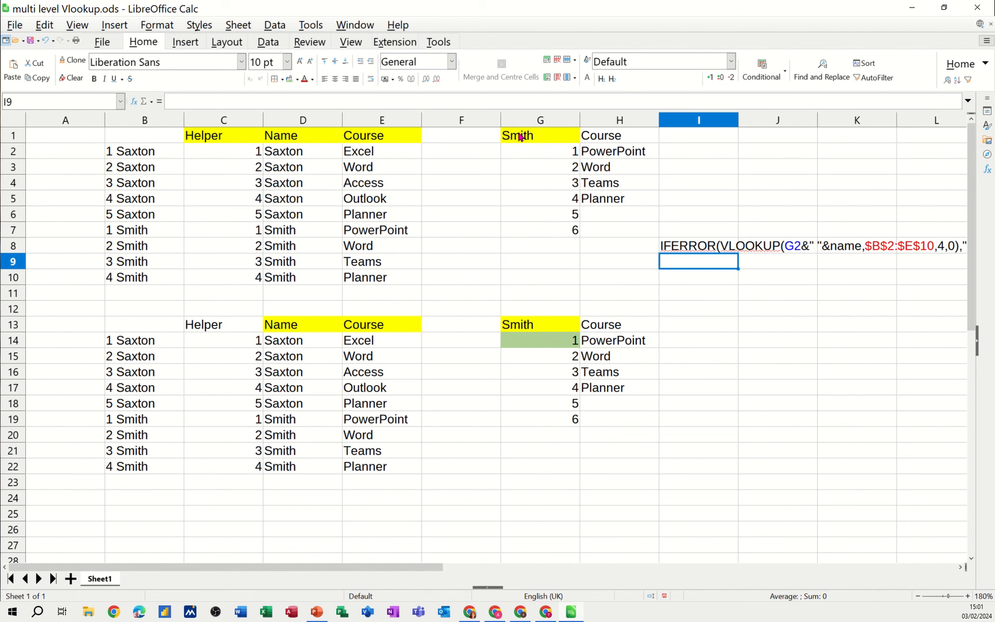
mouse_move(873, 253)
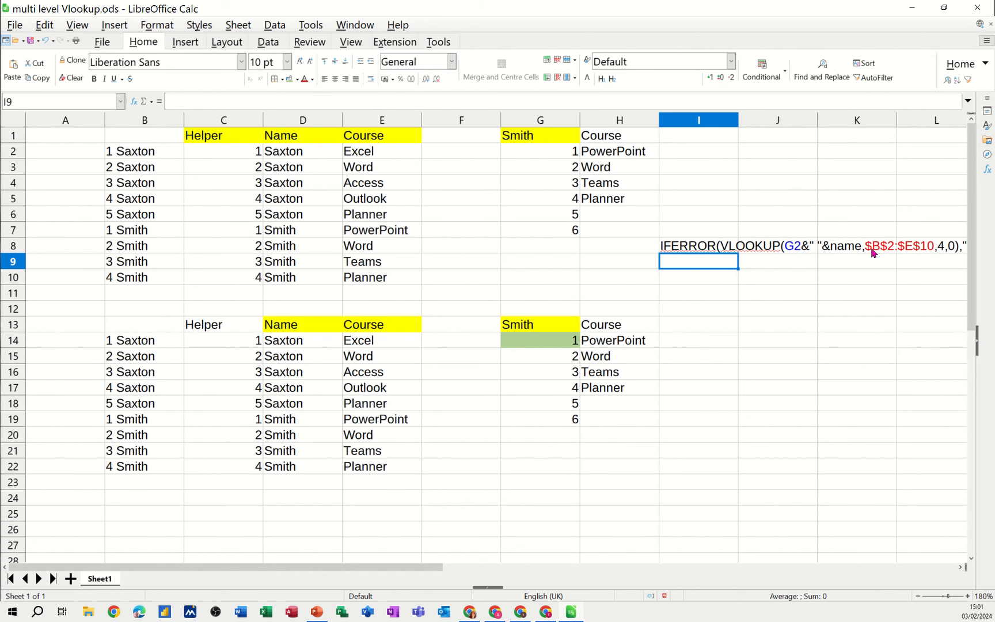
mouse_move(840, 595)
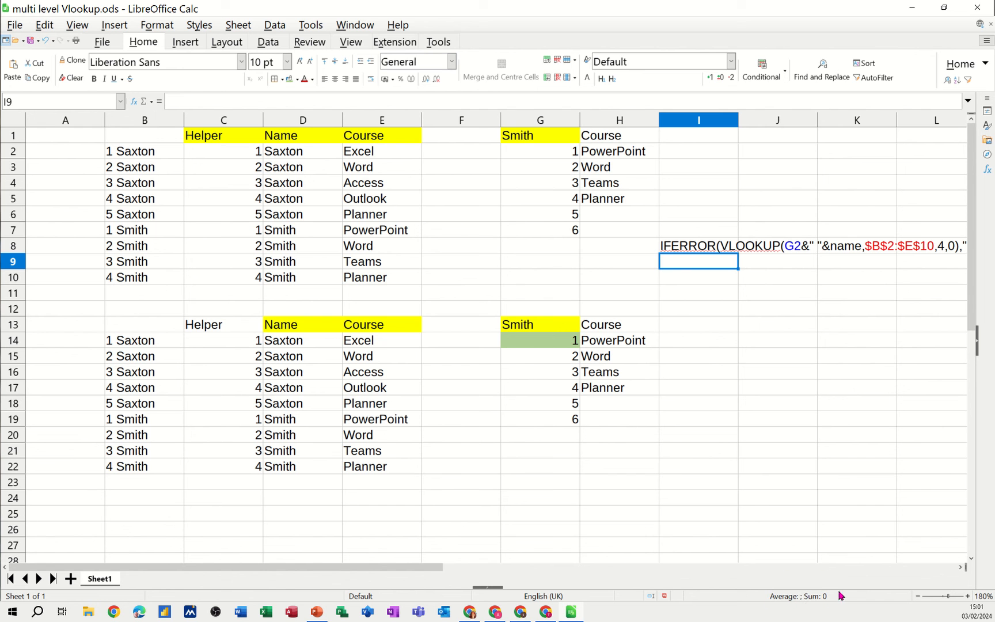
mouse_move(462, 580)
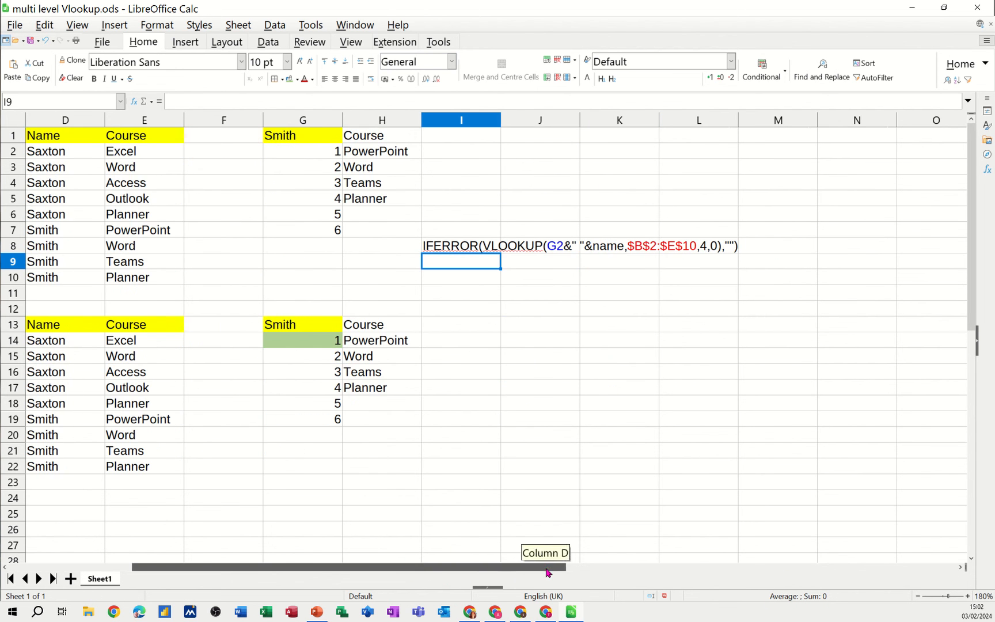
mouse_move(533, 262)
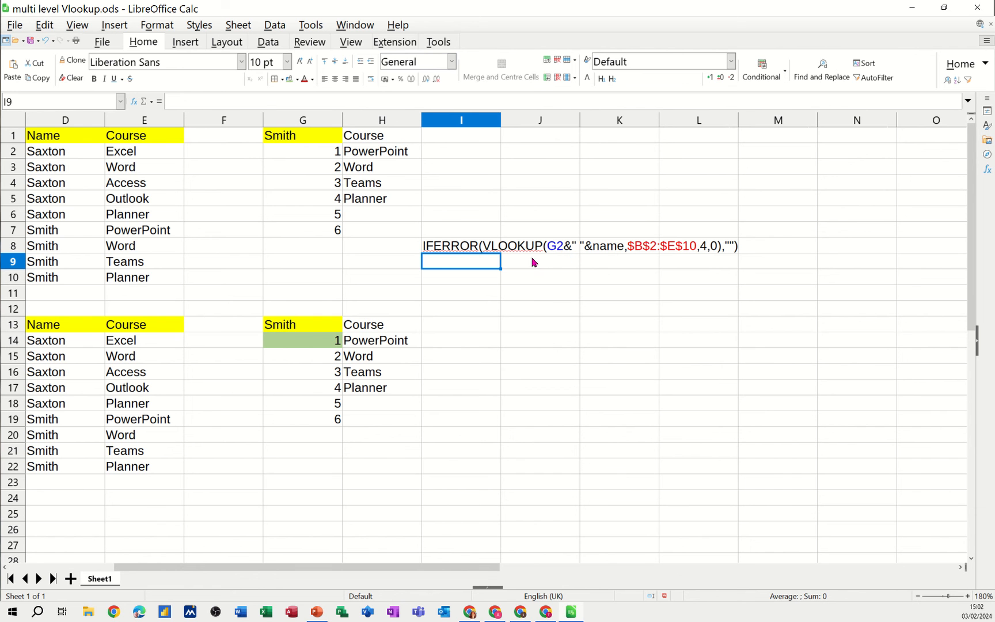
mouse_move(523, 579)
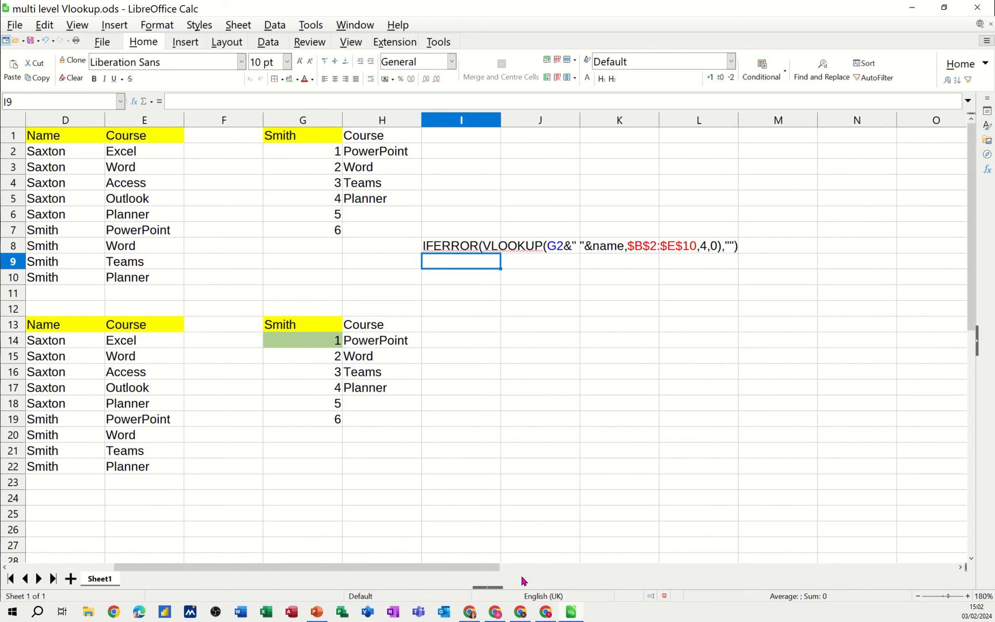
scroll("left", 3)
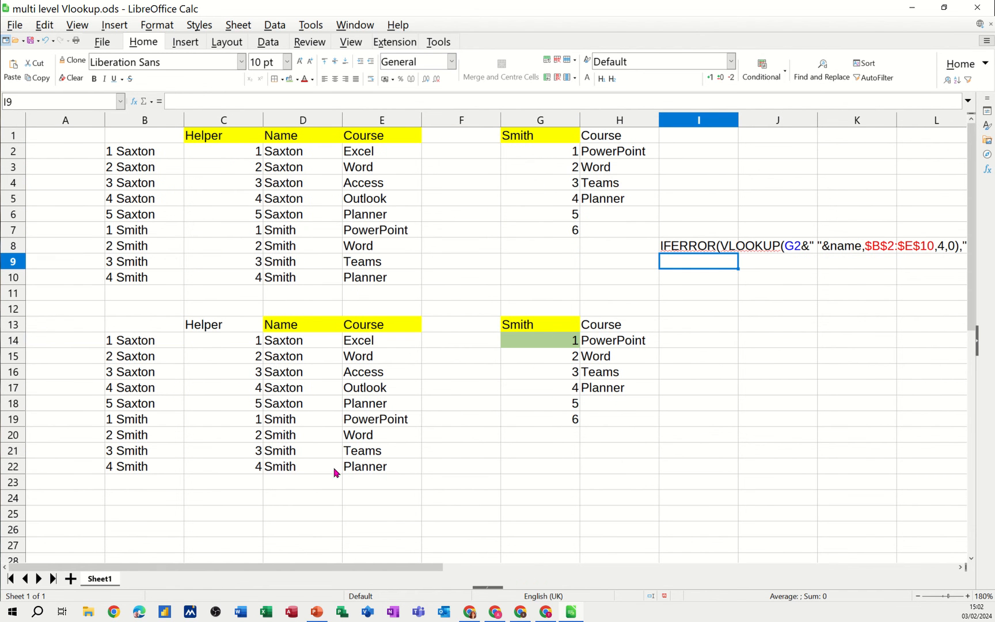
Copy the COUNTIF helper formula from C14's edit line.
left_click(223, 340)
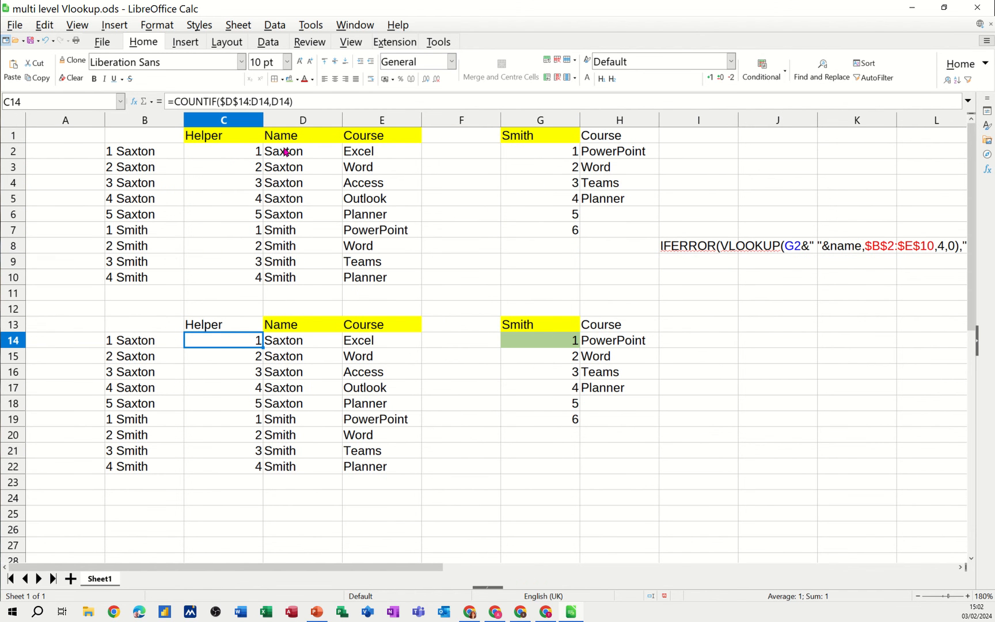
double_click(222, 340)
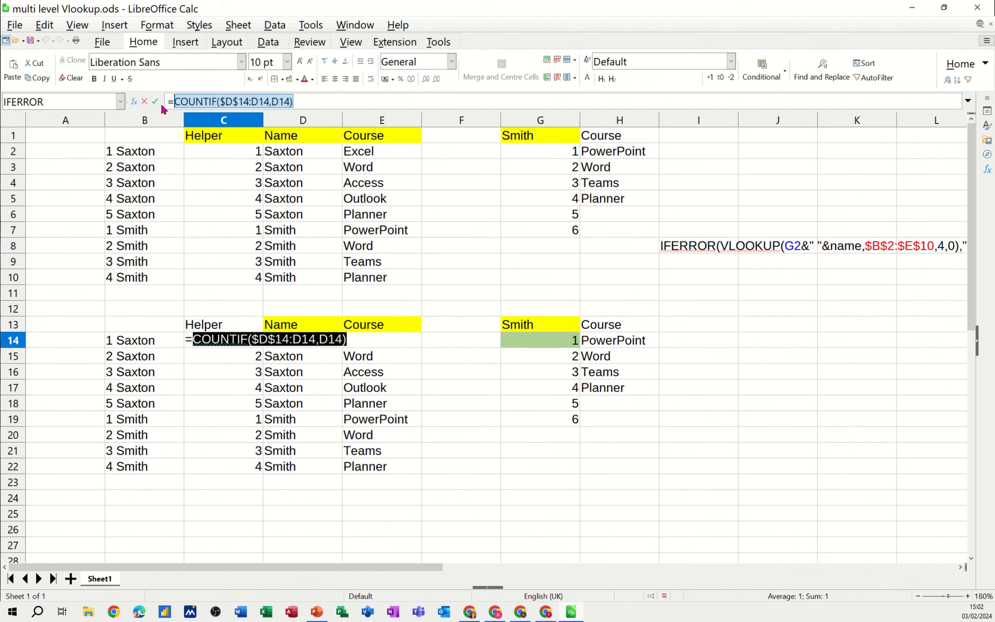
key("Return")
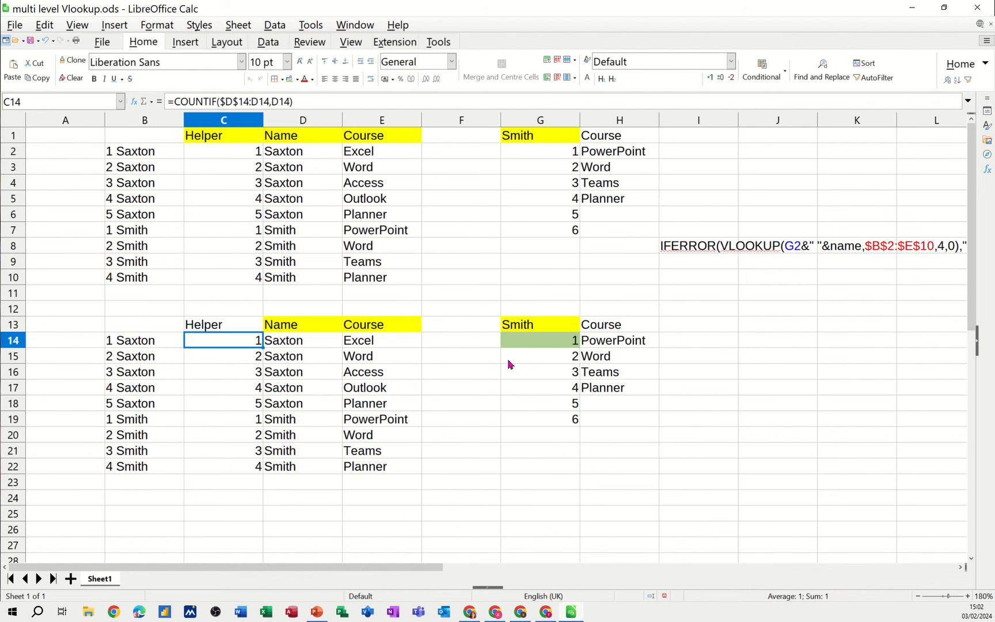
Enter 'COUNTIF($D$14:D14,D14)' as plain text in I14.
left_click(697, 340)
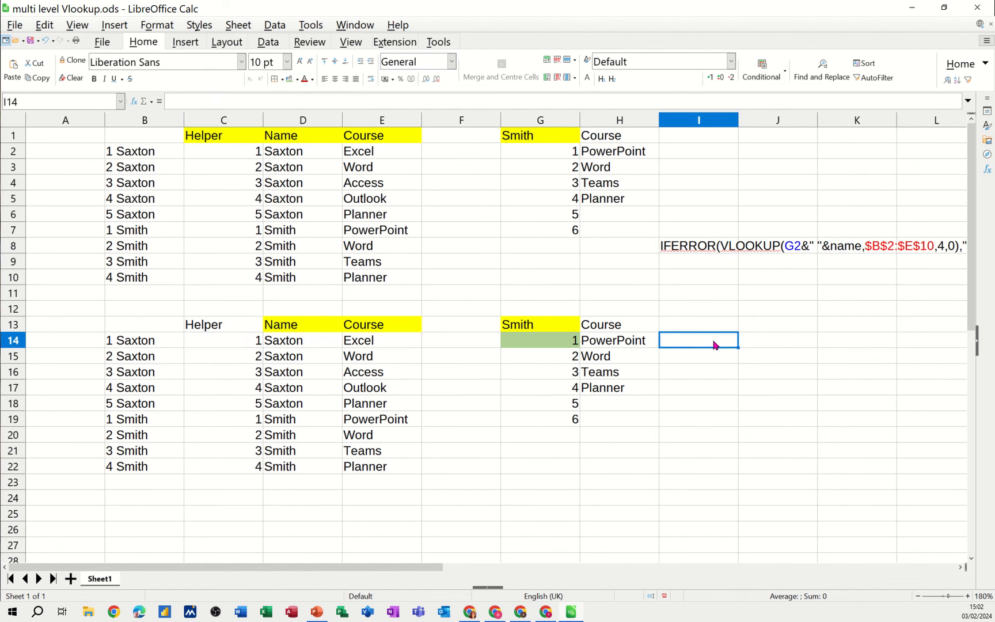
type("COUNTIF($D$14:D14,D14)")
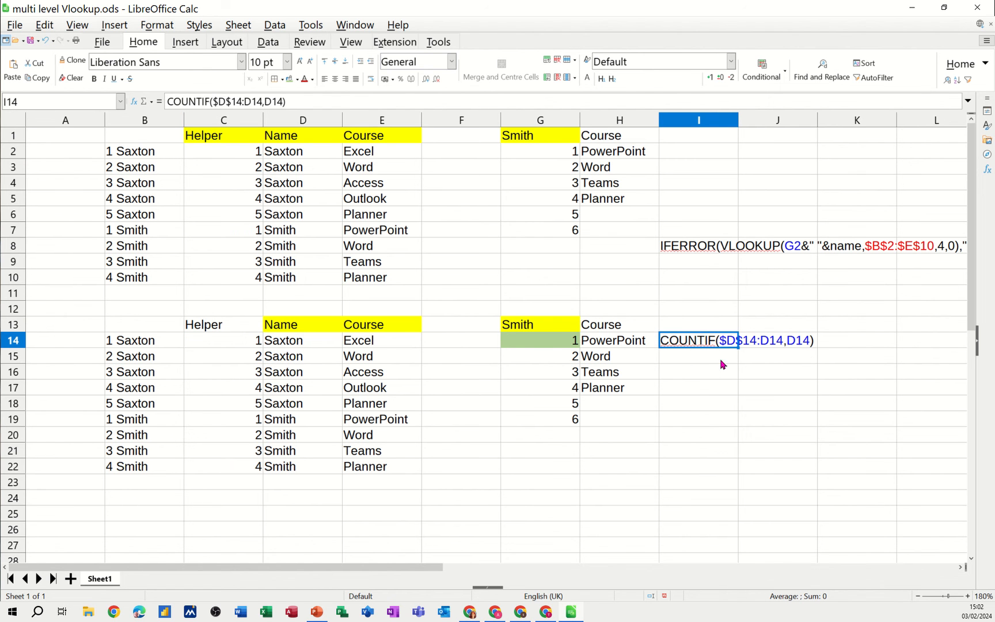
left_click(698, 371)
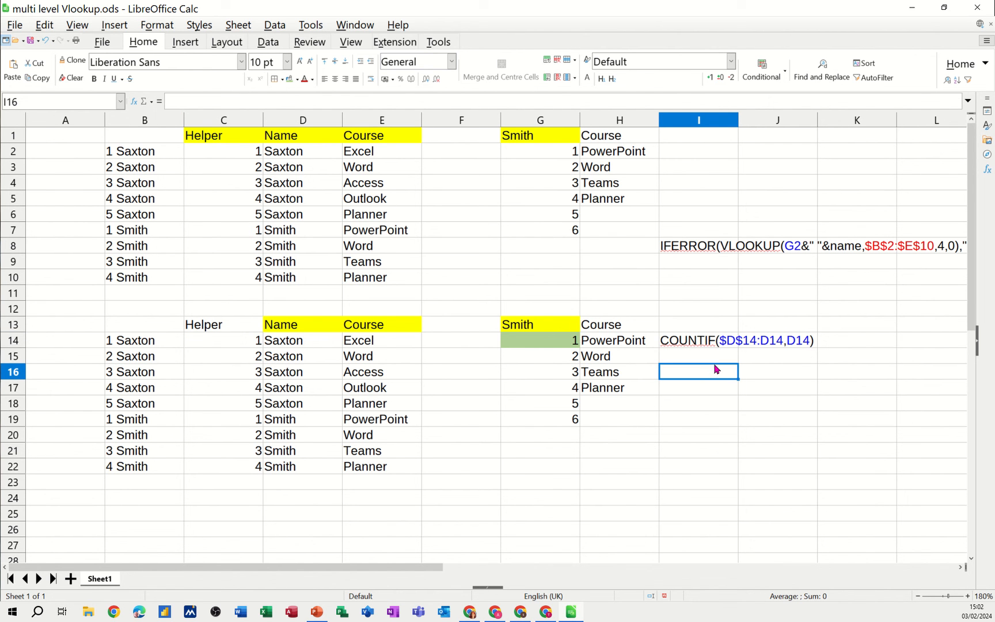
mouse_move(577, 249)
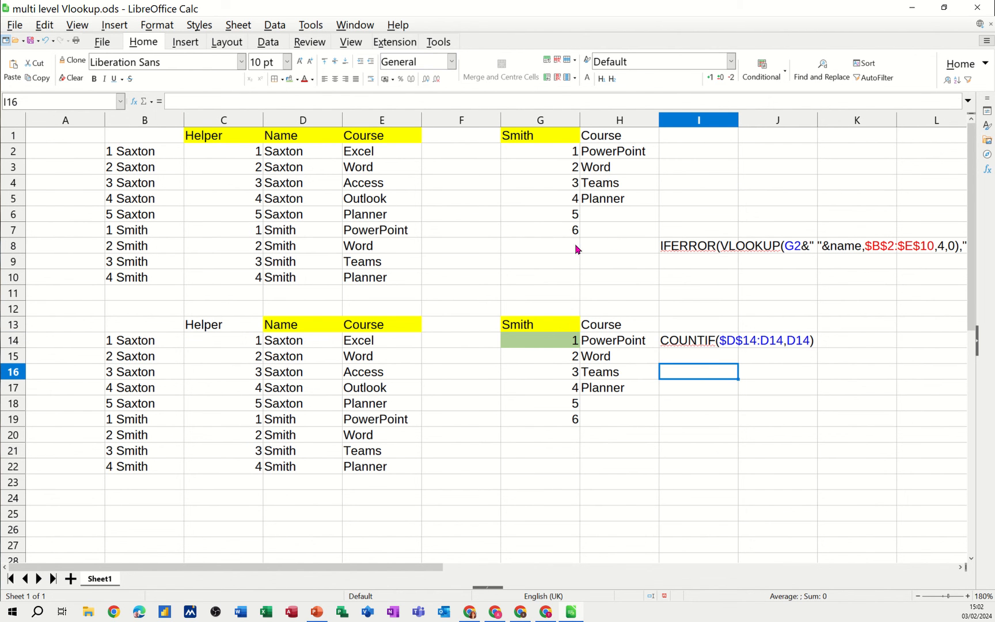
mouse_move(587, 373)
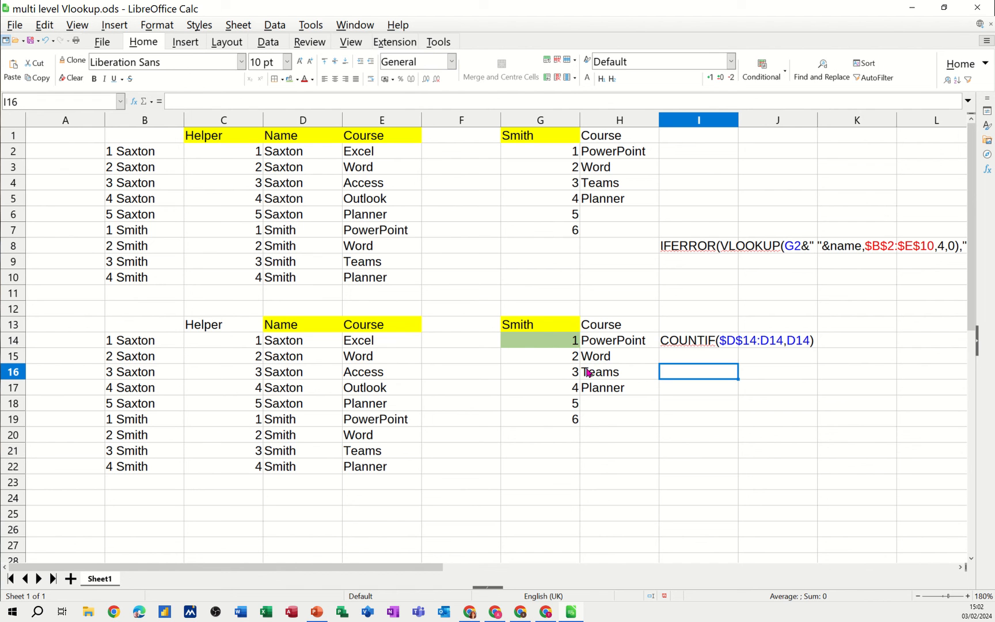